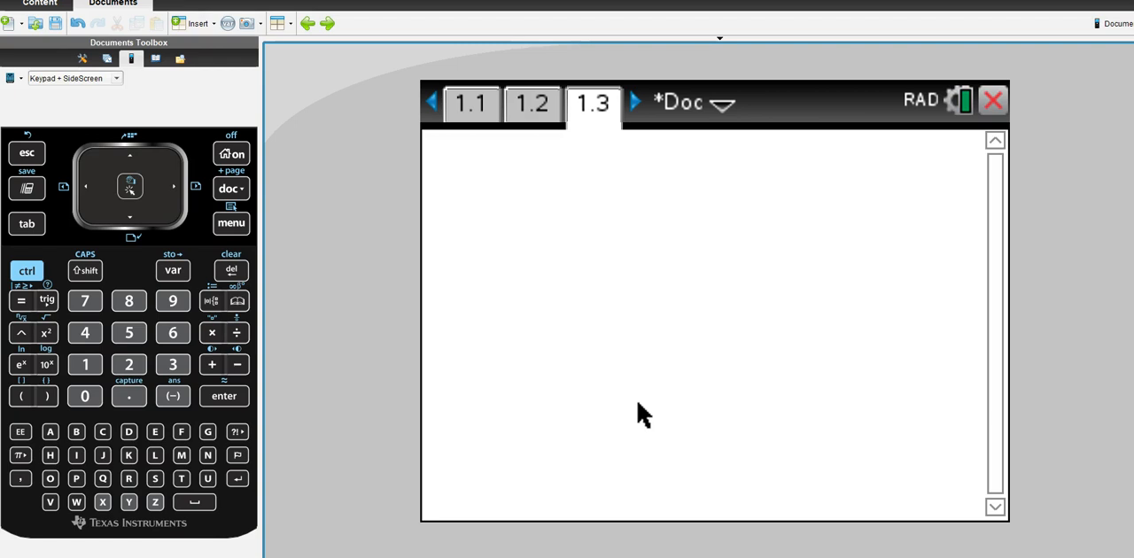
mouse_move(231, 224)
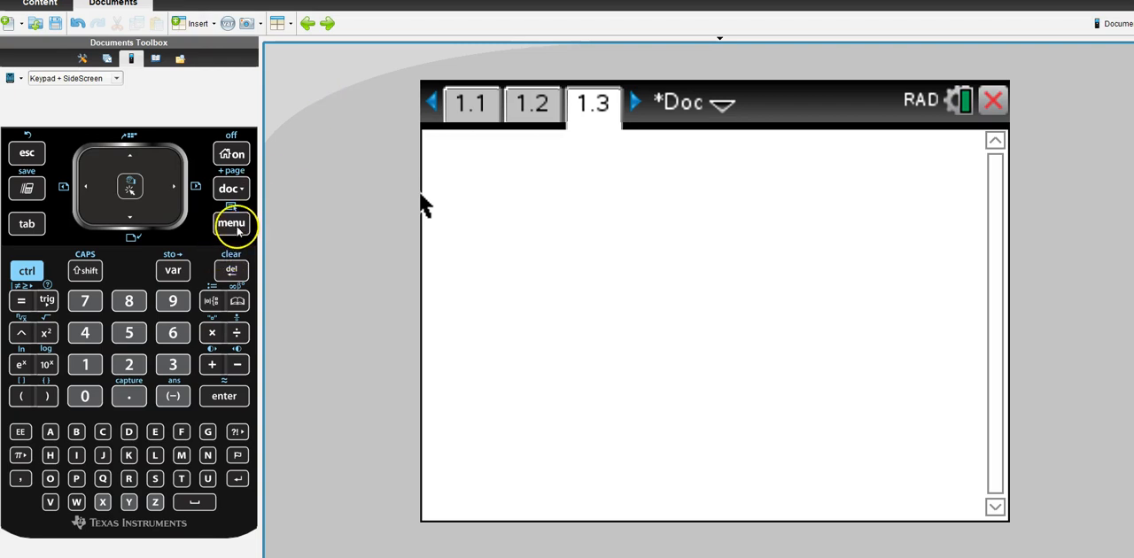
Bring up the Statistics confidence-interval procedures on the calculator page.
click(231, 223)
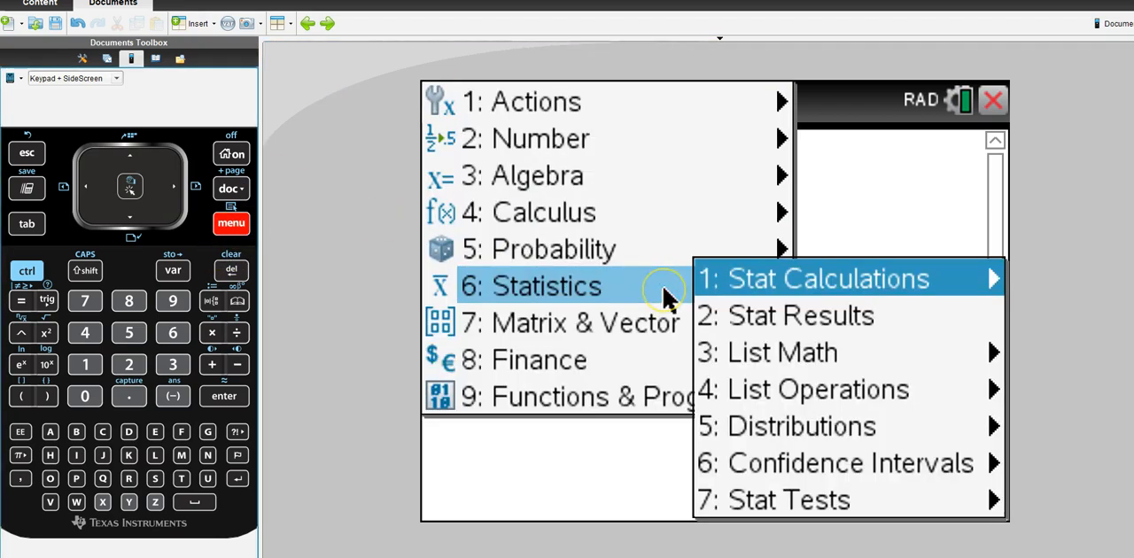
mouse_move(831, 462)
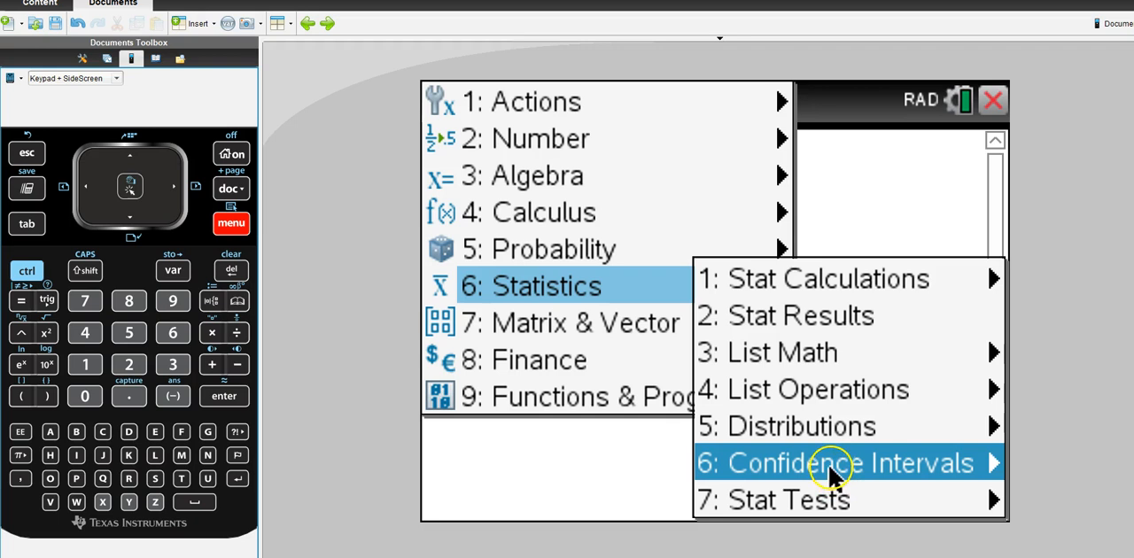
click(833, 462)
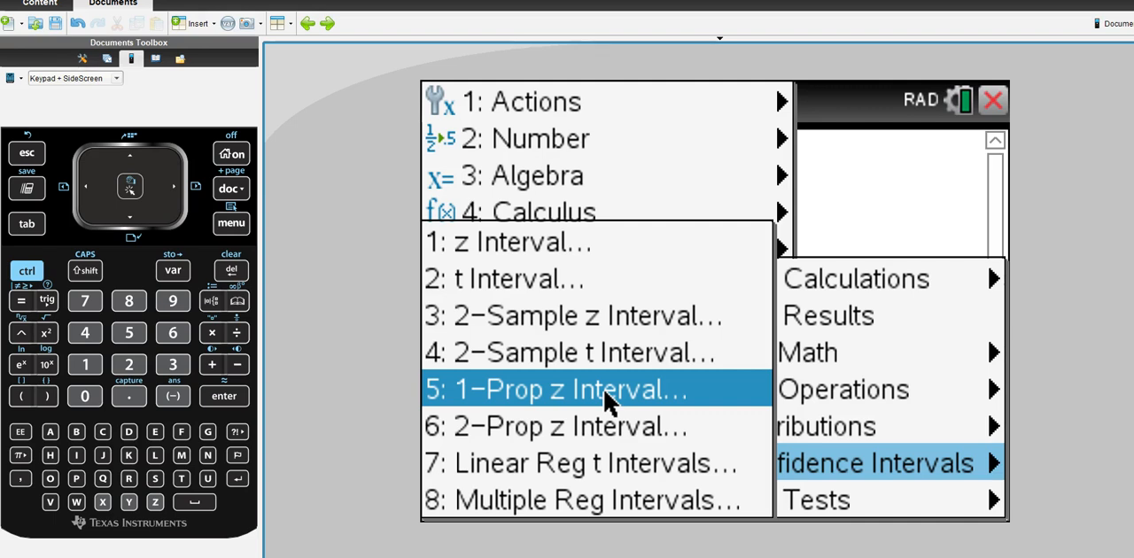
Fill the 1-Prop z Interval with 53 successes, n 125 and C Level 0.95.
click(560, 390)
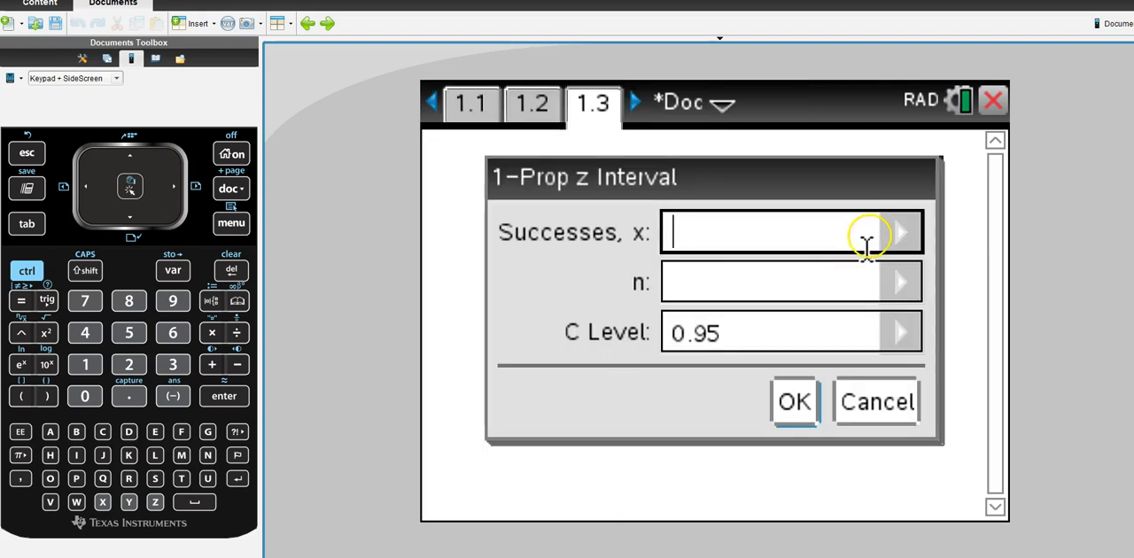
text(53)
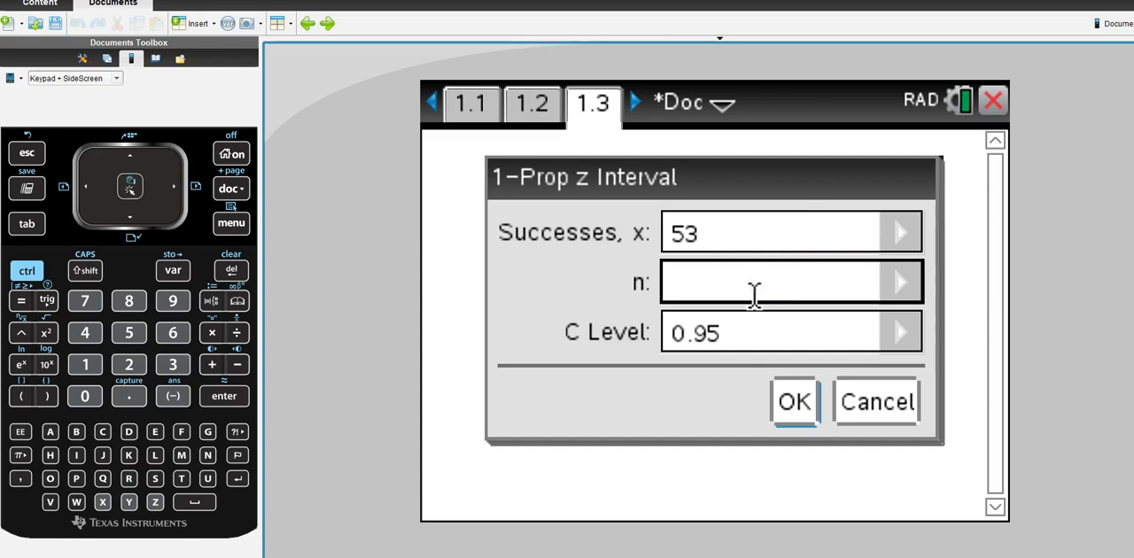
text(125)
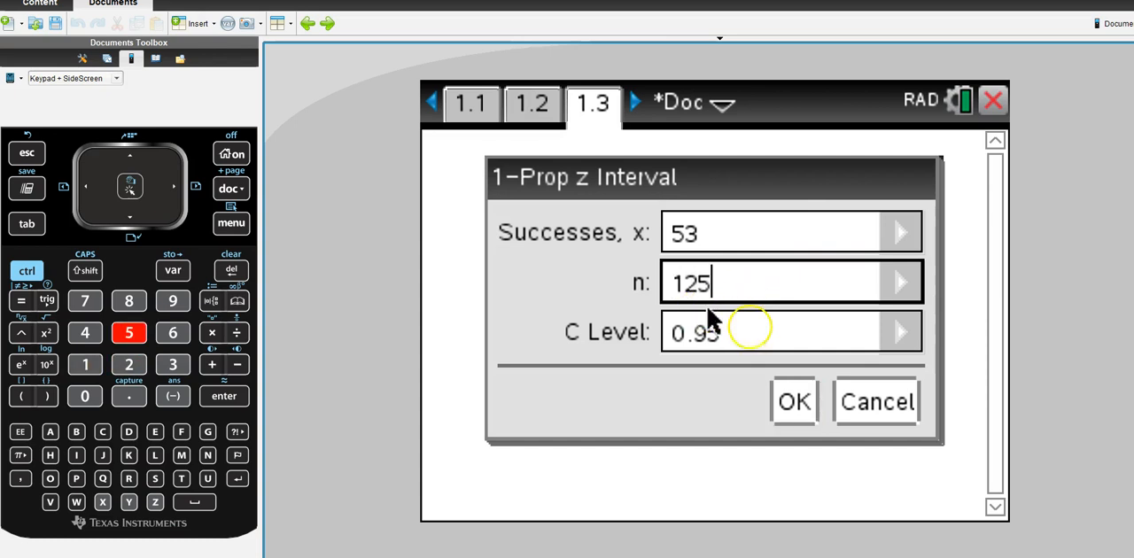
click(794, 401)
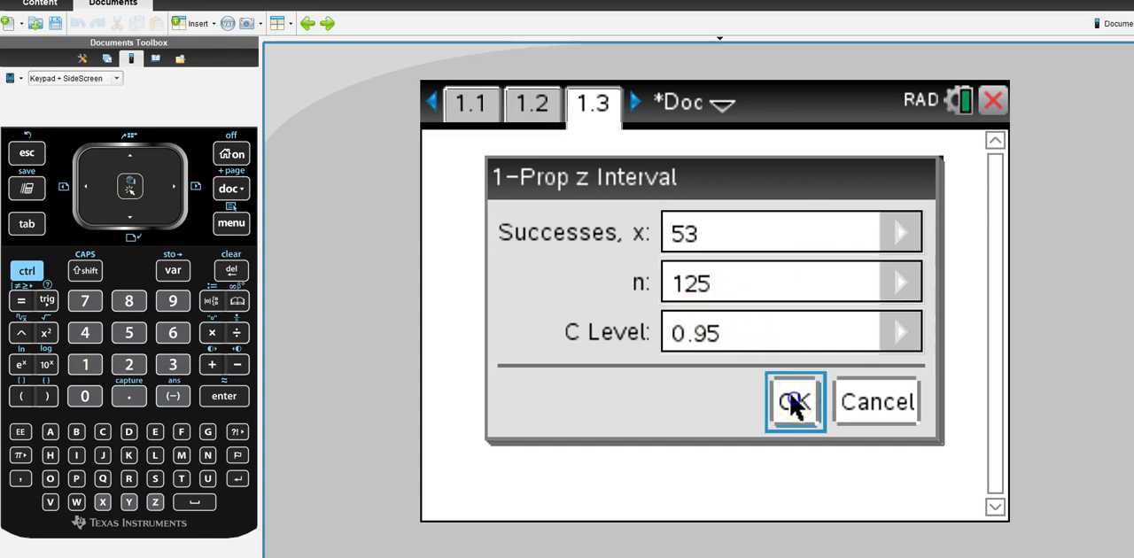
Run the 1-Prop z Interval, giving bounds 0.337366 to 0.510634 and p̂ 0.424.
click(794, 400)
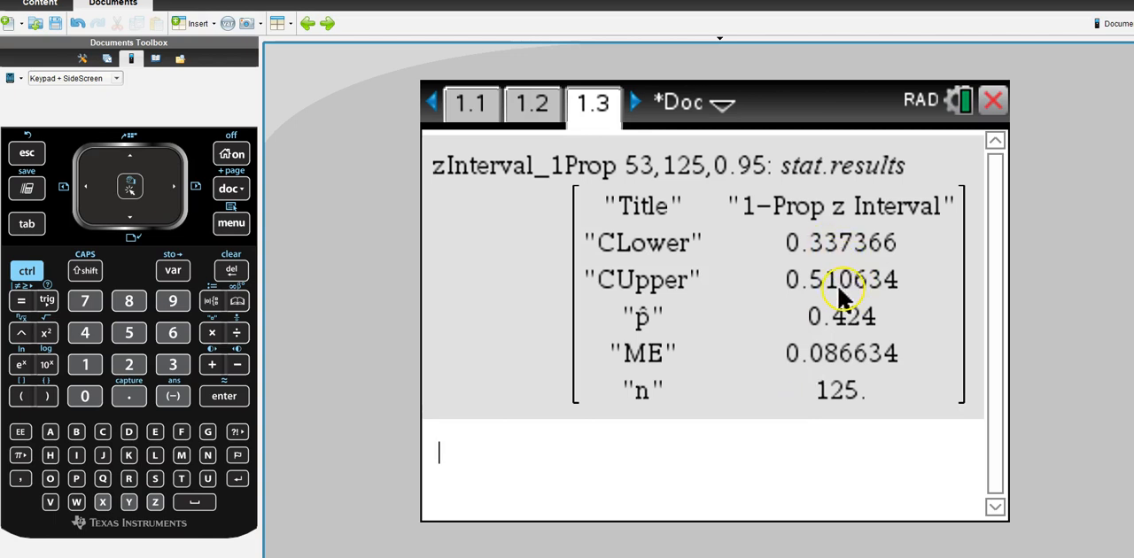
mouse_move(833, 280)
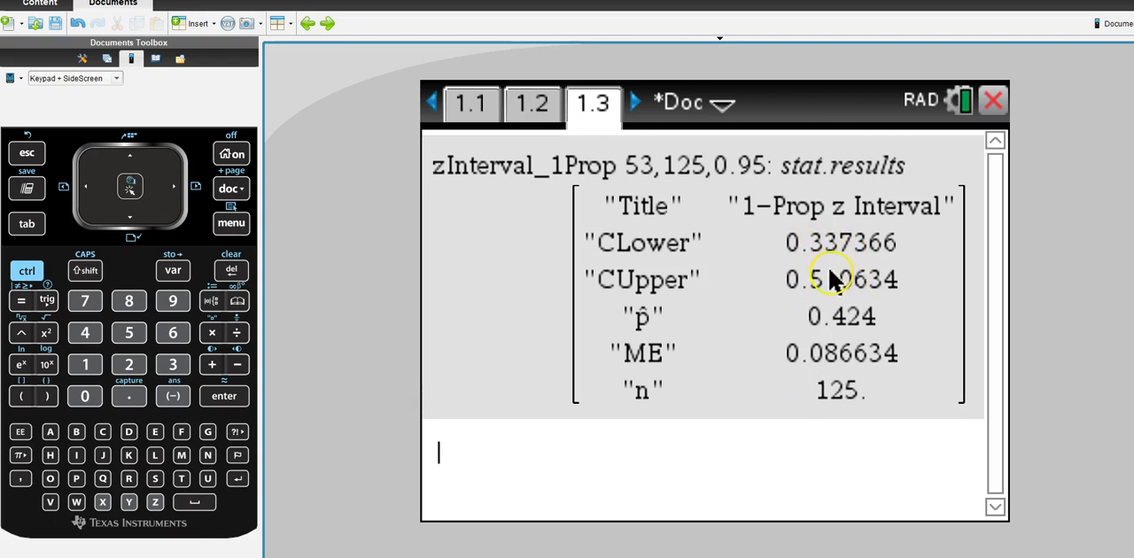
mouse_move(733, 287)
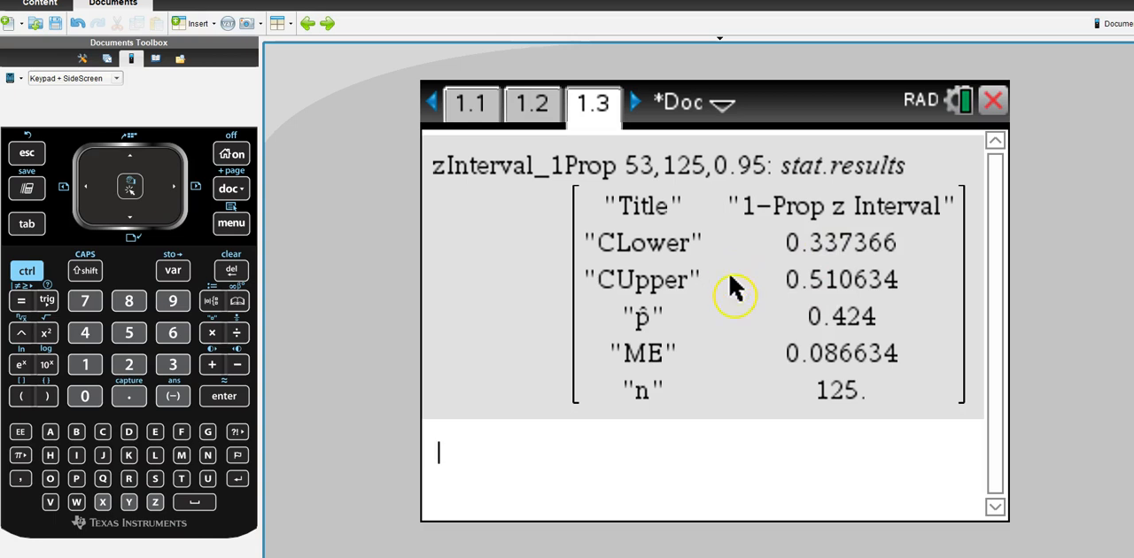
mouse_move(766, 245)
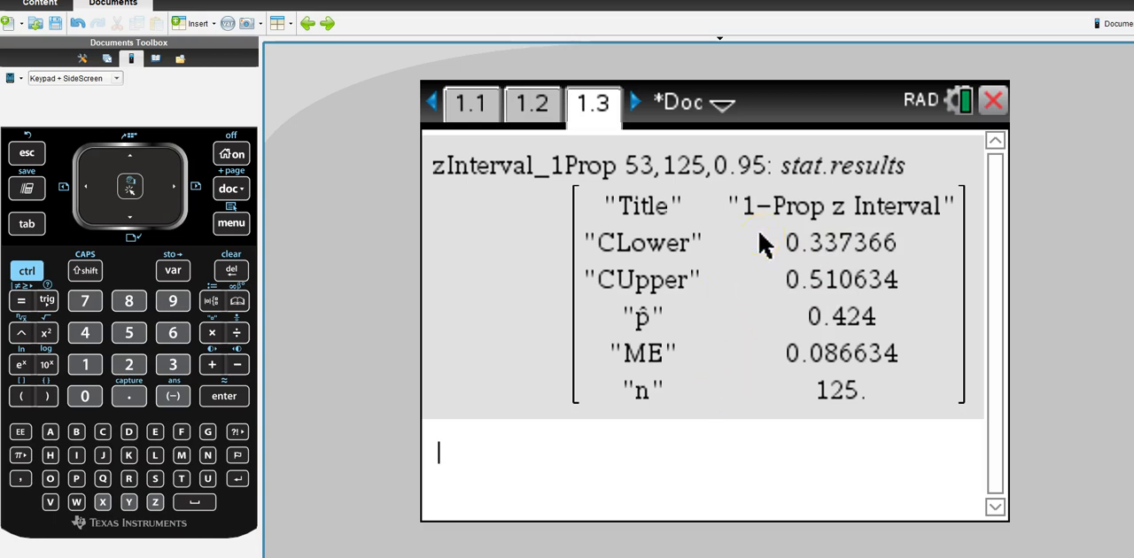
mouse_move(847, 252)
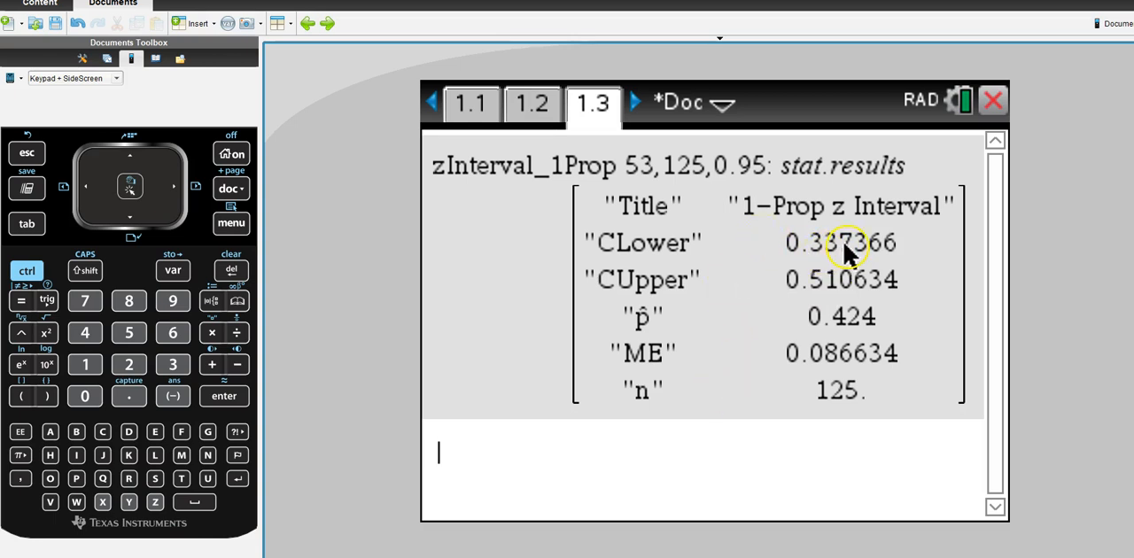
mouse_move(840, 292)
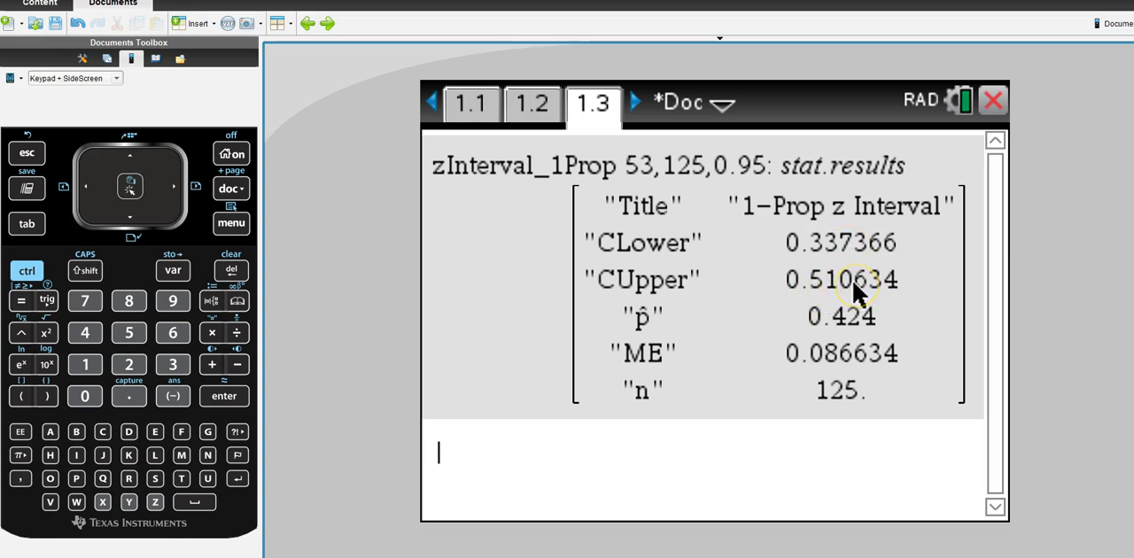
mouse_move(872, 277)
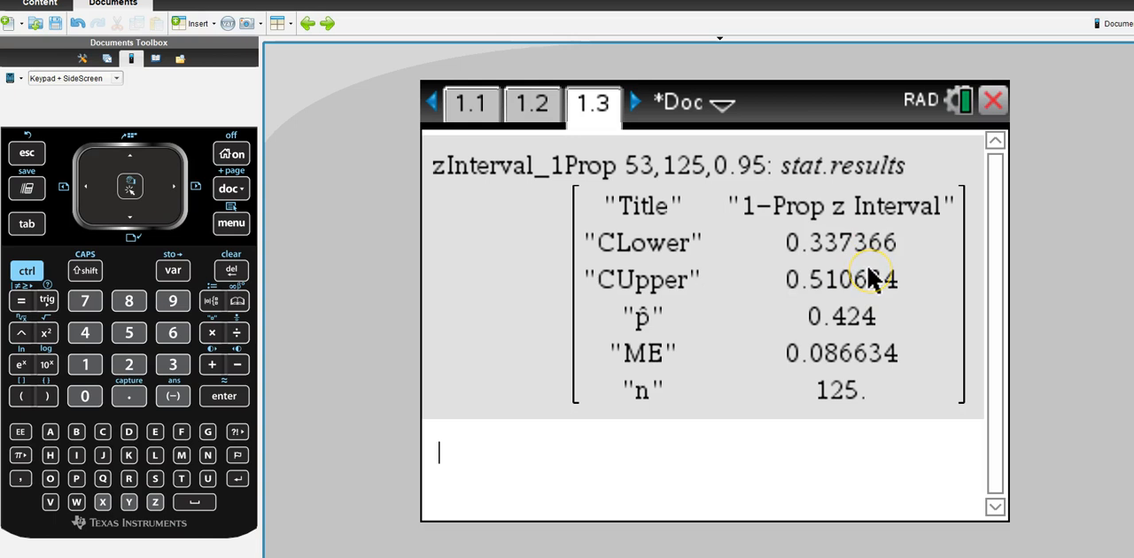
mouse_move(871, 282)
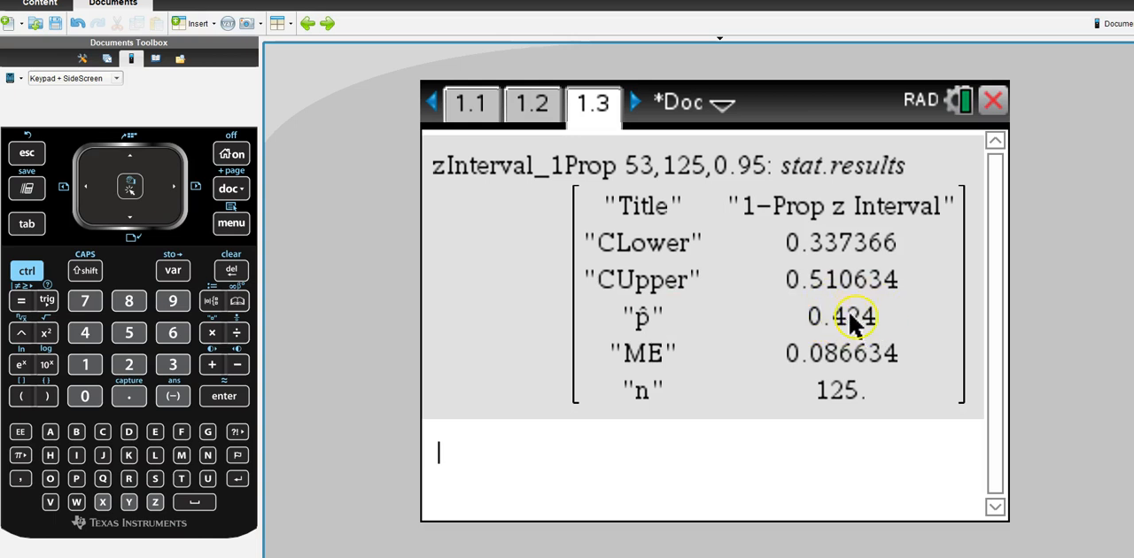
mouse_move(872, 328)
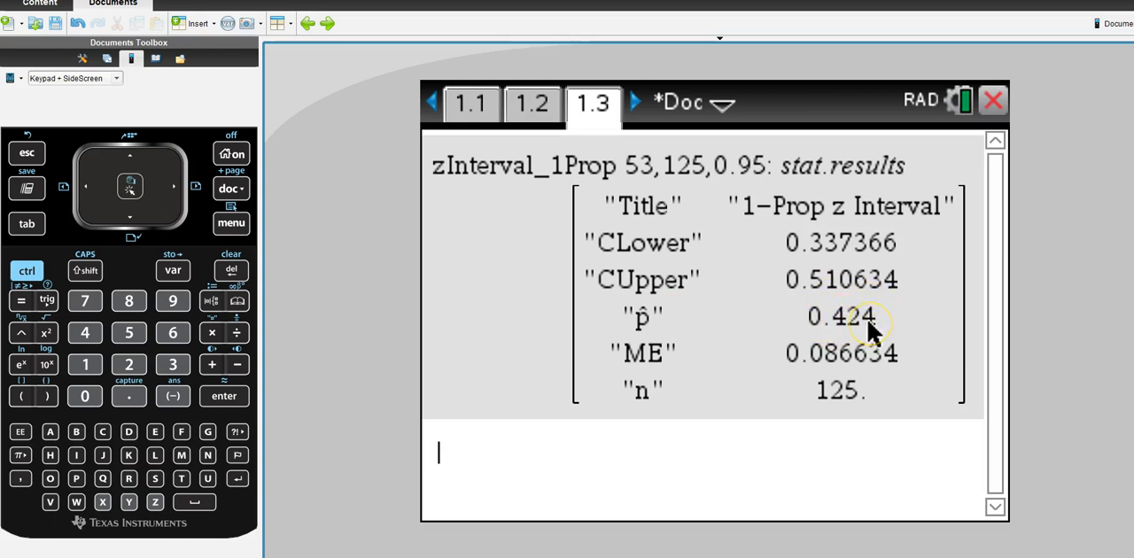
mouse_move(723, 251)
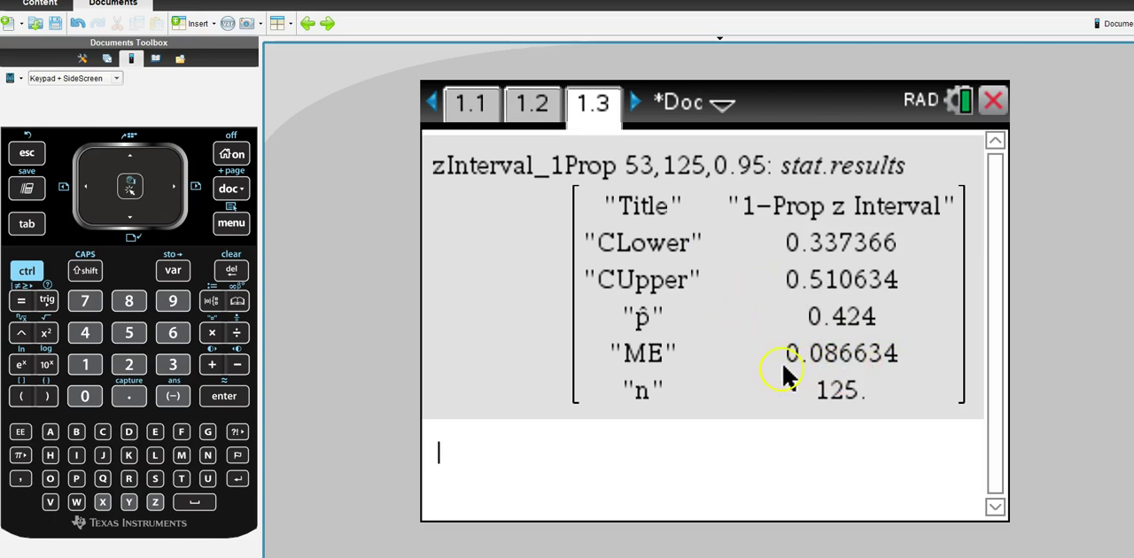
mouse_move(518, 368)
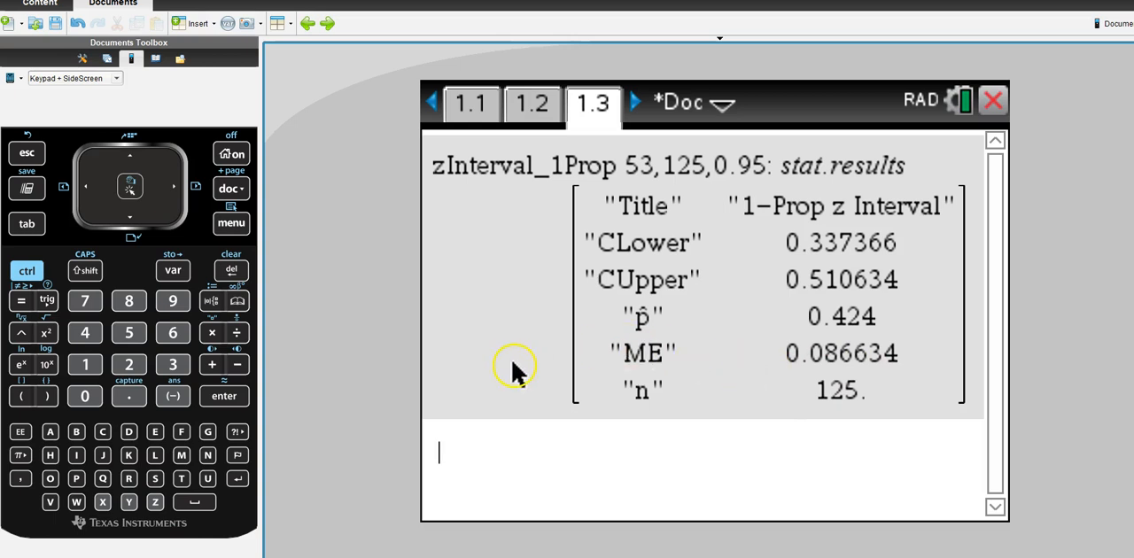
mouse_move(764, 354)
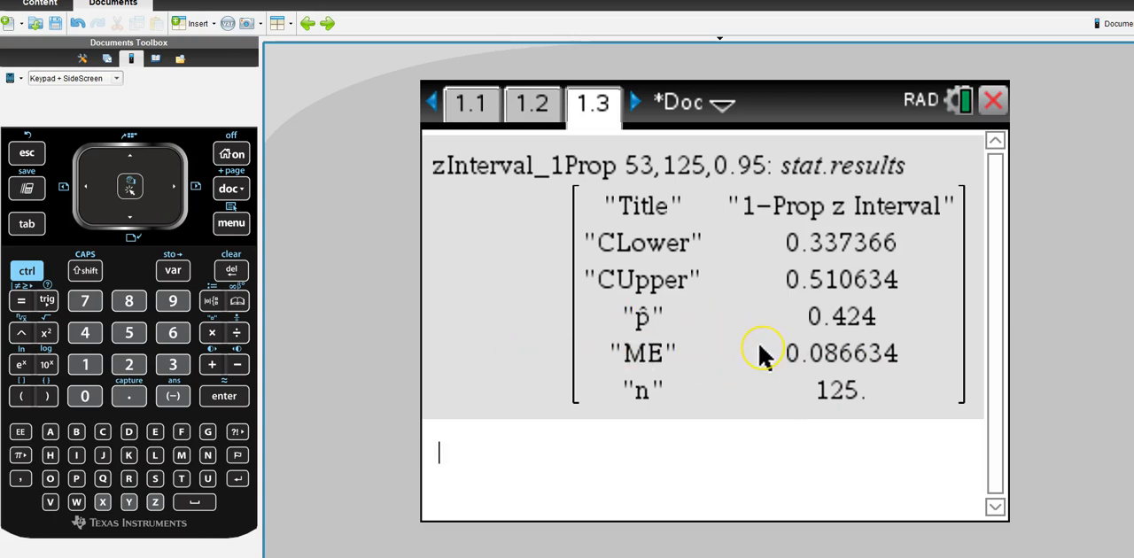
mouse_move(764, 356)
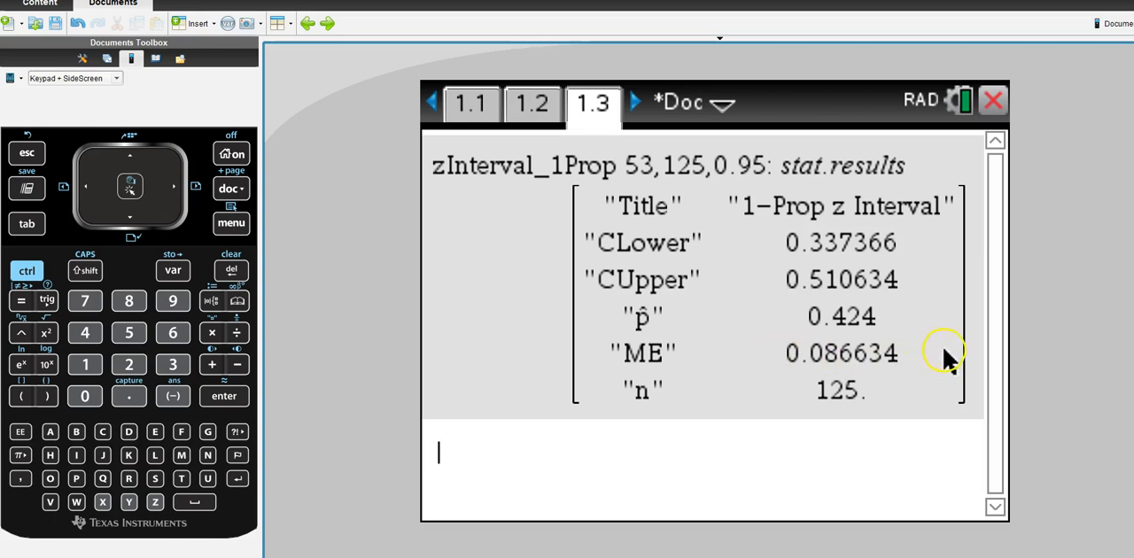
mouse_move(913, 369)
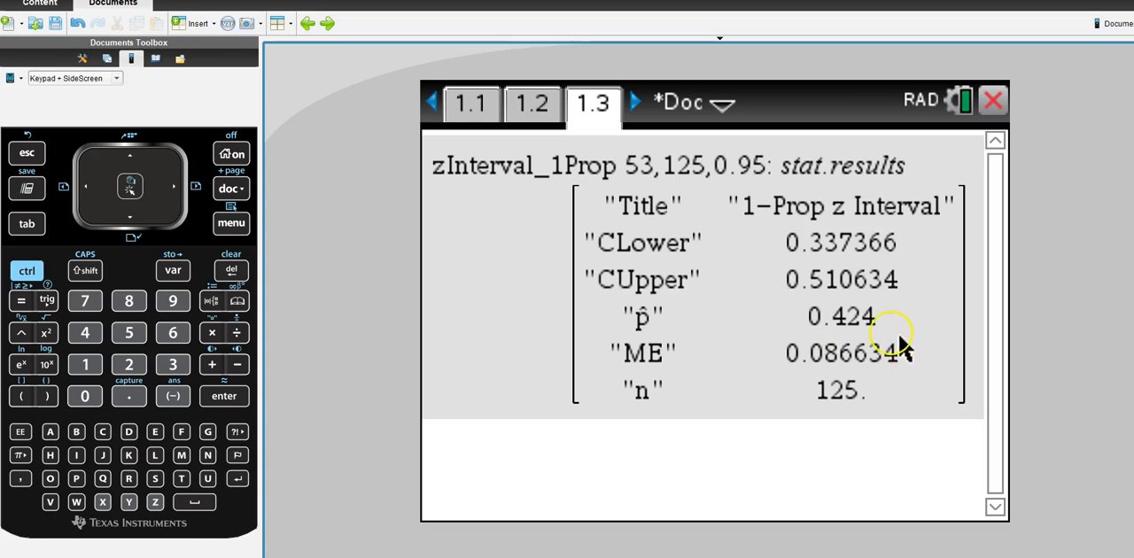
mouse_move(829, 365)
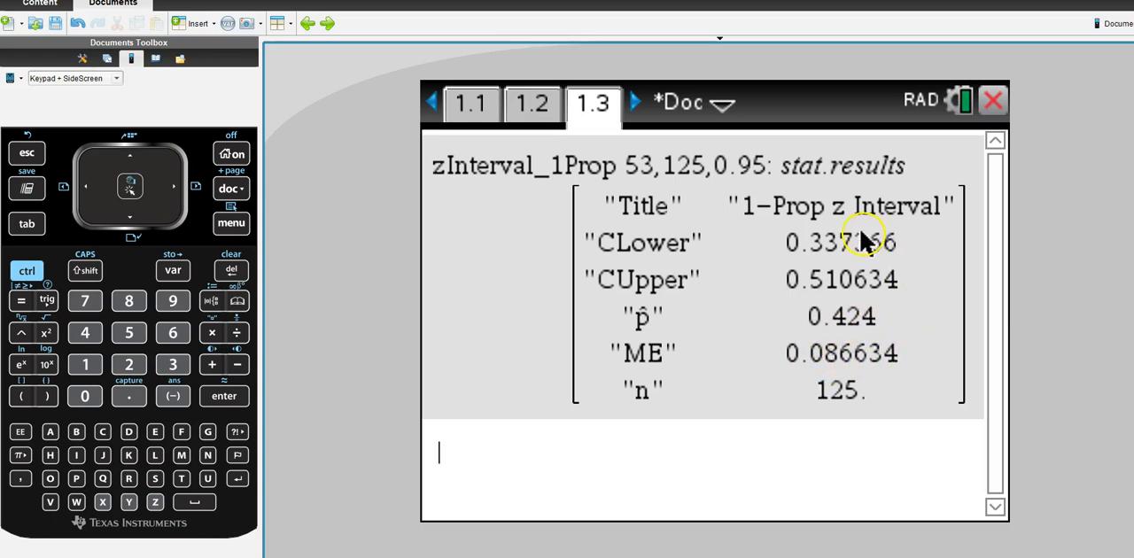
mouse_move(868, 282)
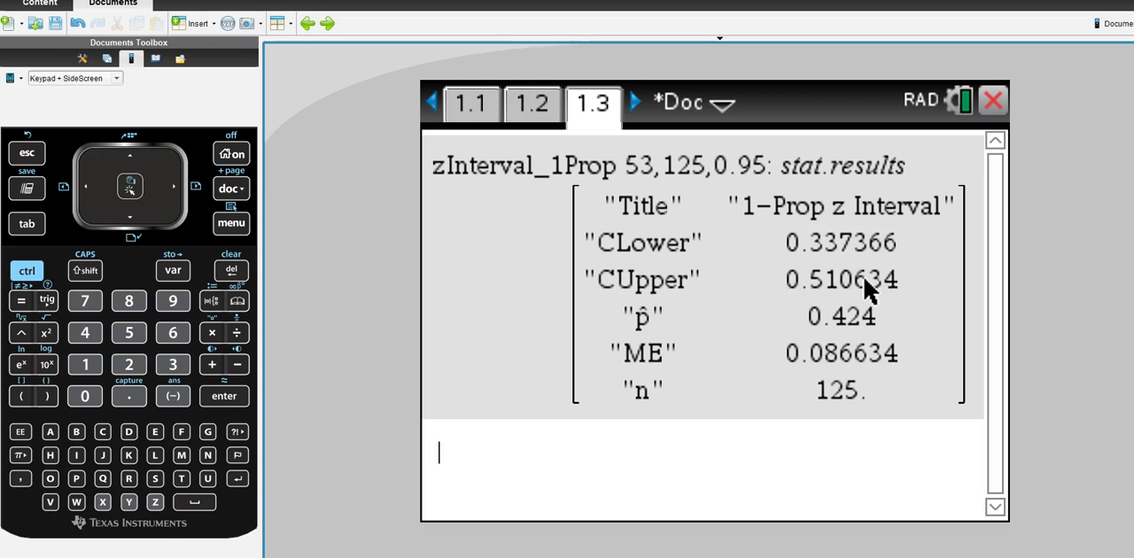
mouse_move(783, 457)
text(.42)
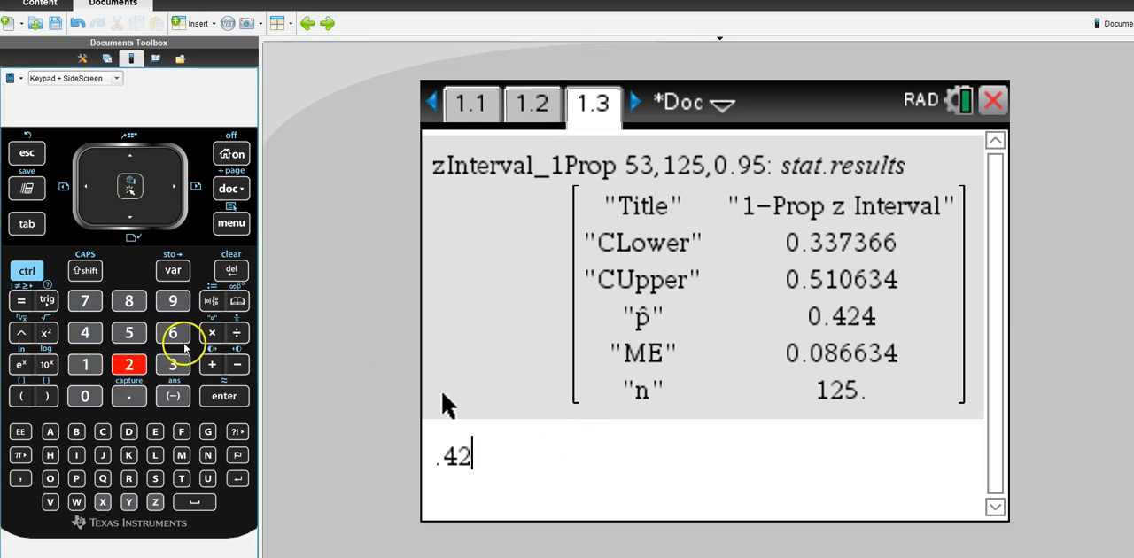
click(85, 365)
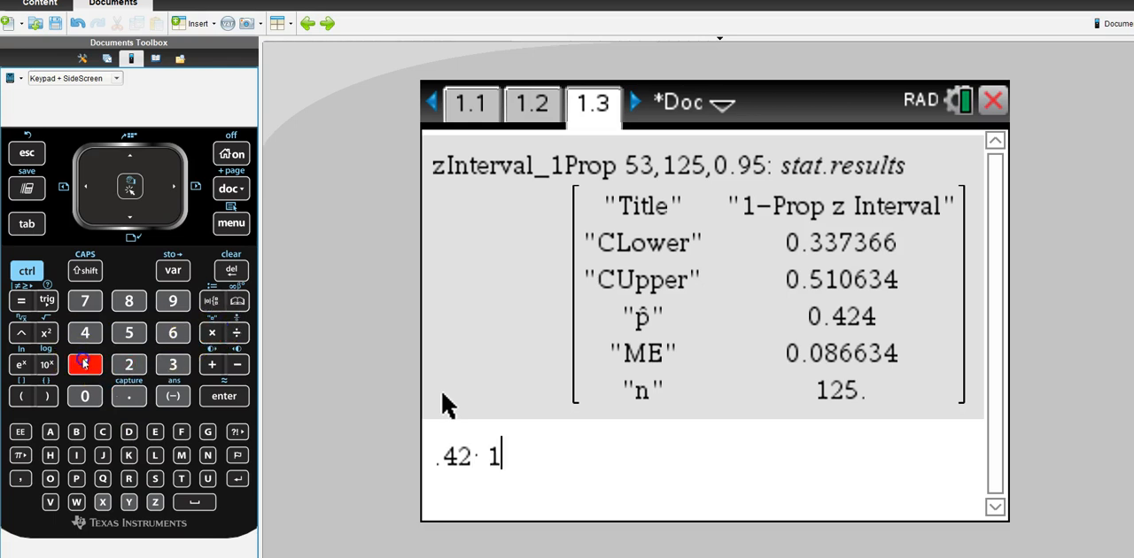
click(128, 333)
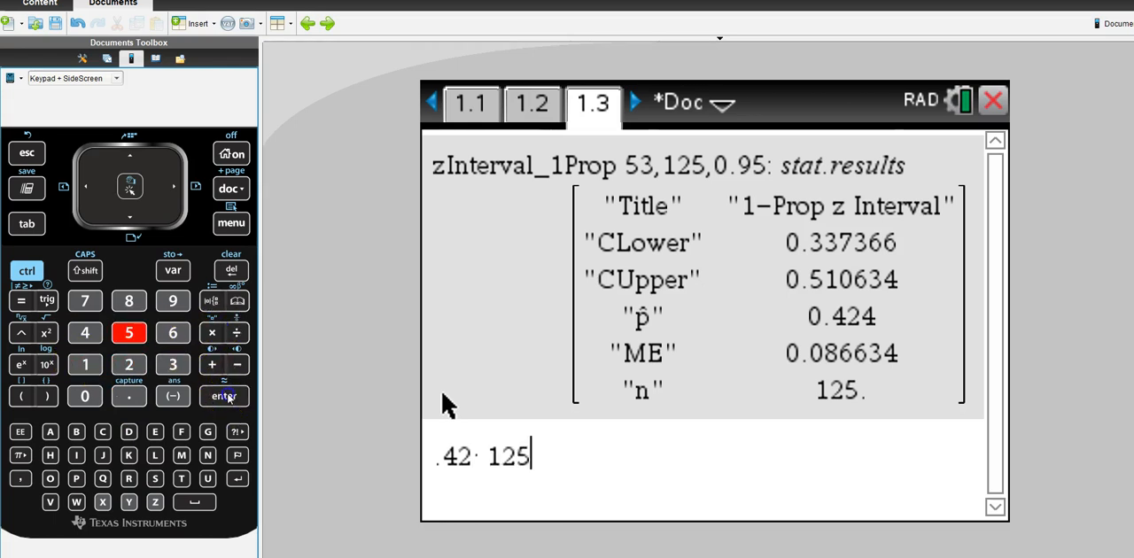
click(223, 396)
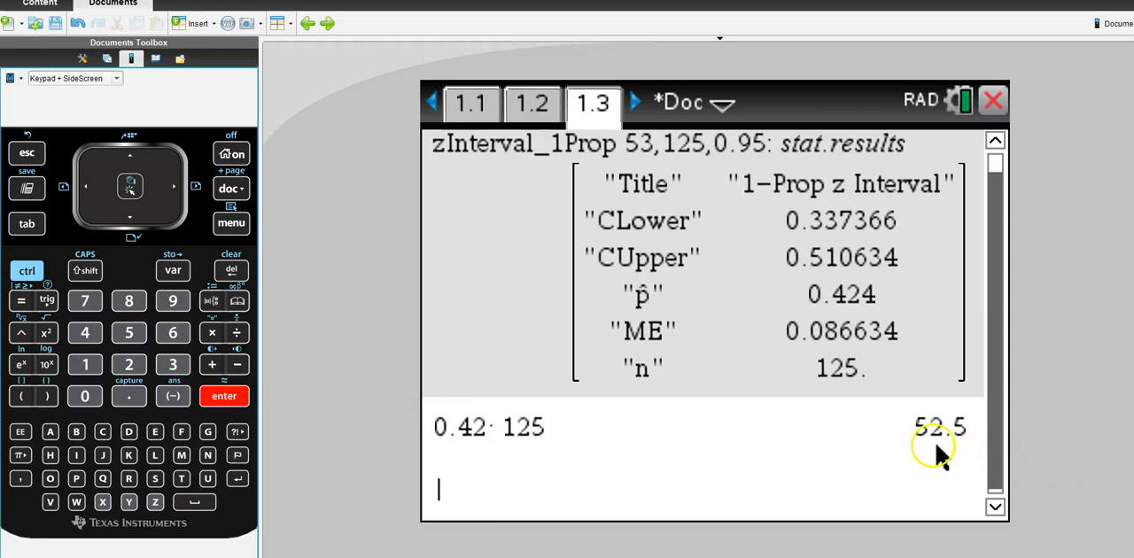
mouse_move(956, 446)
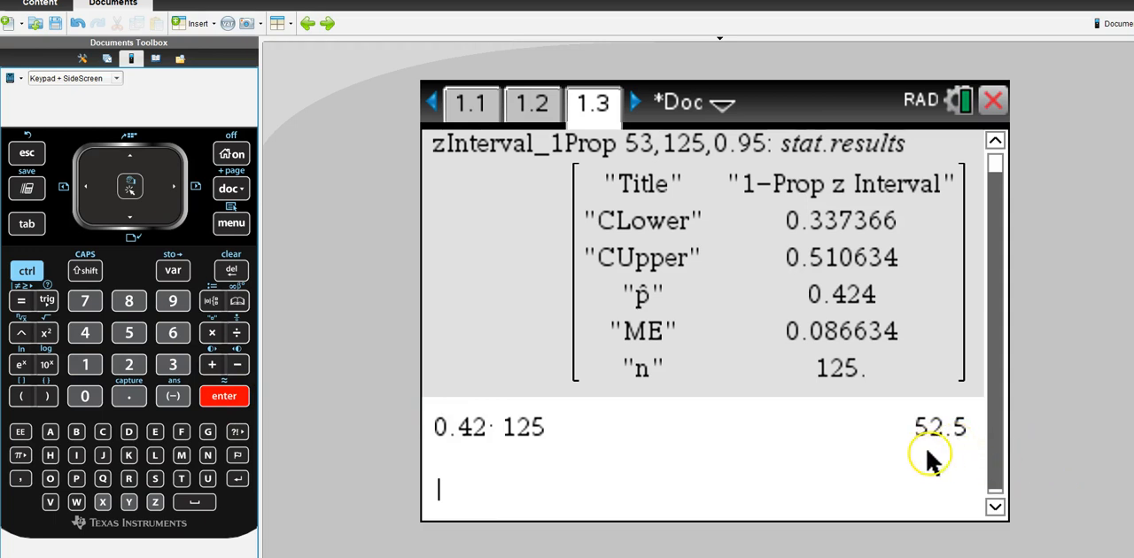
mouse_move(960, 417)
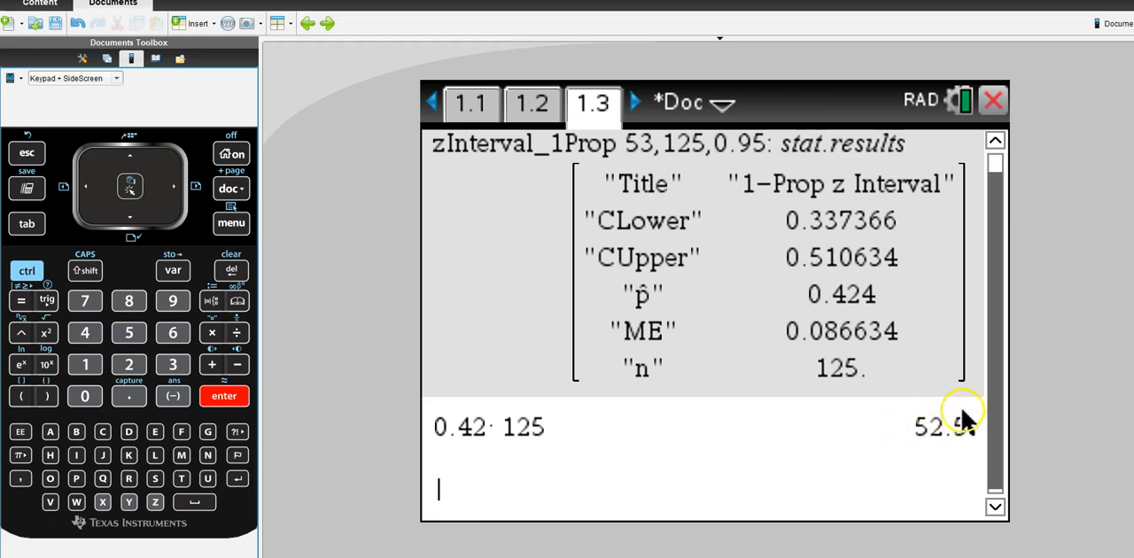
mouse_move(849, 425)
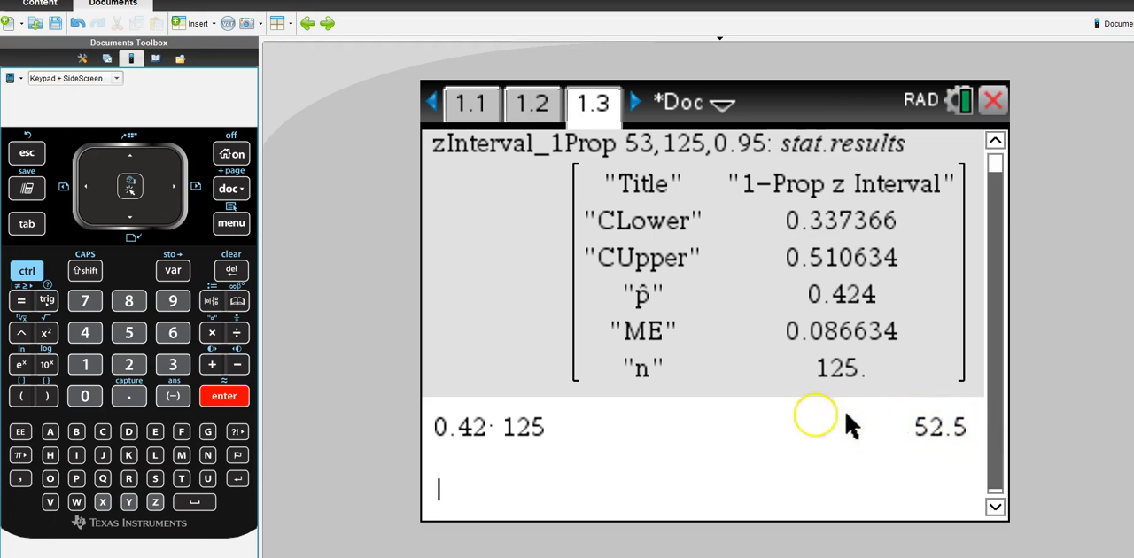
mouse_move(464, 440)
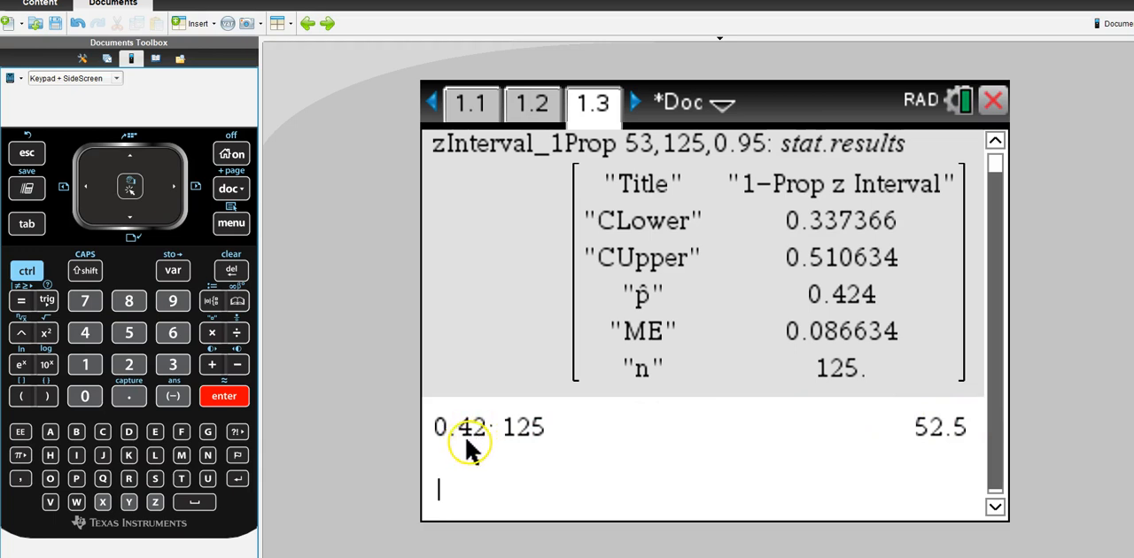
mouse_move(482, 443)
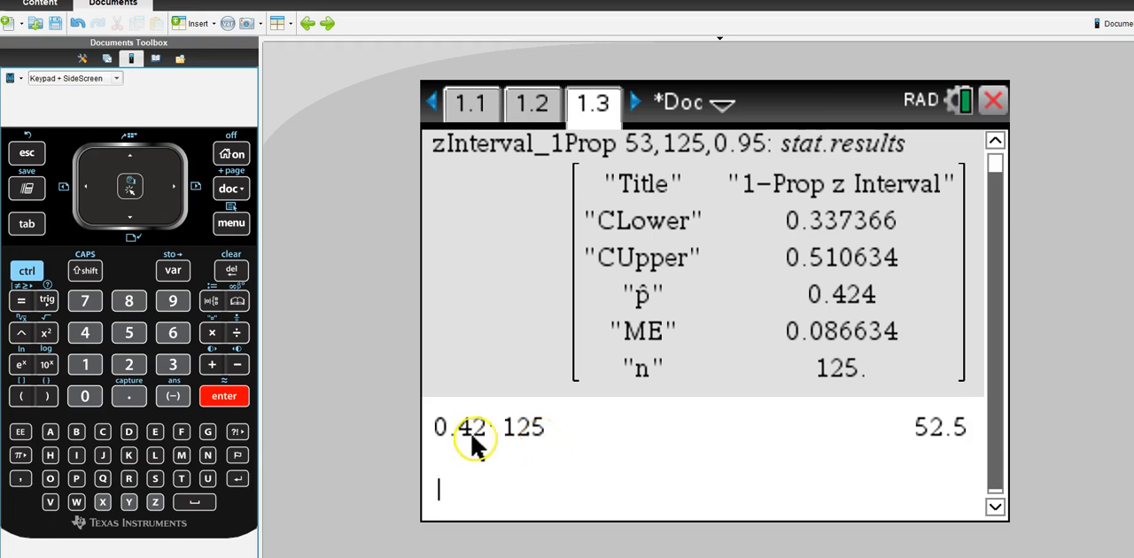
mouse_move(495, 440)
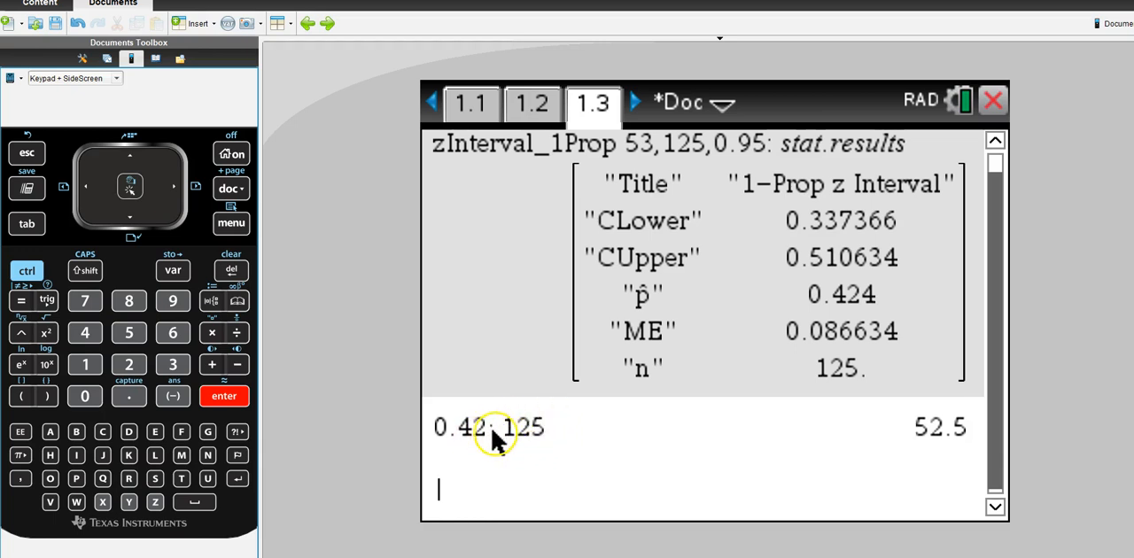
mouse_move(955, 443)
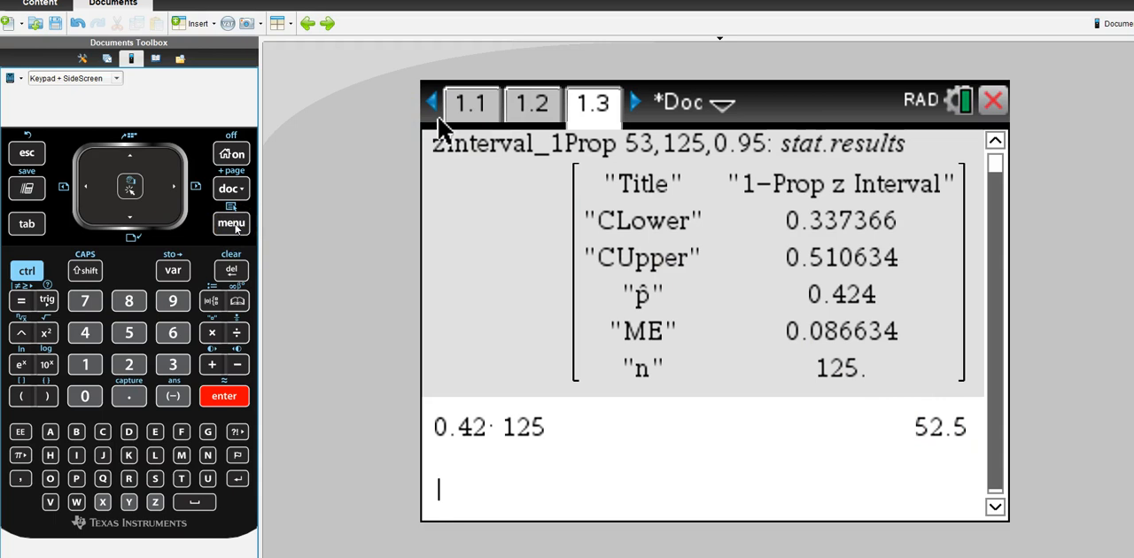
mouse_move(694, 472)
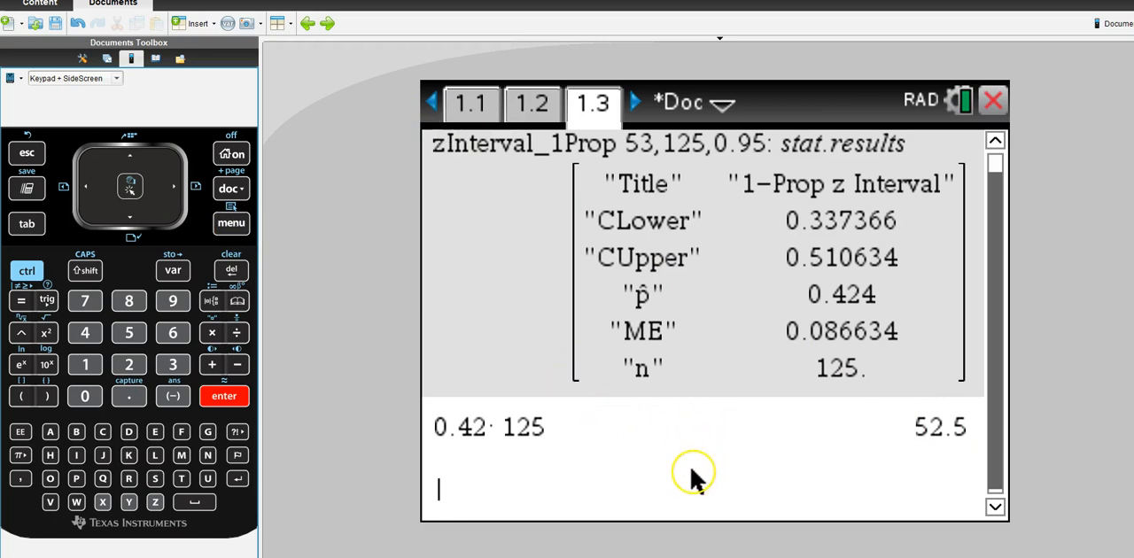
mouse_move(791, 330)
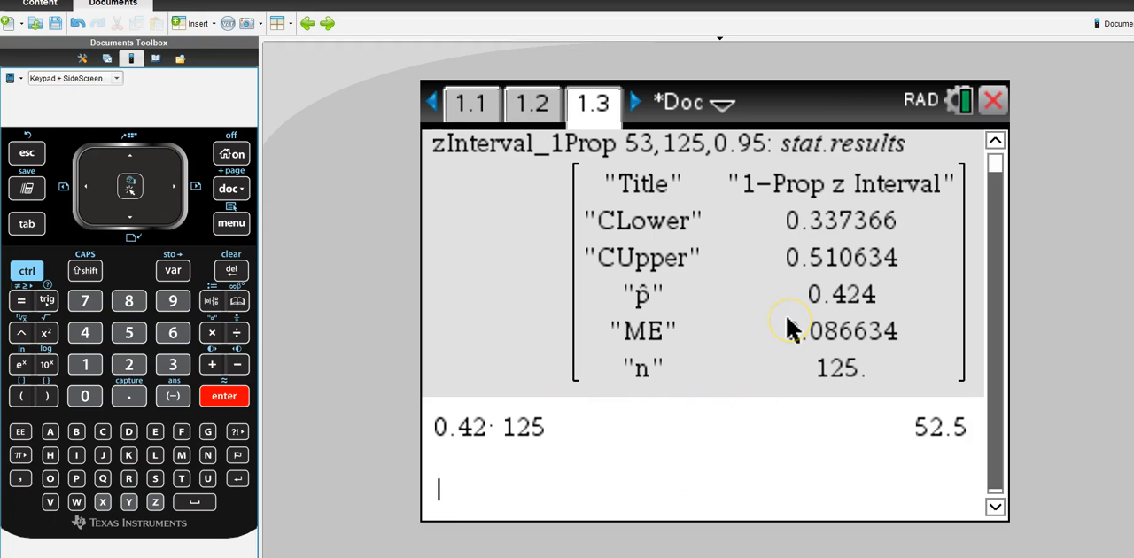
mouse_move(794, 329)
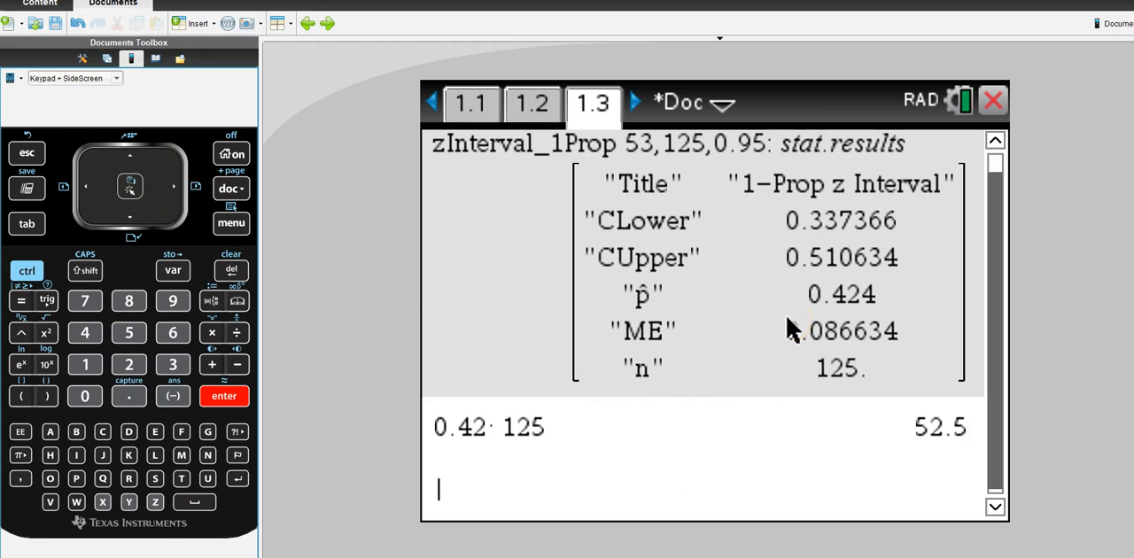
mouse_move(446, 211)
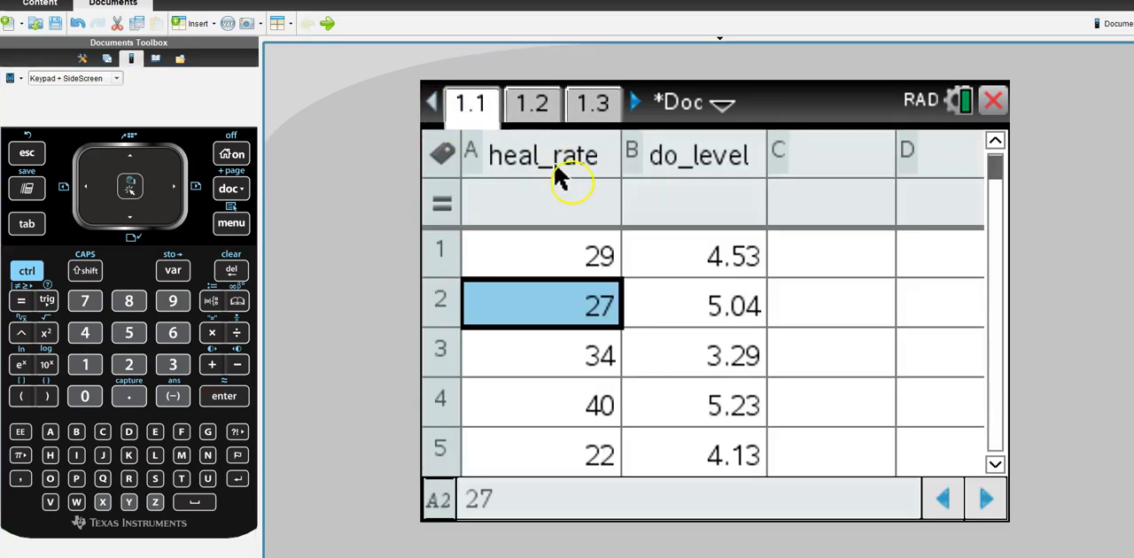
mouse_move(574, 202)
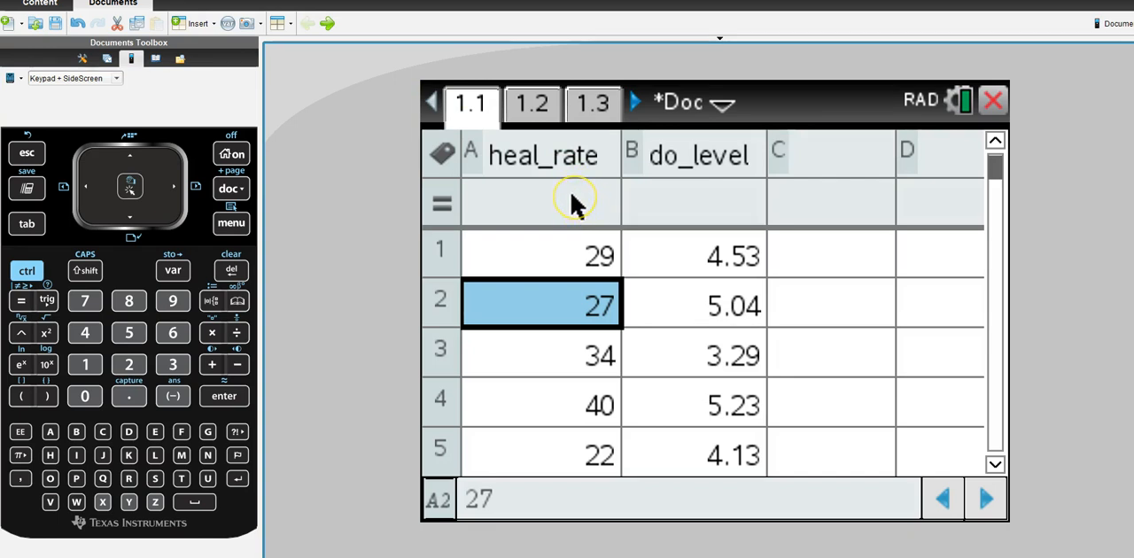
mouse_move(575, 204)
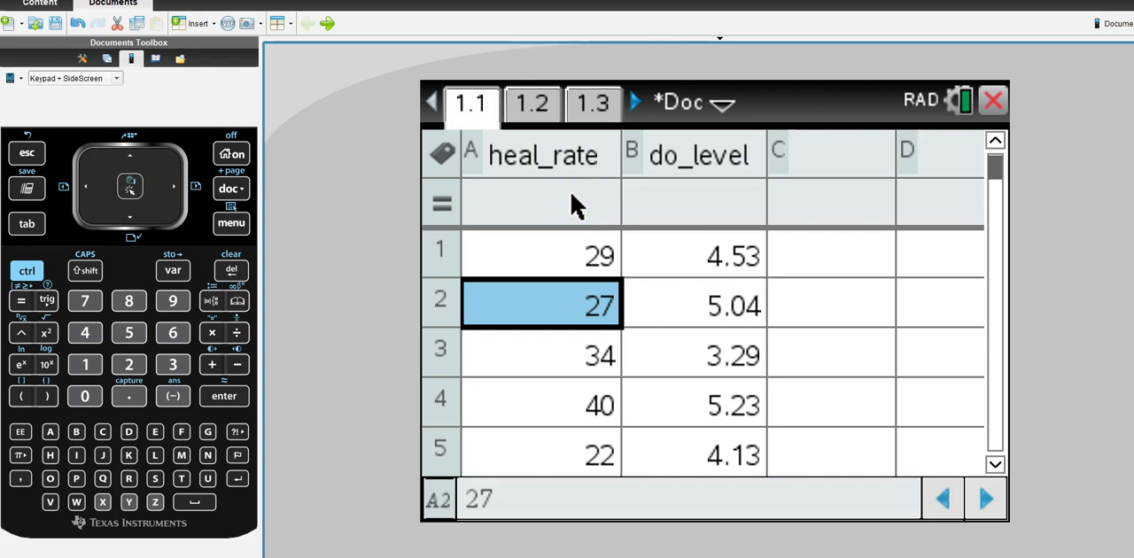
Select the first heal_rate cell on page 1.1 and show the spreadsheet's Data menu.
click(543, 255)
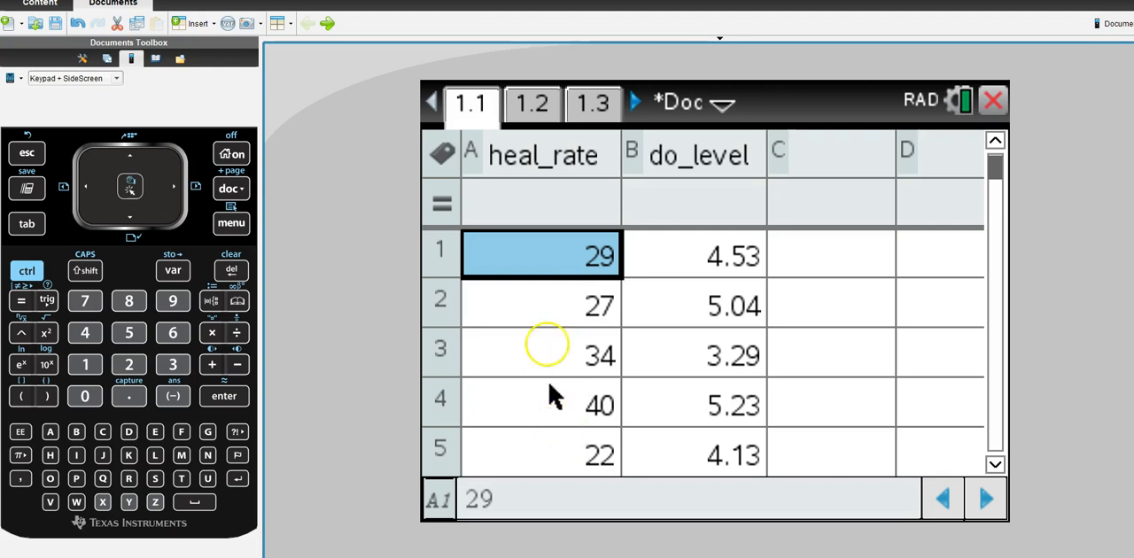
mouse_move(558, 206)
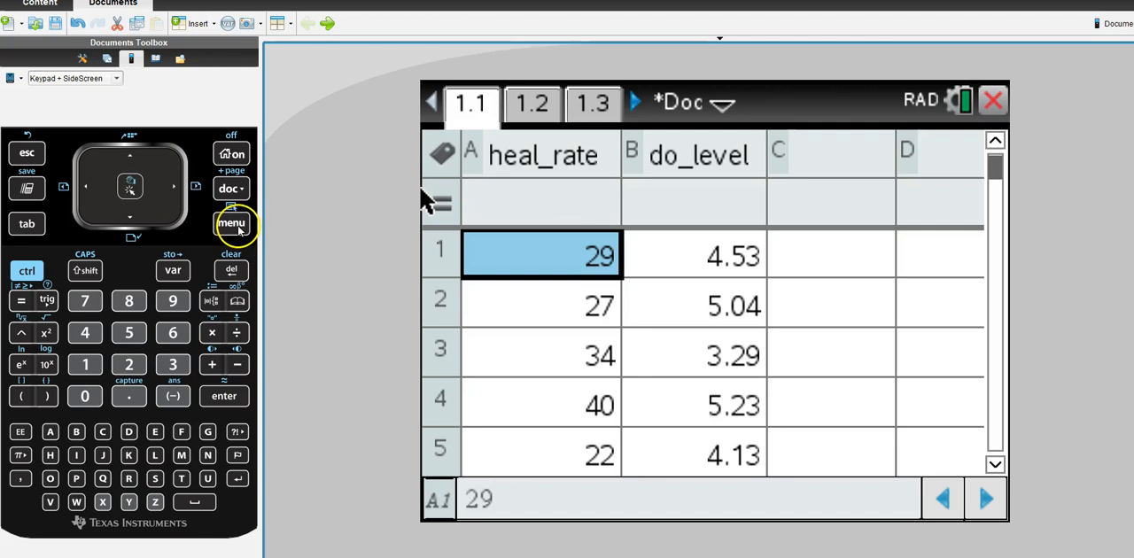
click(231, 223)
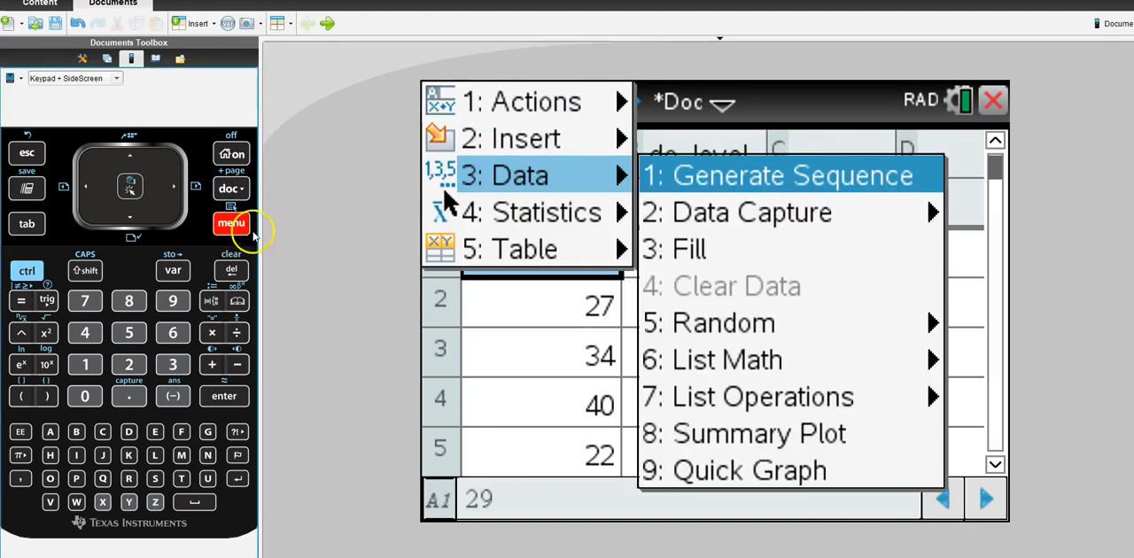
mouse_move(186, 157)
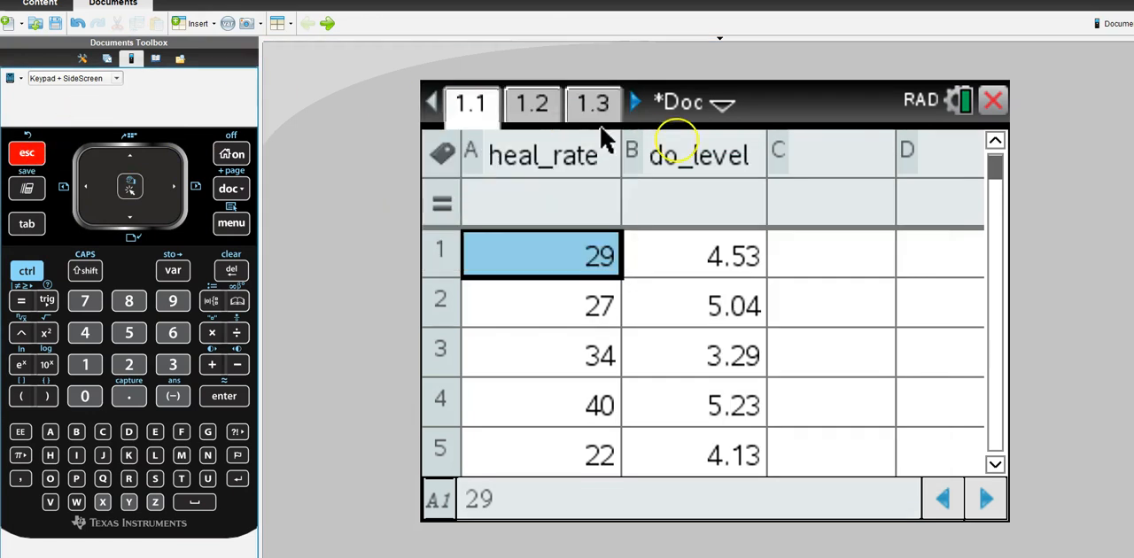
mouse_move(854, 169)
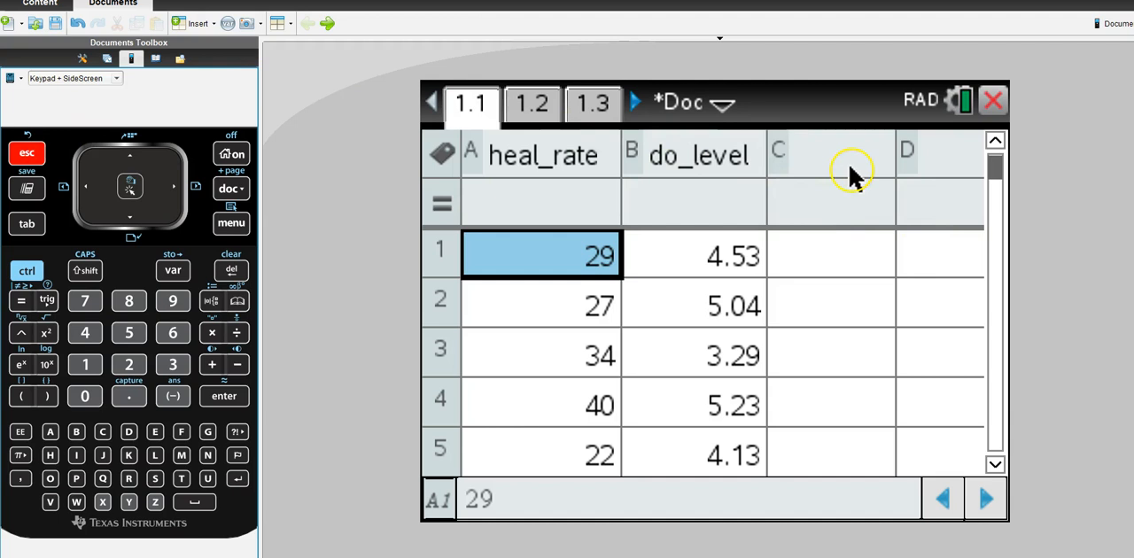
mouse_move(877, 252)
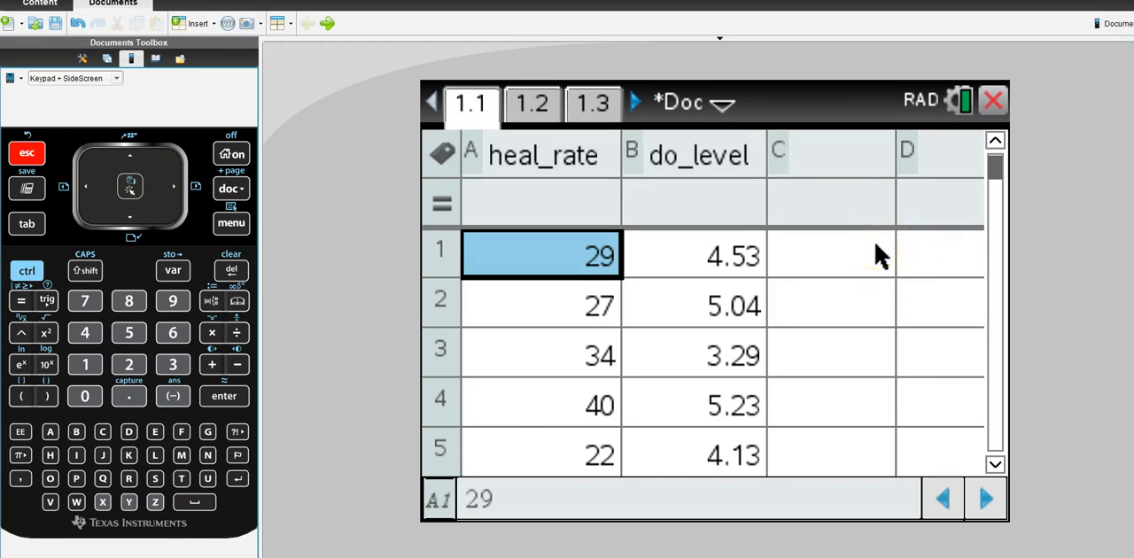
mouse_move(443, 169)
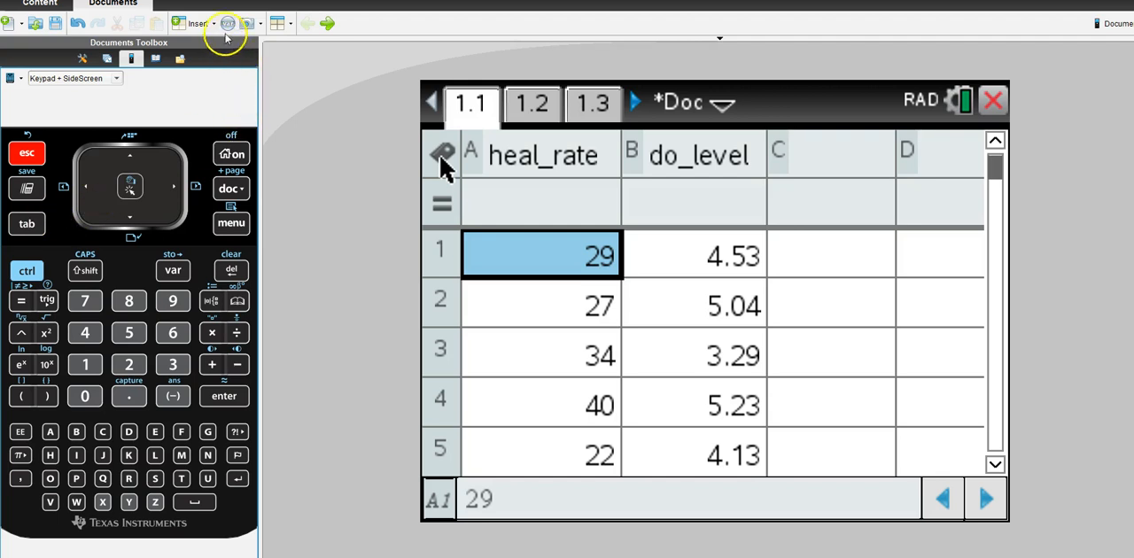
Show the Confidence Intervals list under Statistics on the calculator page.
click(199, 23)
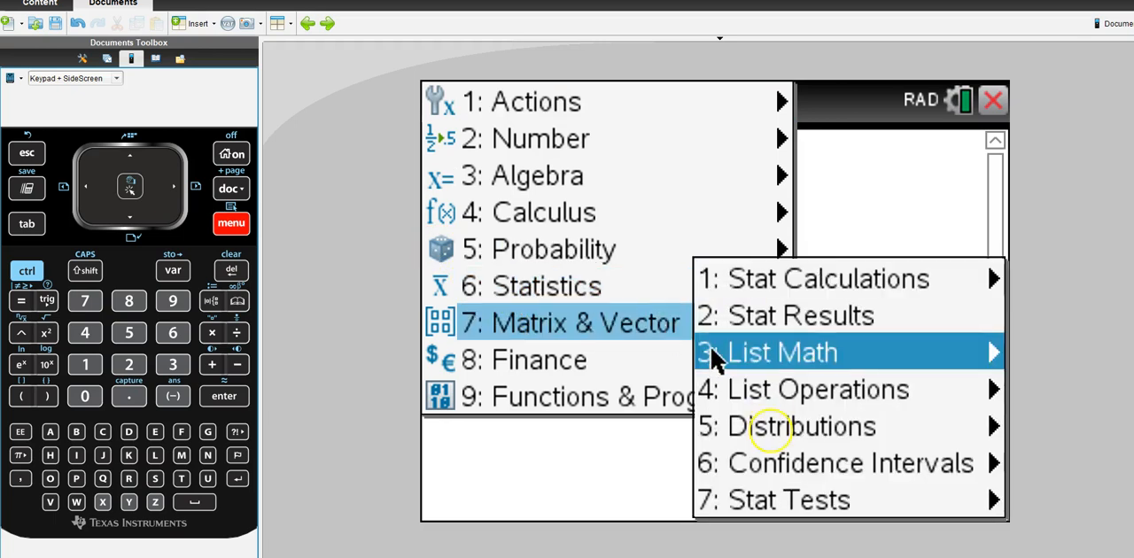
click(849, 463)
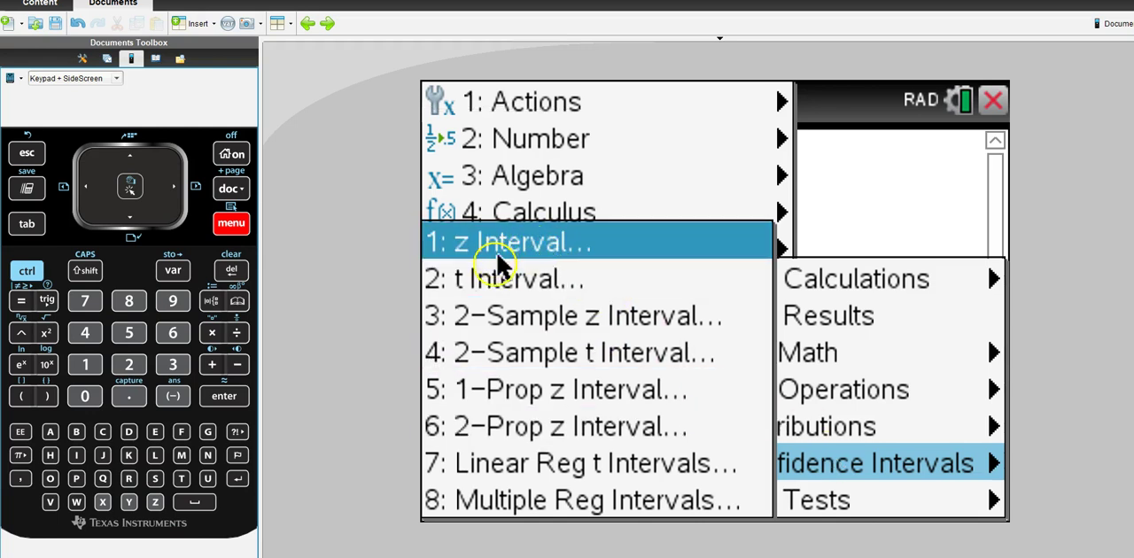
Run a 0.95 t Interval from Data on the heal_rate list, giving 21.5271 to 29.8062.
click(503, 278)
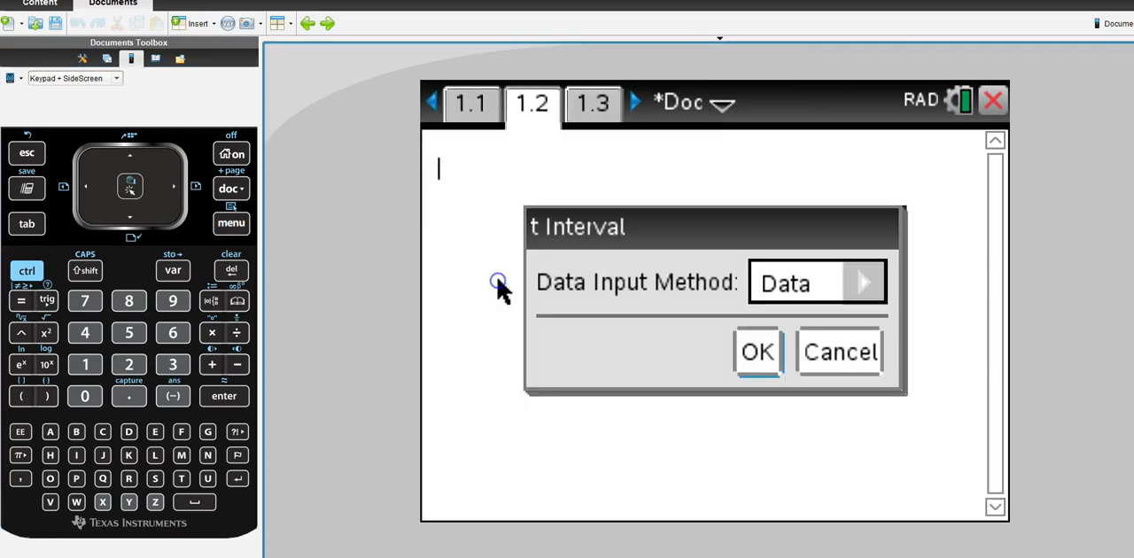
mouse_move(503, 292)
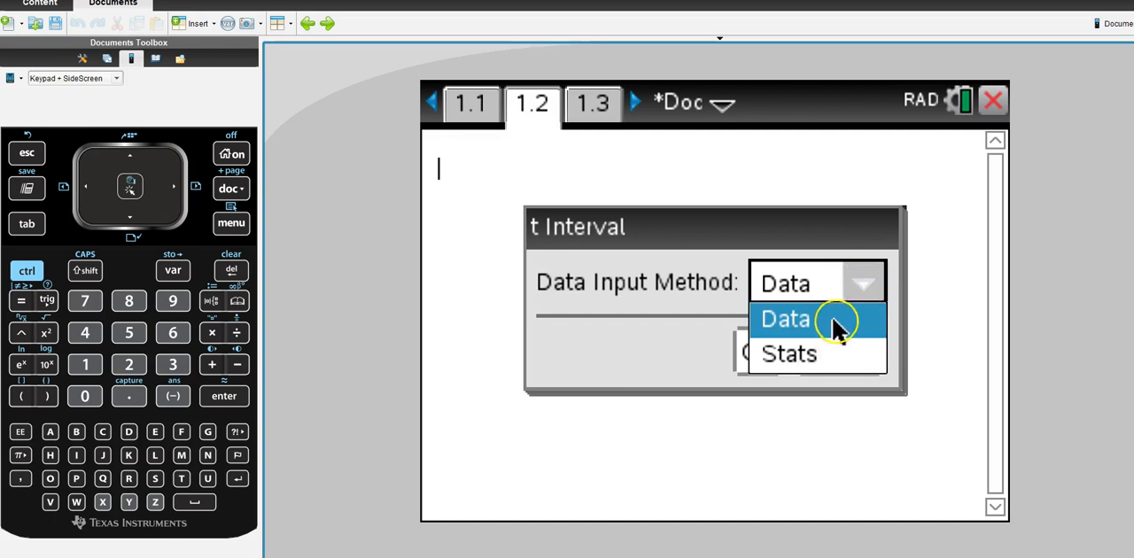
click(783, 319)
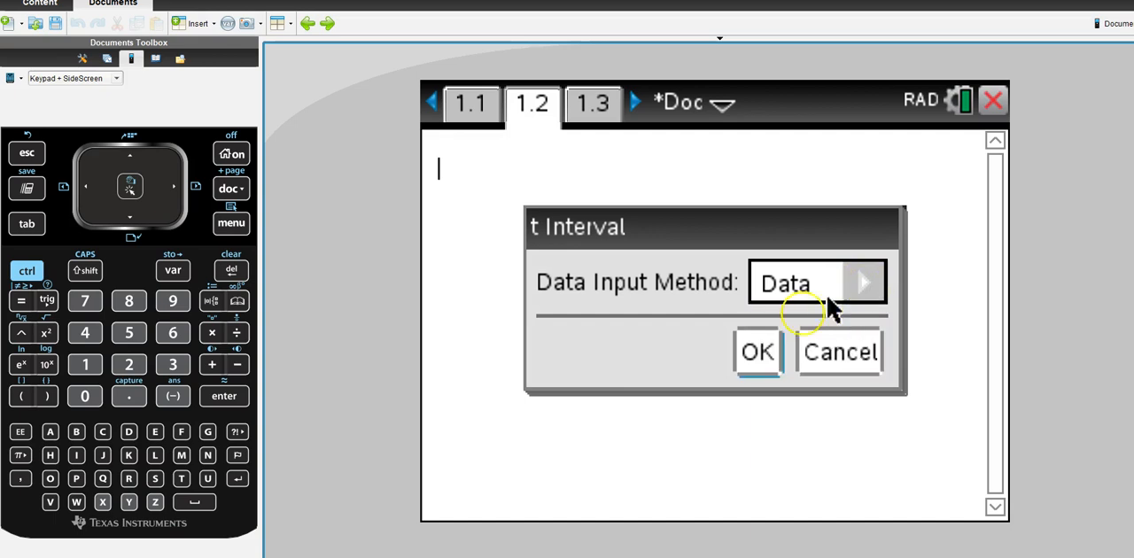
click(755, 351)
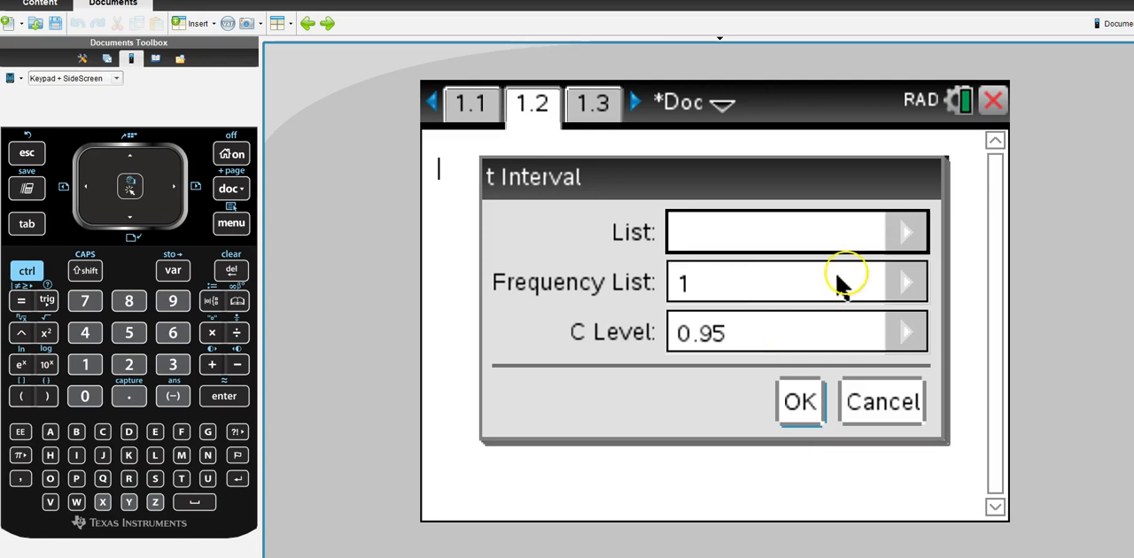
text(heal_rate)
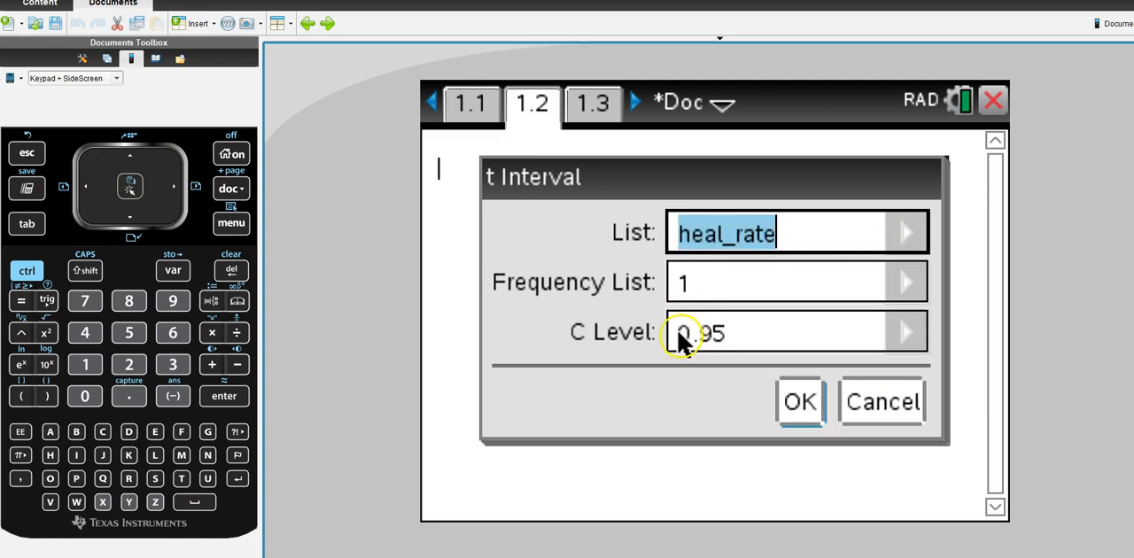
mouse_move(801, 400)
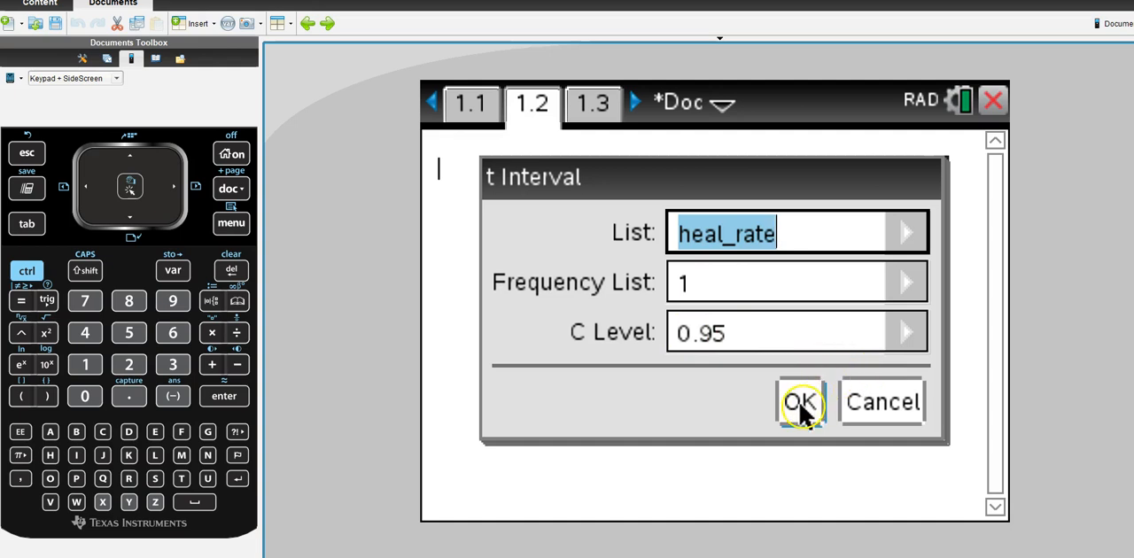
click(801, 400)
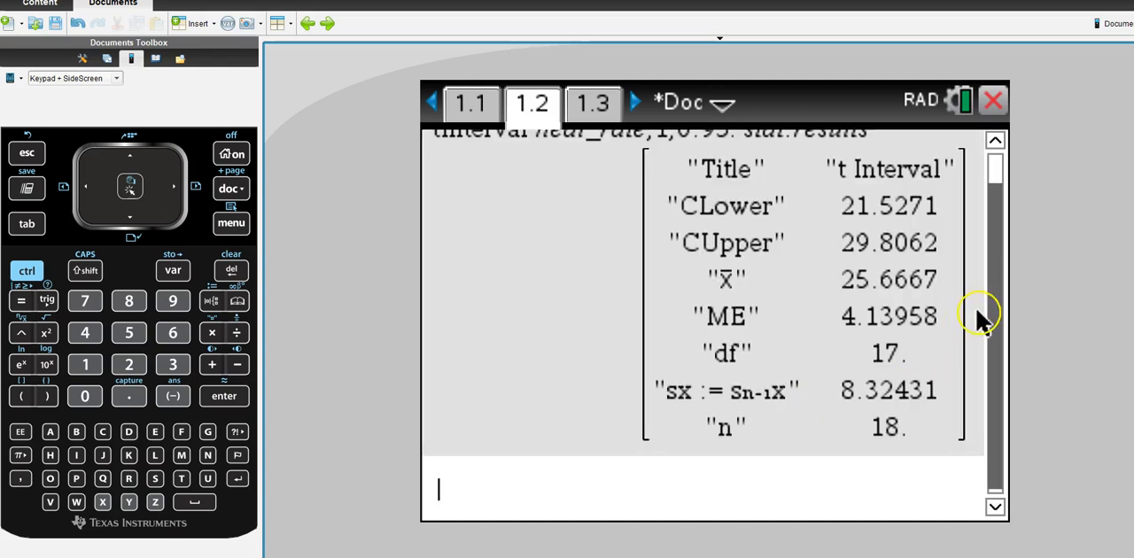
scroll(up, 3)
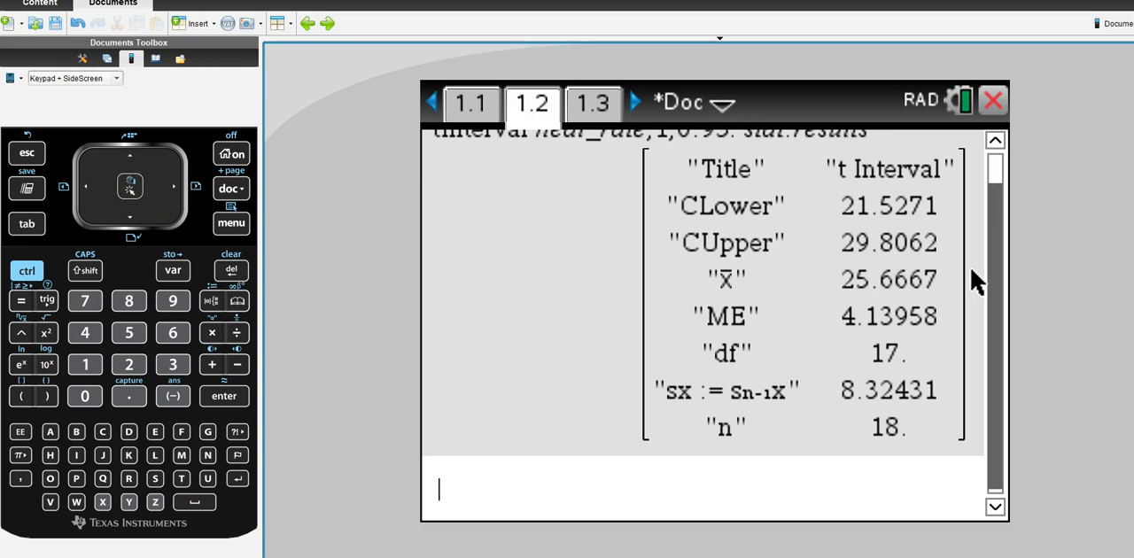
mouse_move(984, 199)
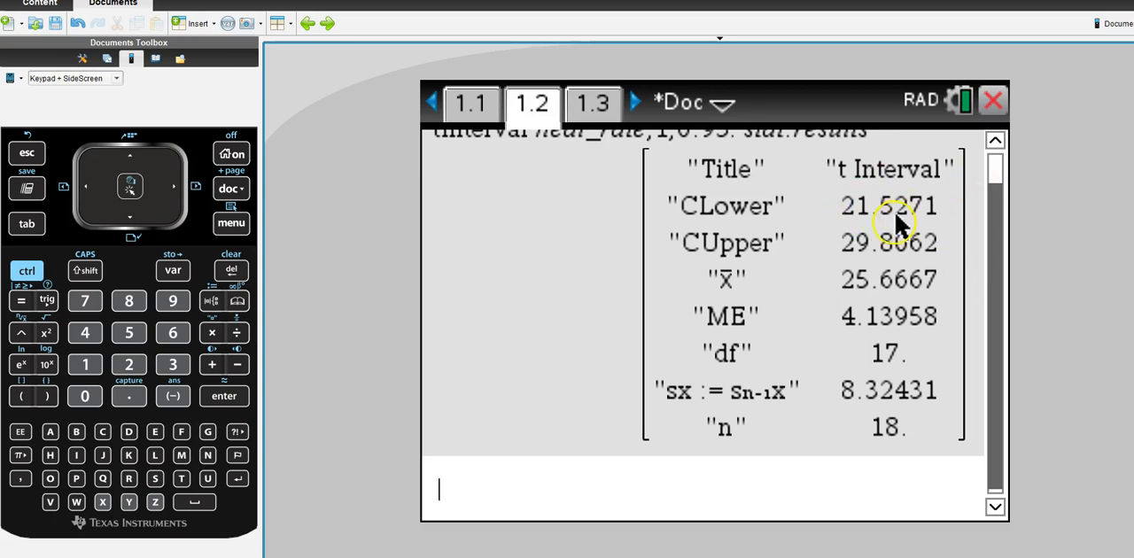
mouse_move(900, 266)
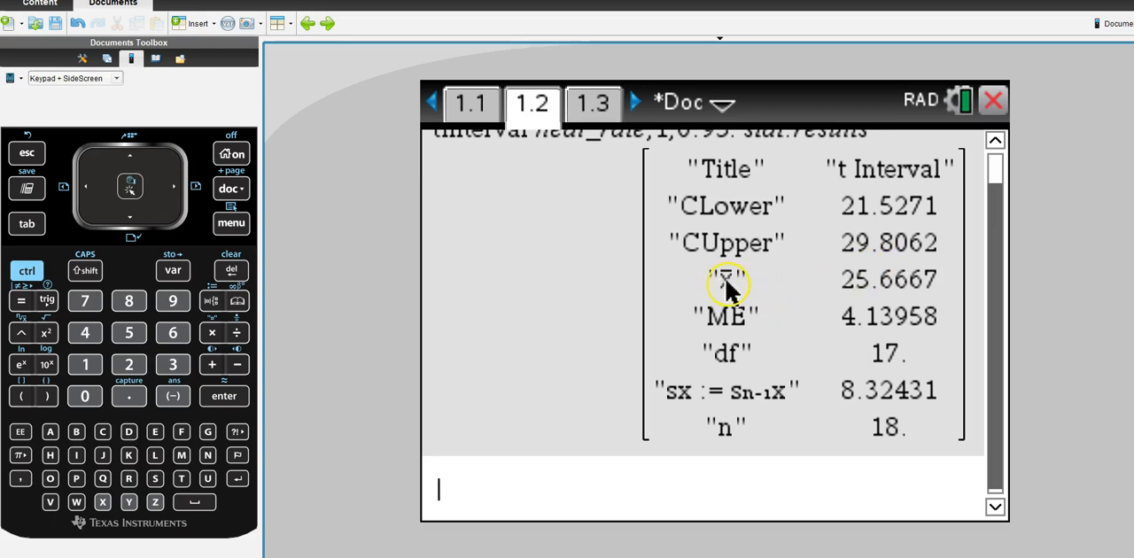
mouse_move(741, 294)
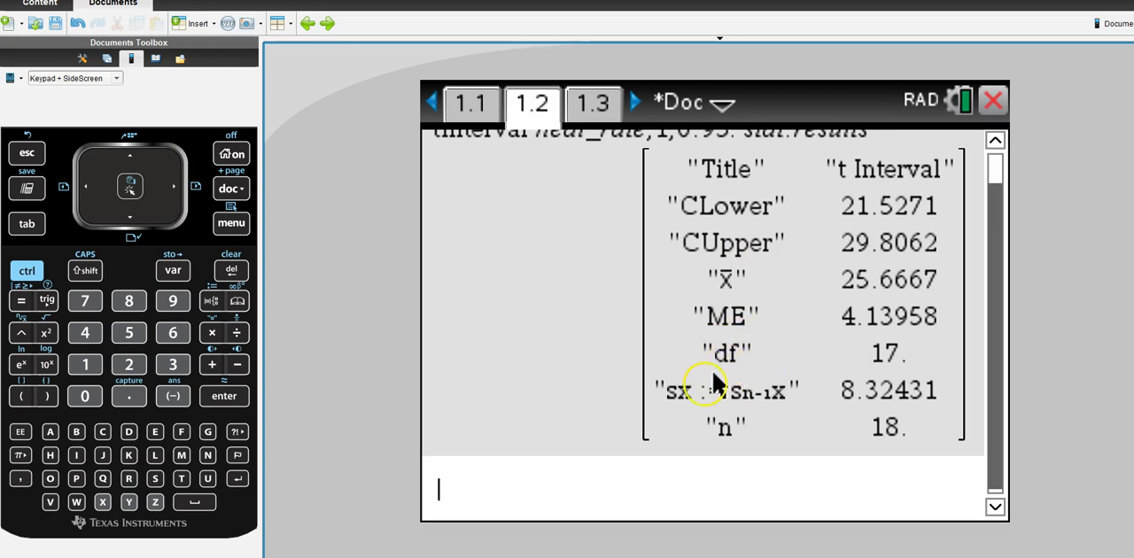
mouse_move(762, 417)
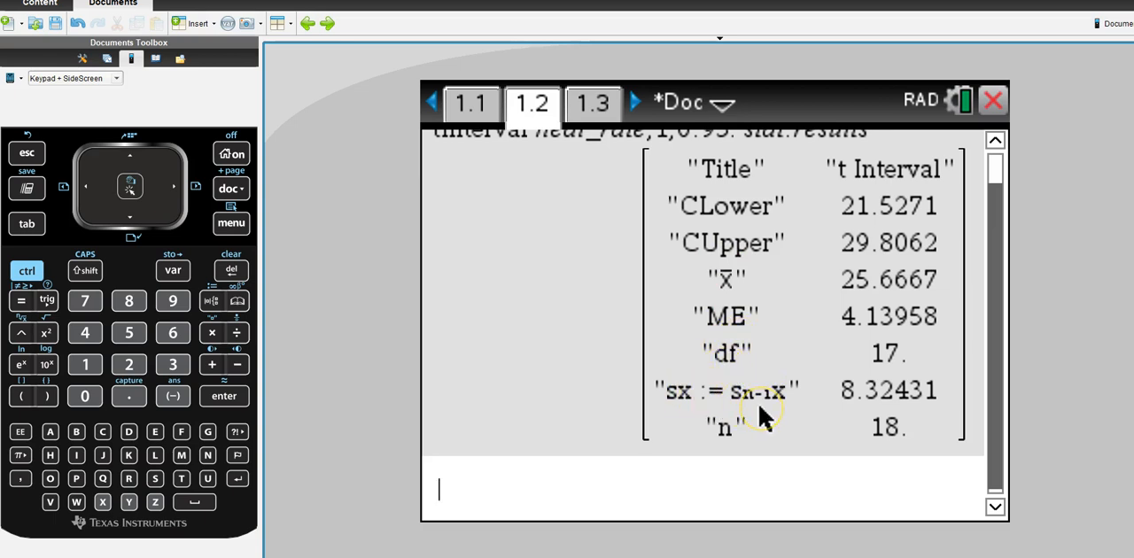
mouse_move(730, 405)
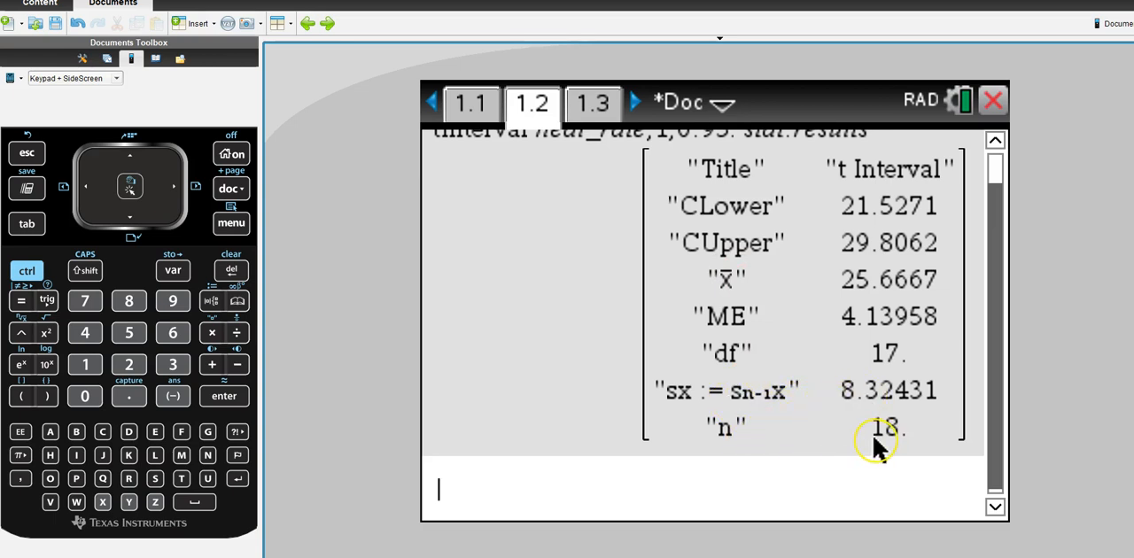
mouse_move(806, 434)
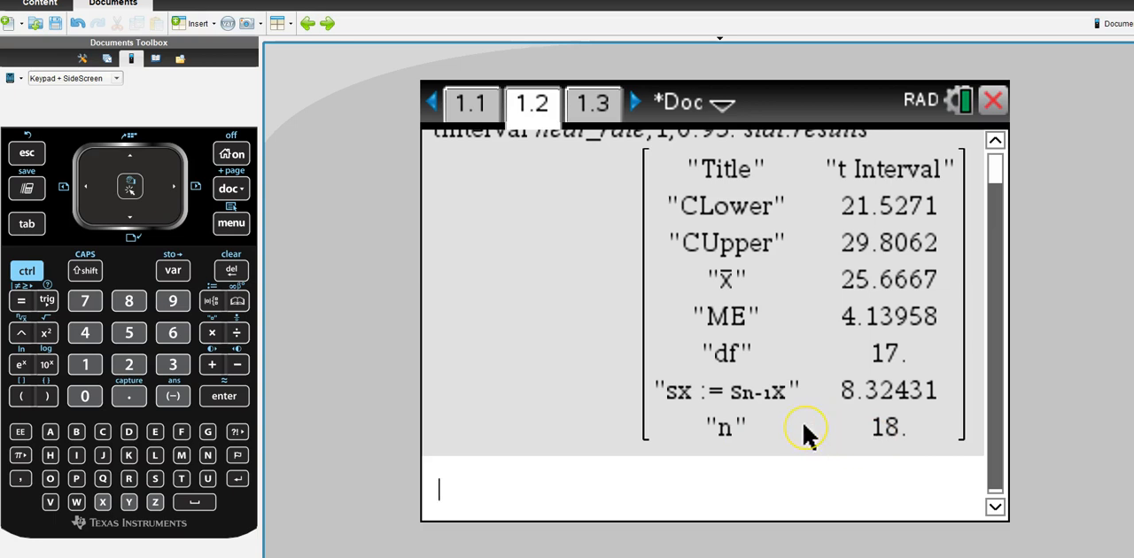
mouse_move(806, 434)
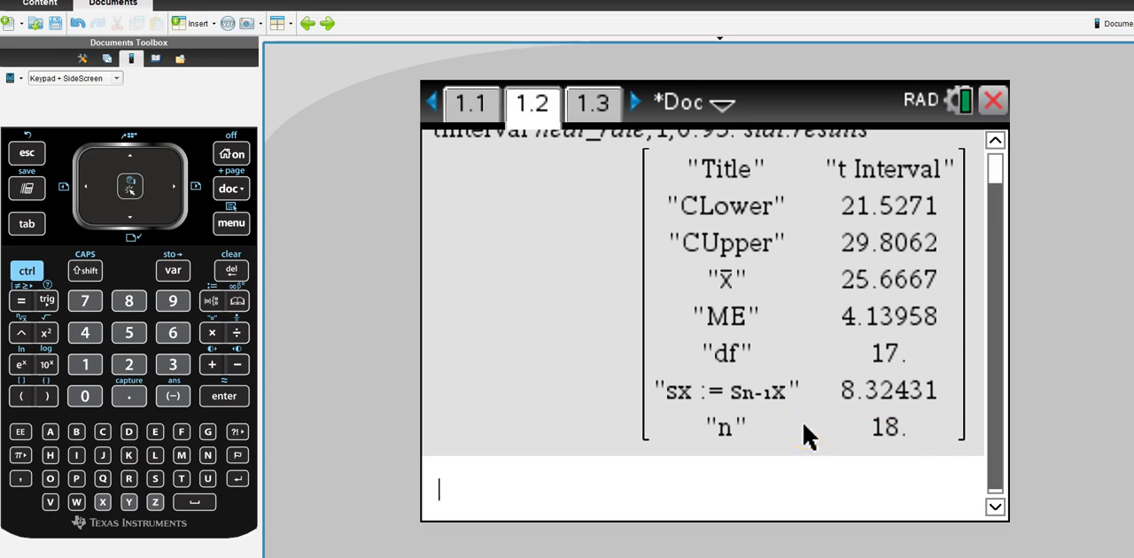
mouse_move(741, 280)
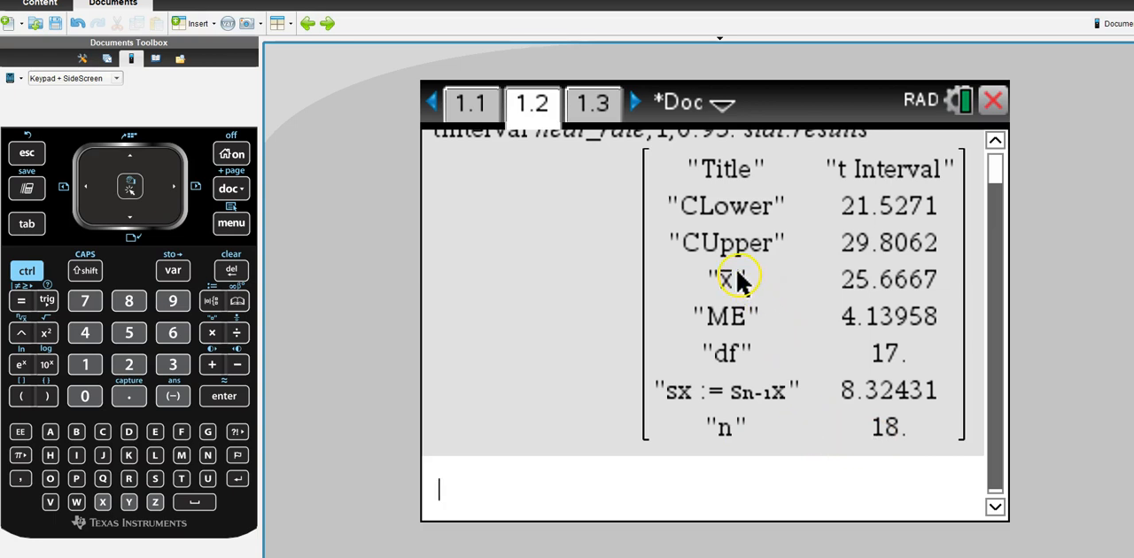
mouse_move(717, 363)
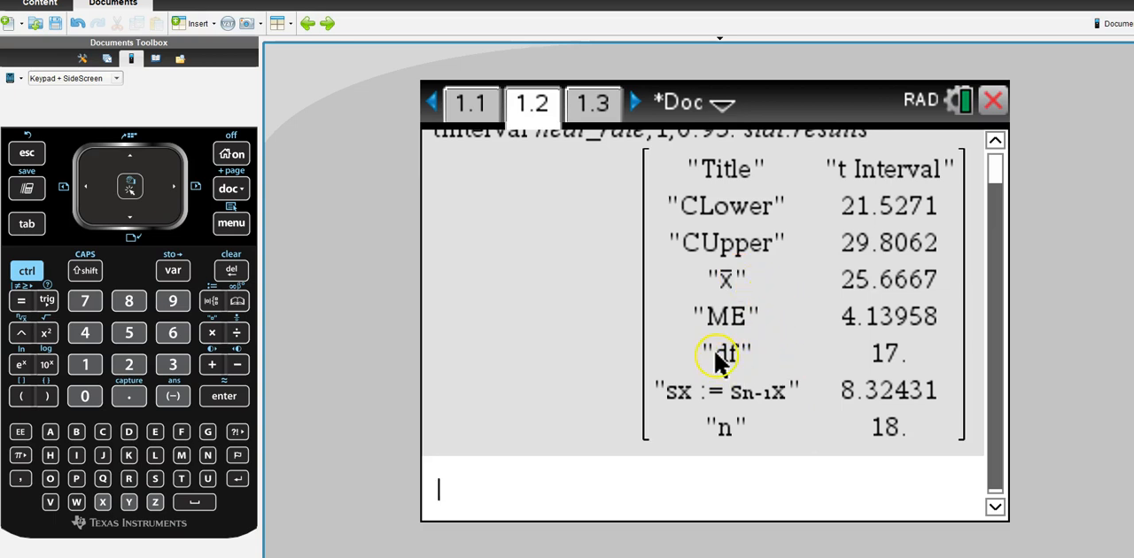
mouse_move(883, 360)
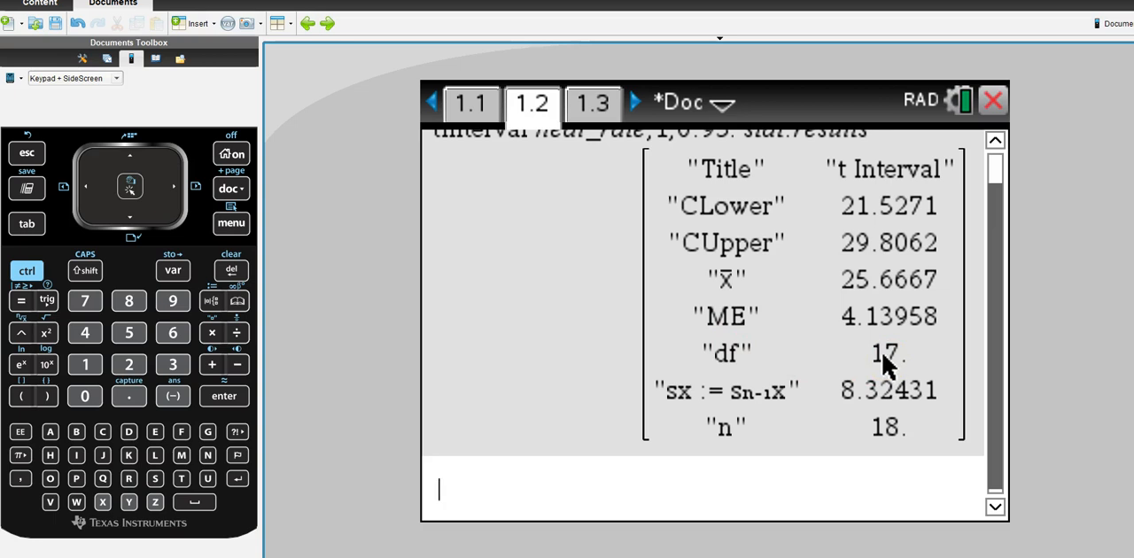
mouse_move(778, 312)
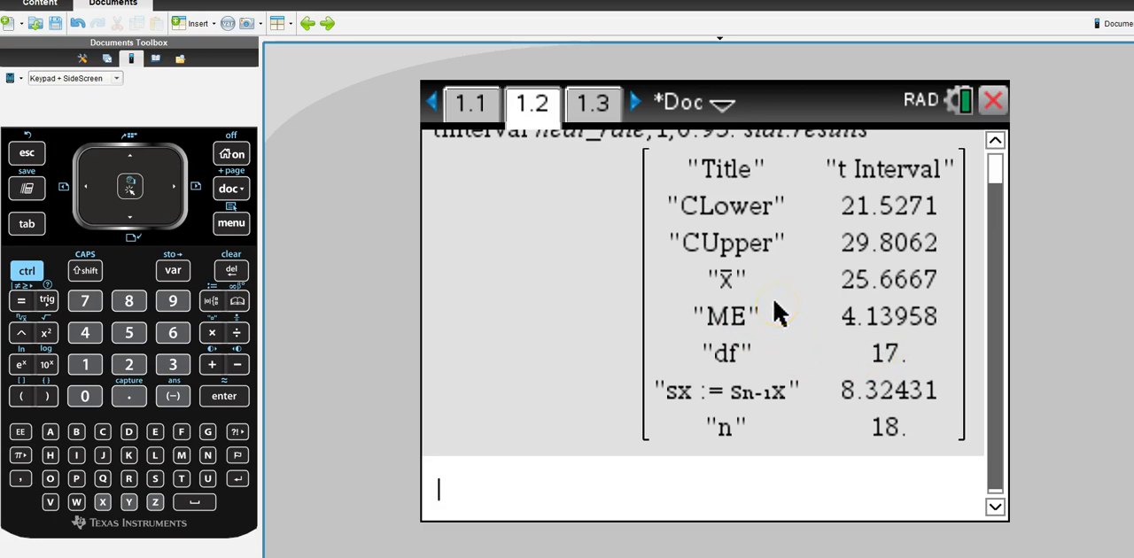
mouse_move(895, 416)
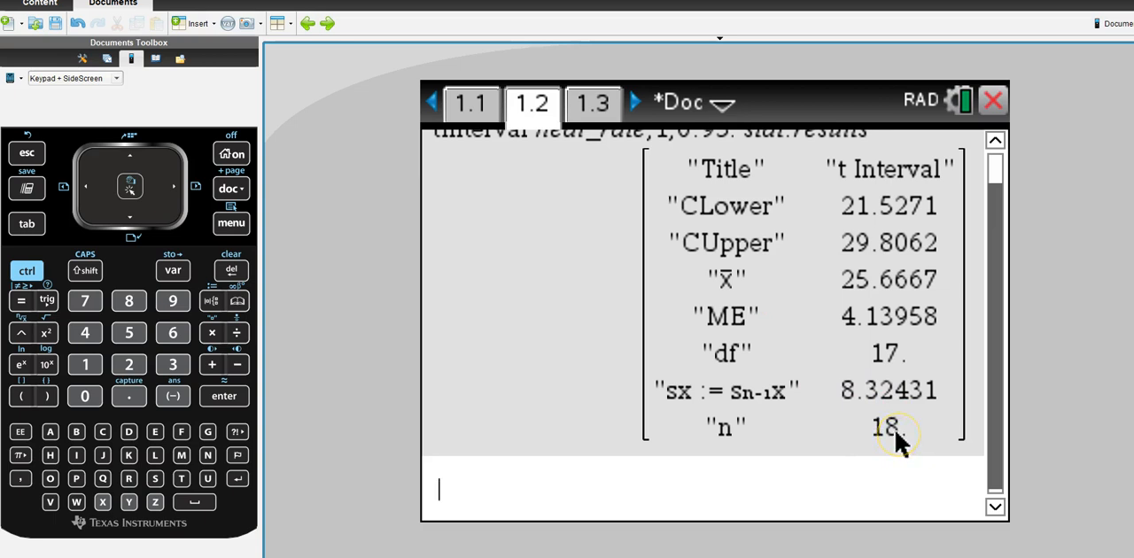
mouse_move(824, 293)
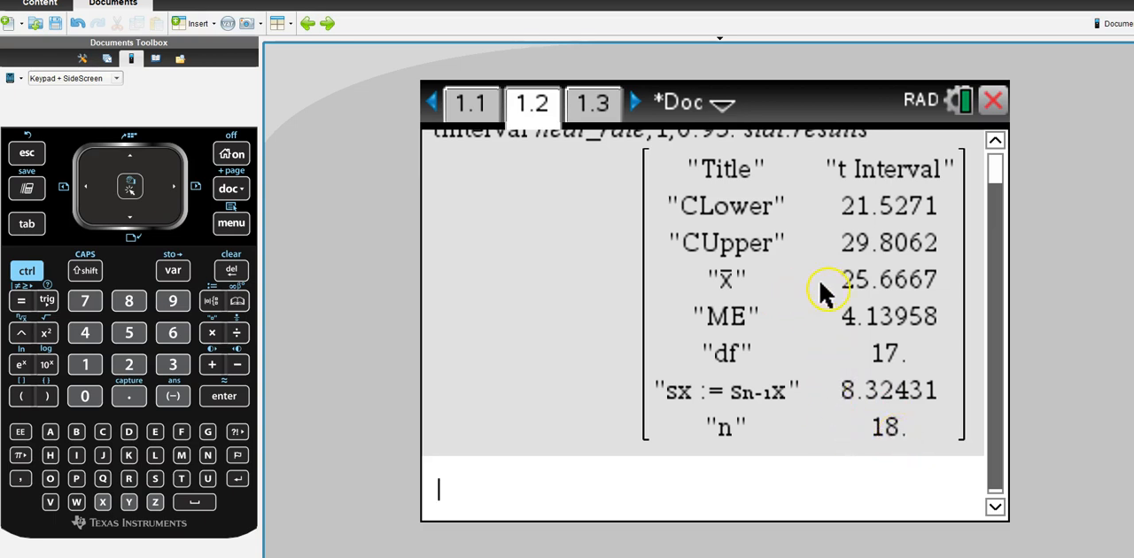
mouse_move(858, 244)
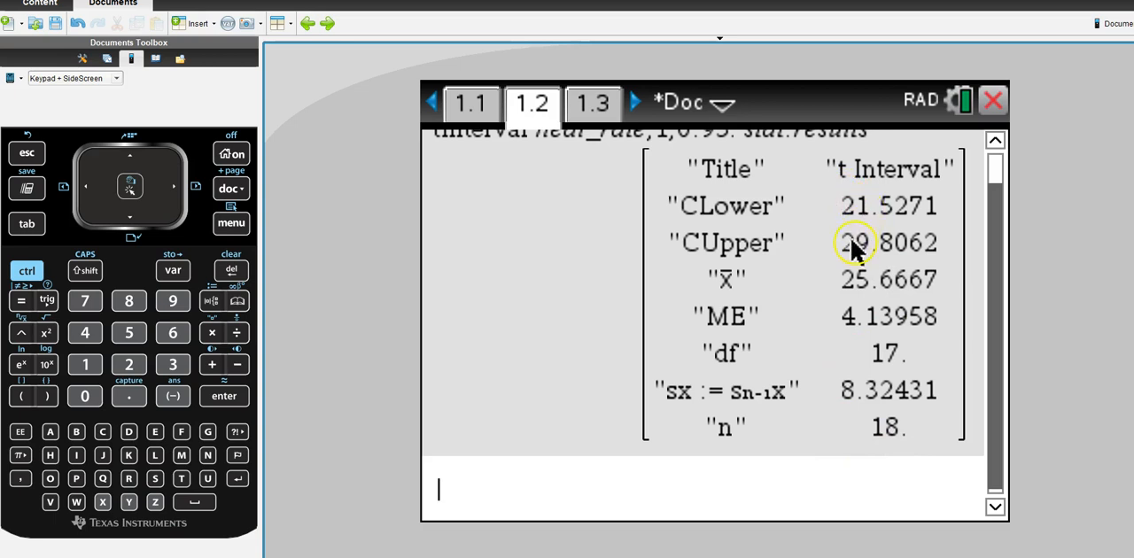
mouse_move(864, 233)
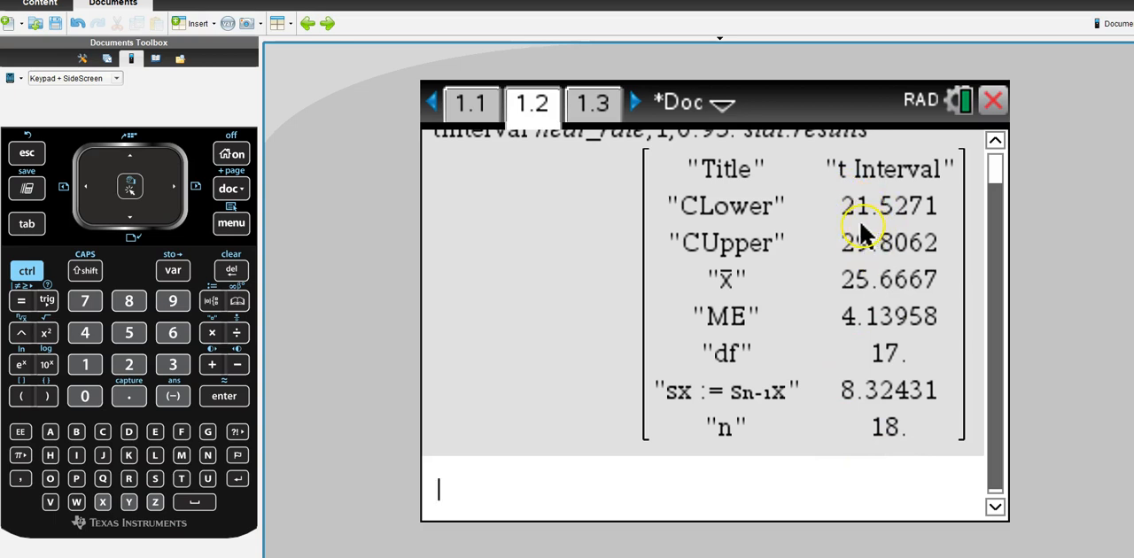
mouse_move(867, 234)
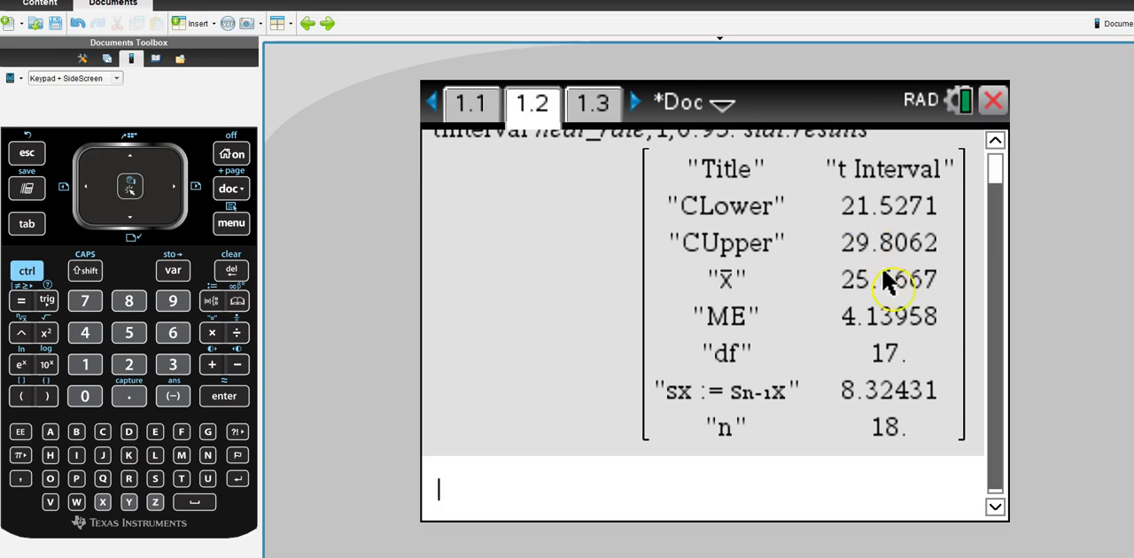
mouse_move(877, 297)
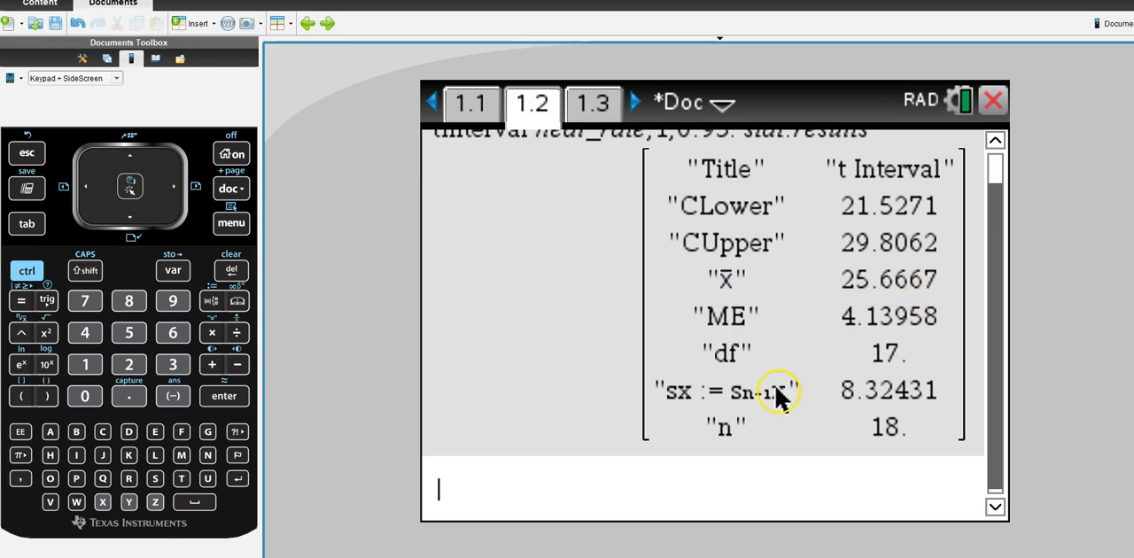
mouse_move(930, 409)
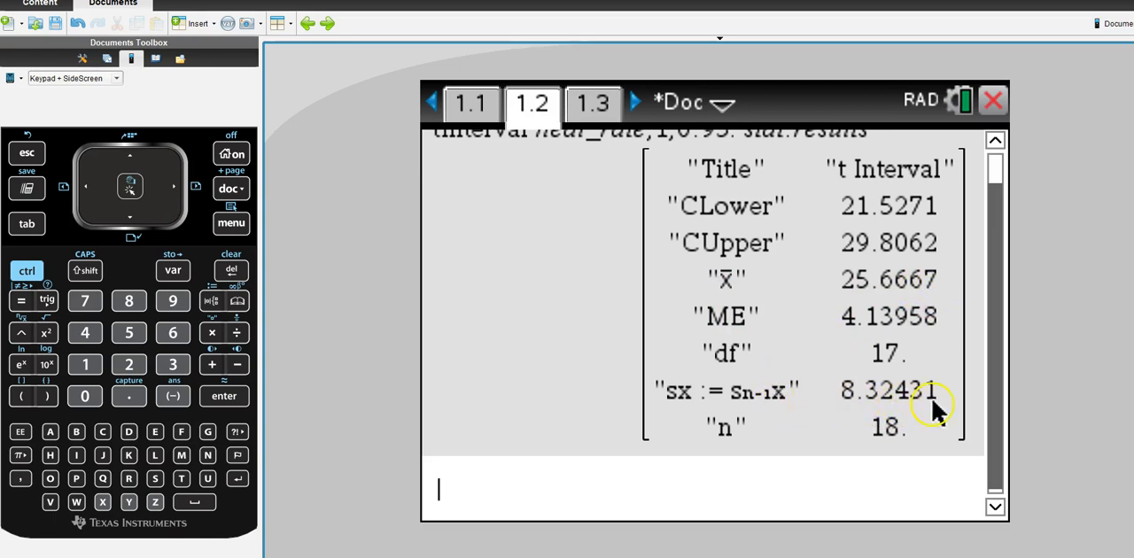
mouse_move(871, 262)
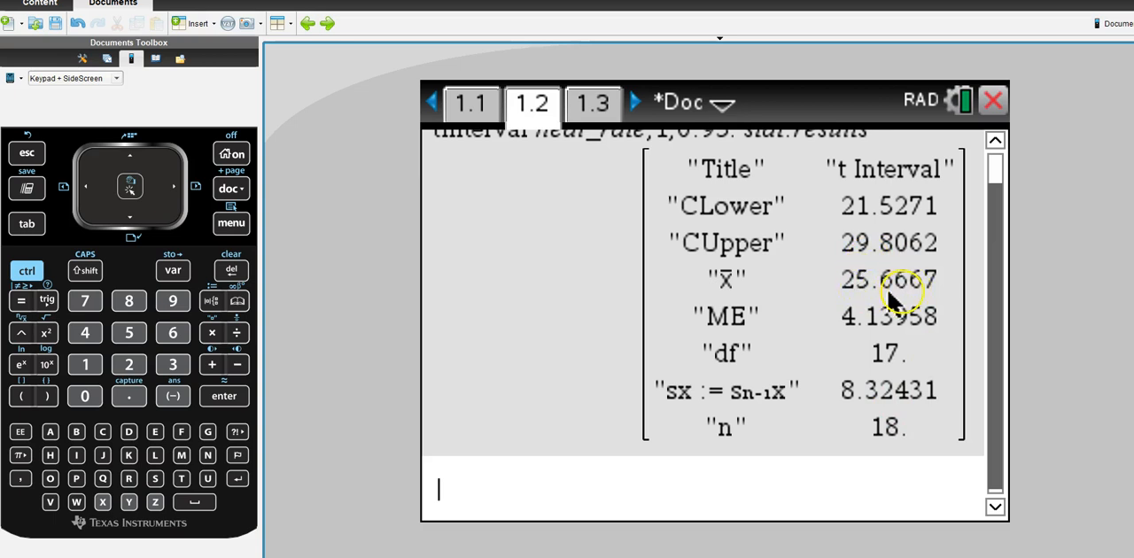
mouse_move(758, 406)
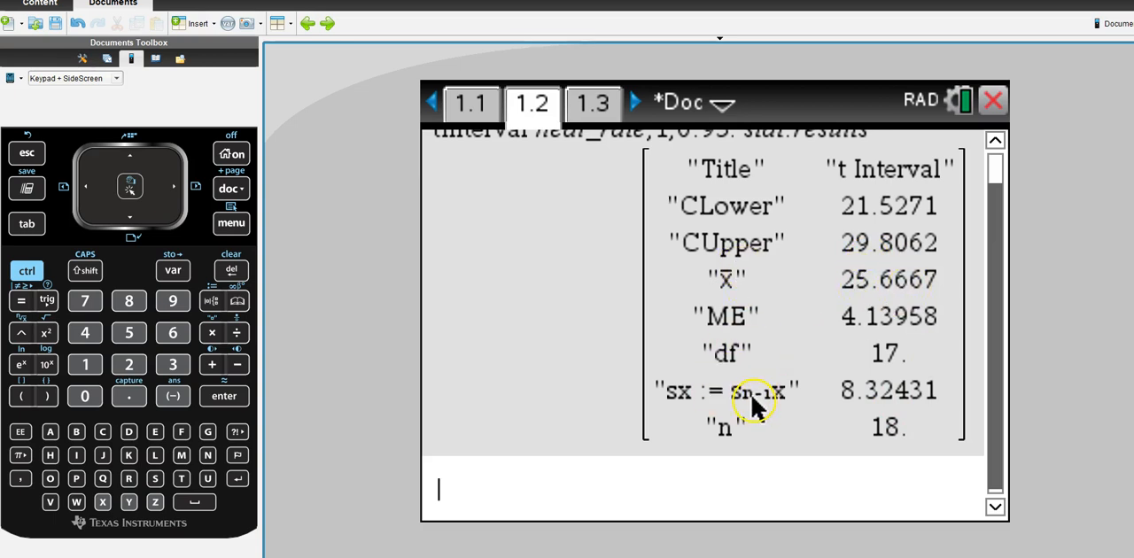
mouse_move(753, 404)
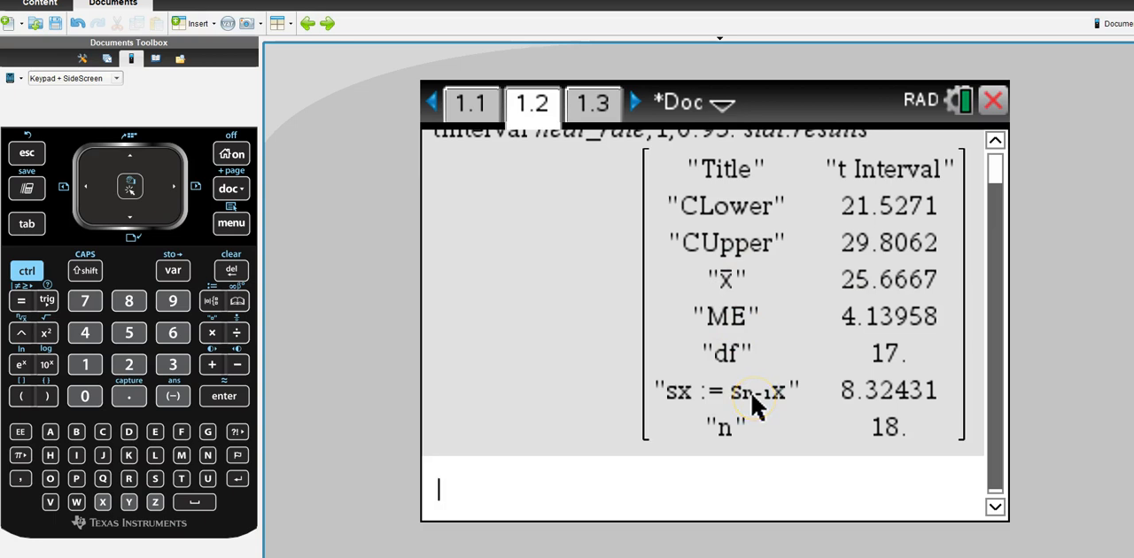
Start a t Interval from the Statistics menu using Stats as the input method.
click(230, 223)
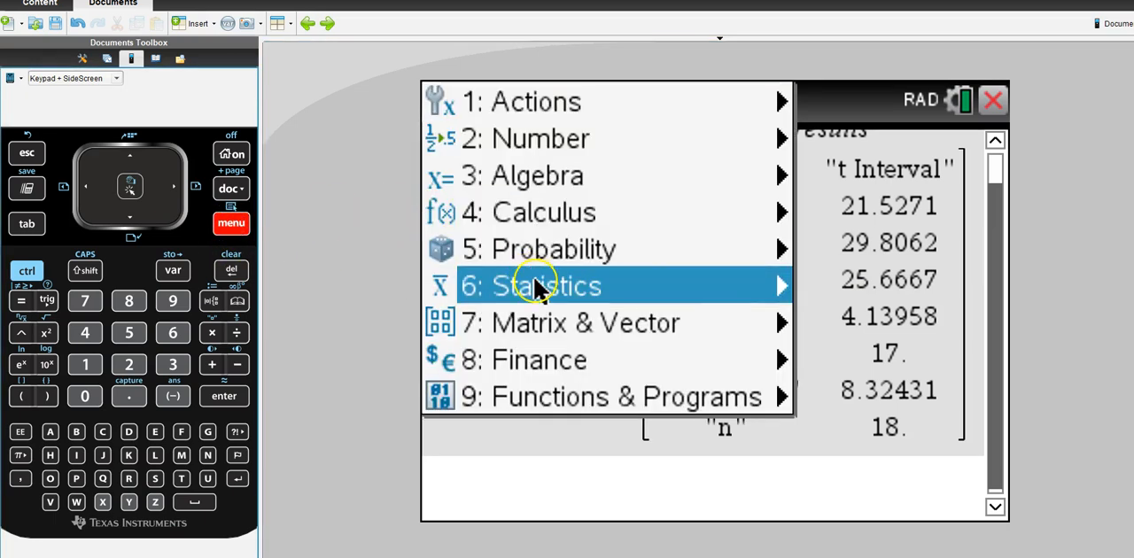
click(546, 285)
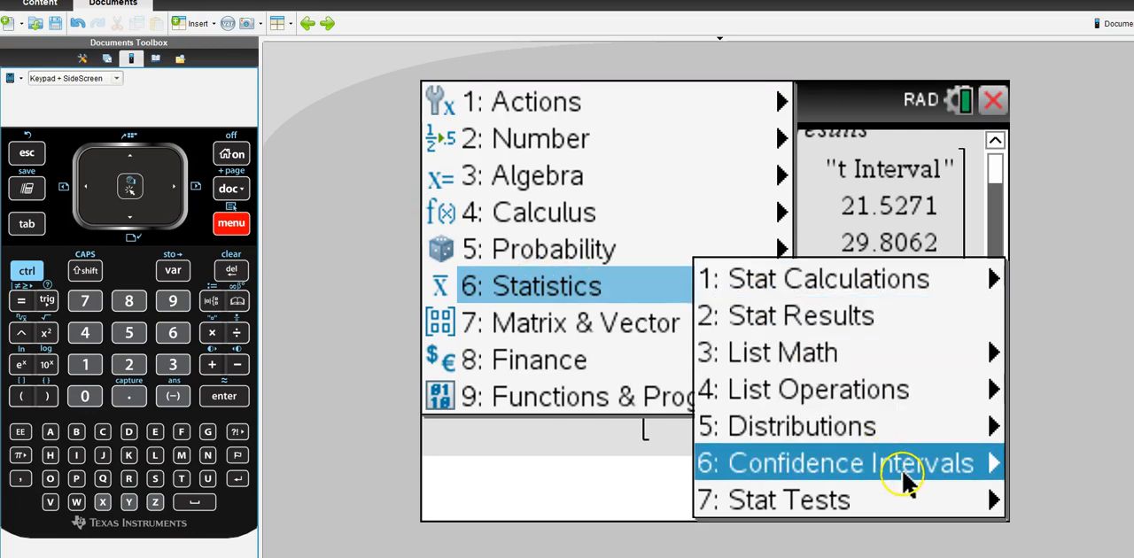
click(875, 463)
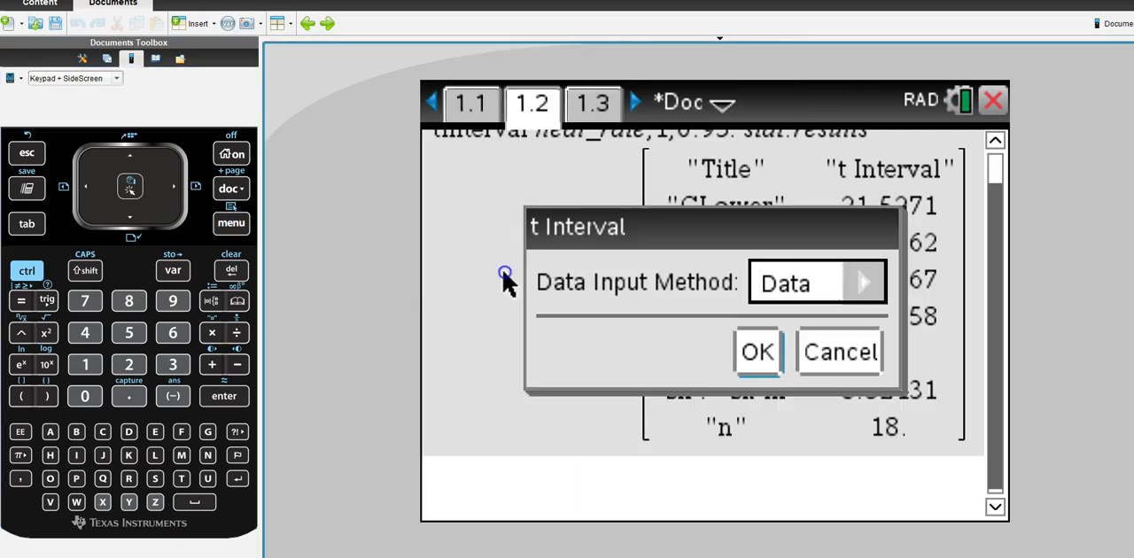
click(861, 282)
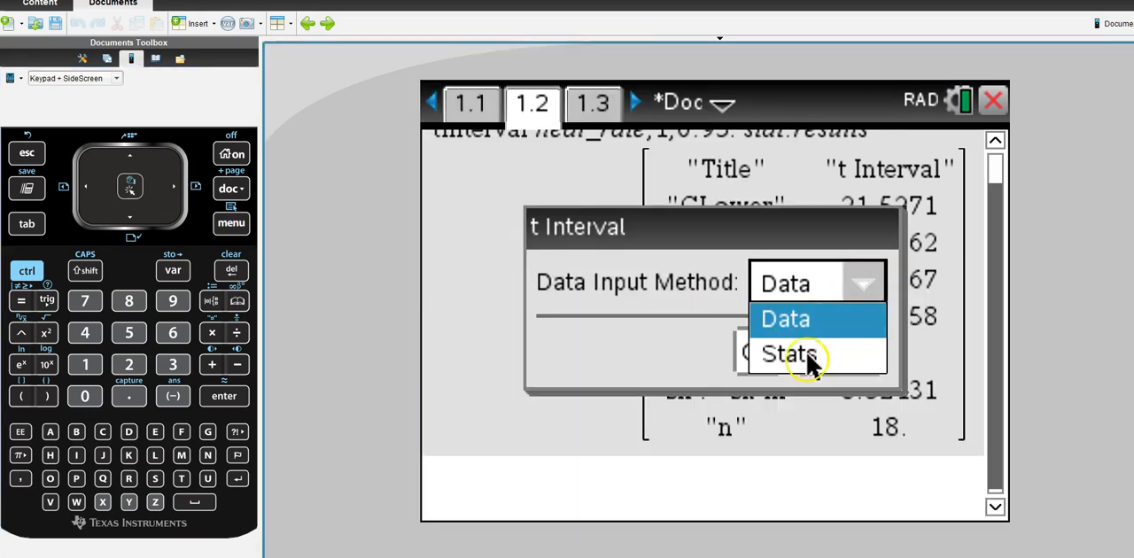
click(784, 354)
text(25.678)
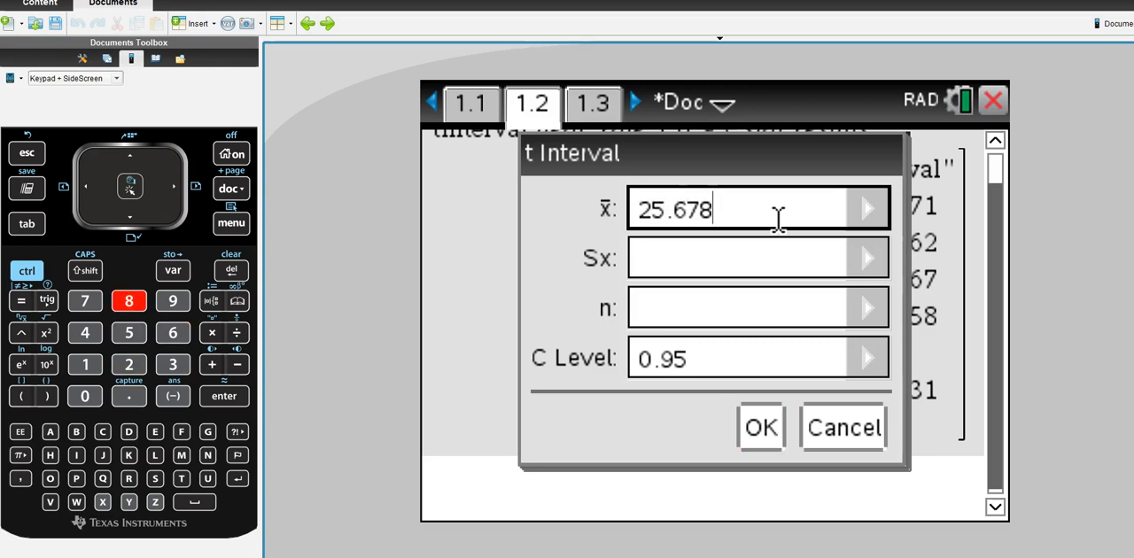
Enter x̄ 25.67, Sx 8.32, n 18 with C Level 0.95 and compute the interval.
key(backspace)
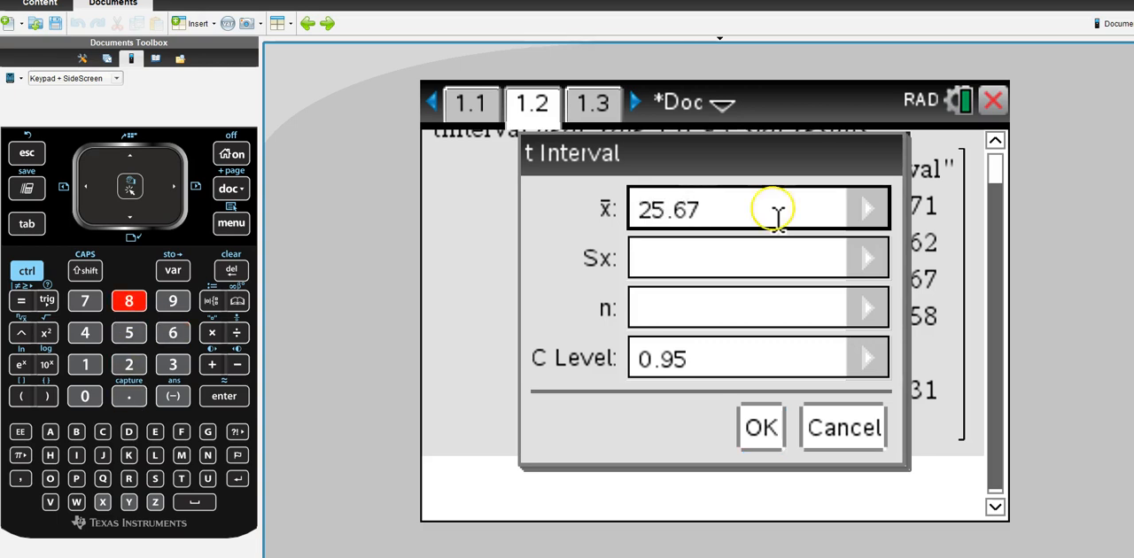
click(759, 259)
text(8.32)
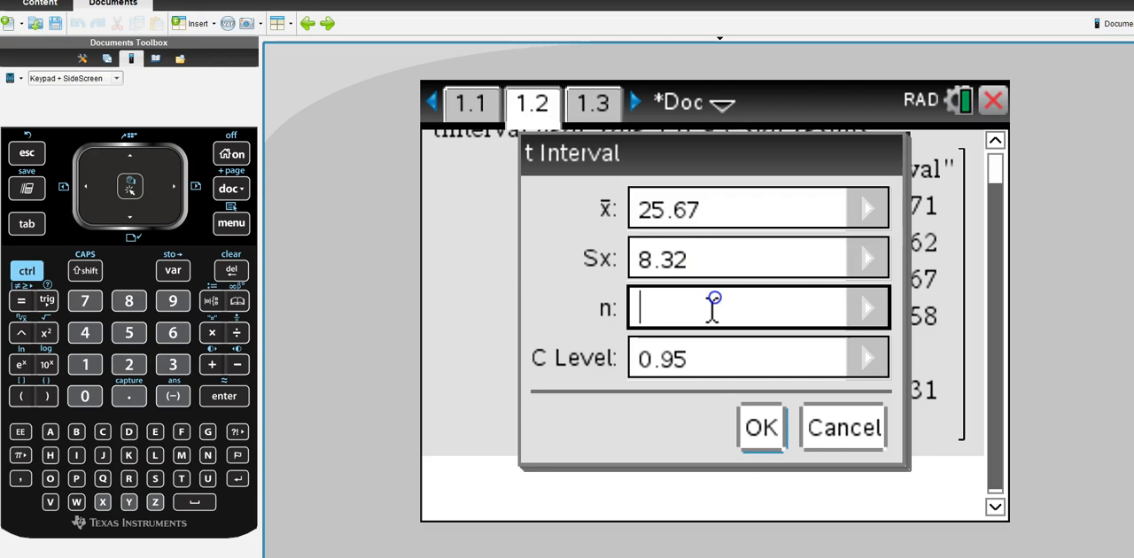
text(18)
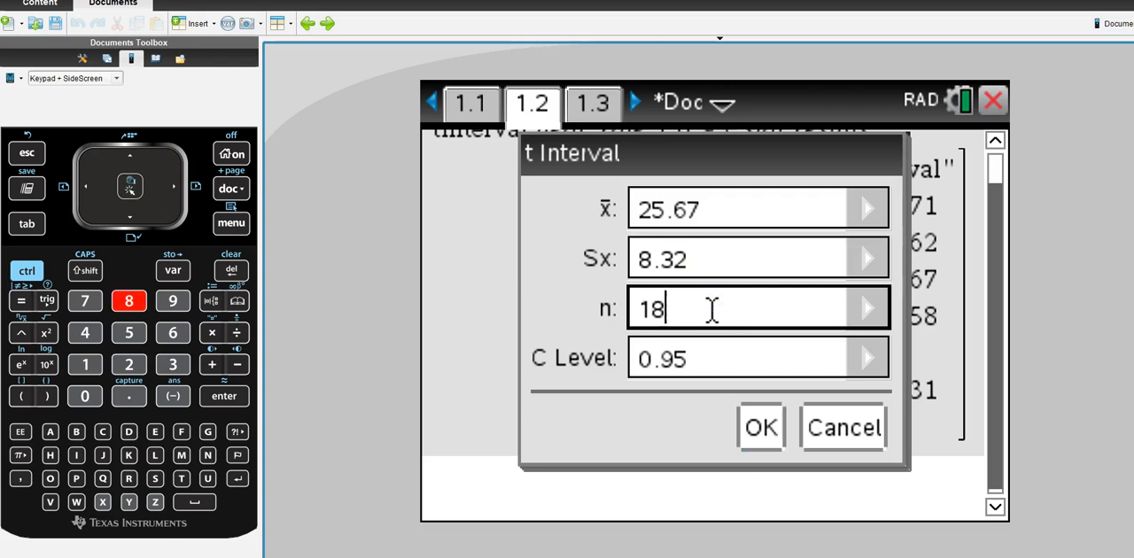
click(759, 427)
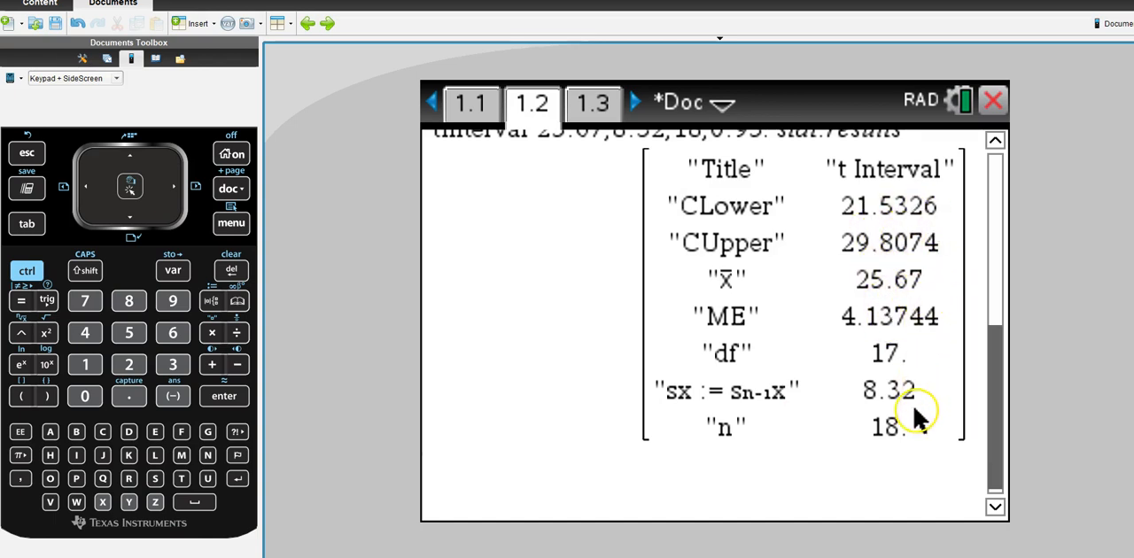
mouse_move(918, 221)
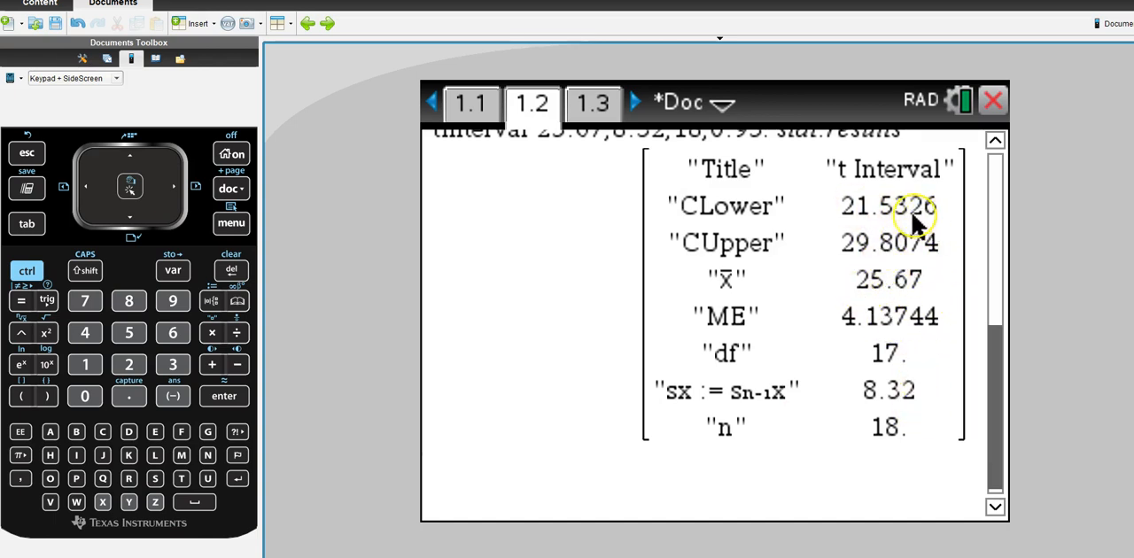
mouse_move(943, 311)
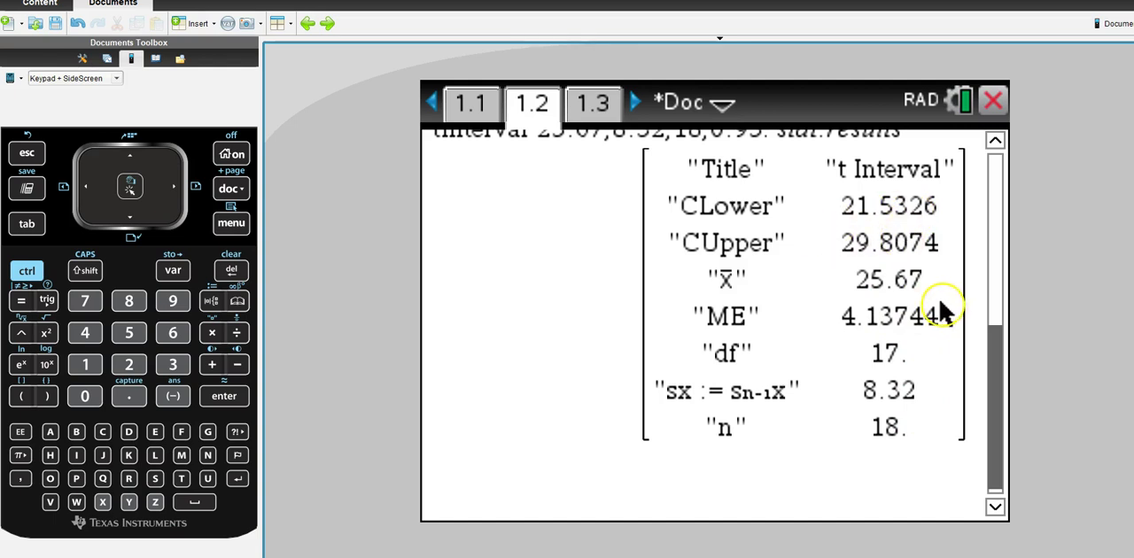
mouse_move(877, 293)
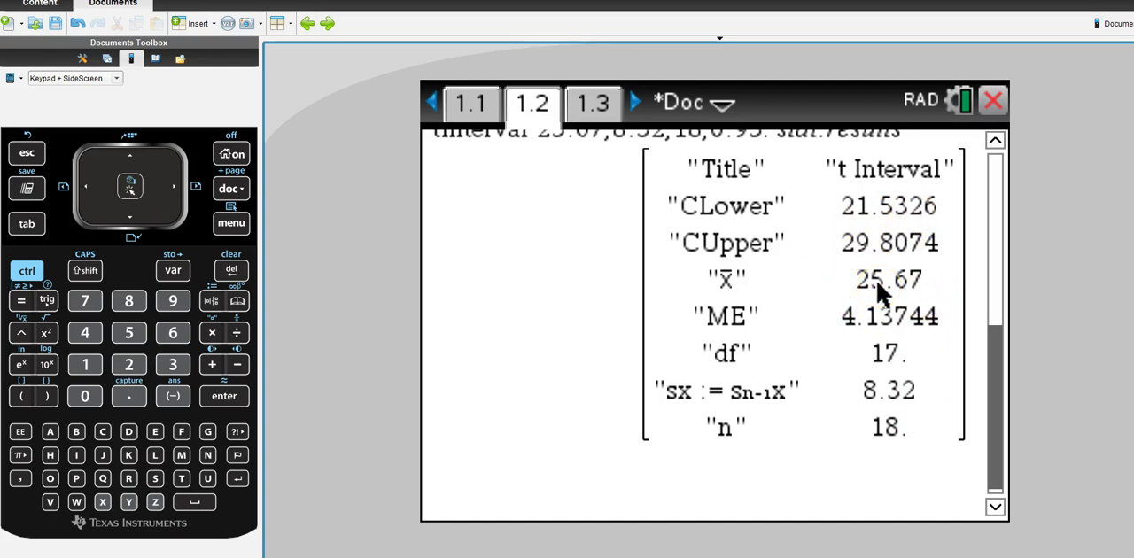
mouse_move(904, 198)
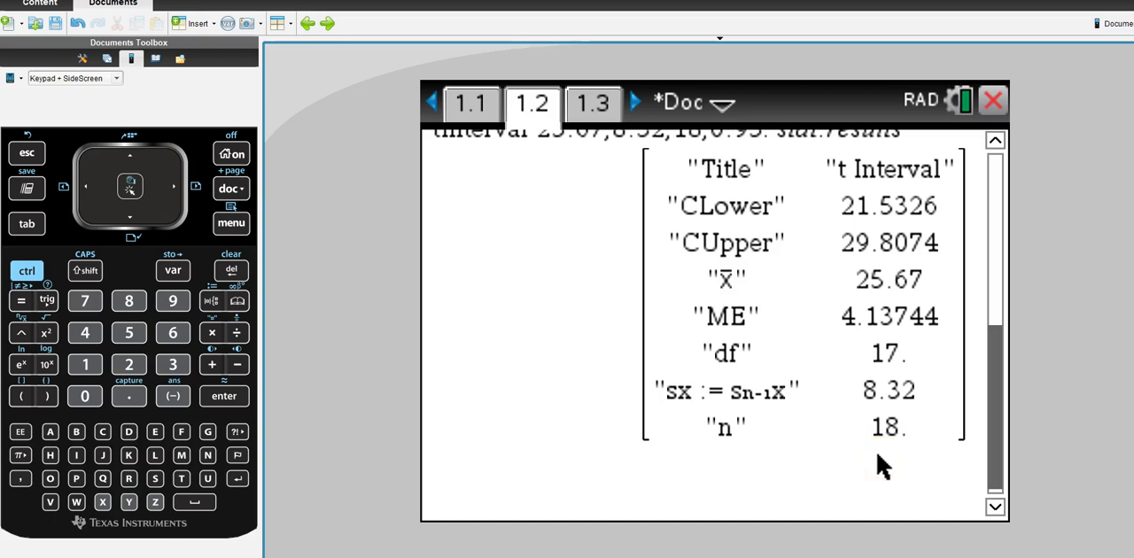
mouse_move(954, 434)
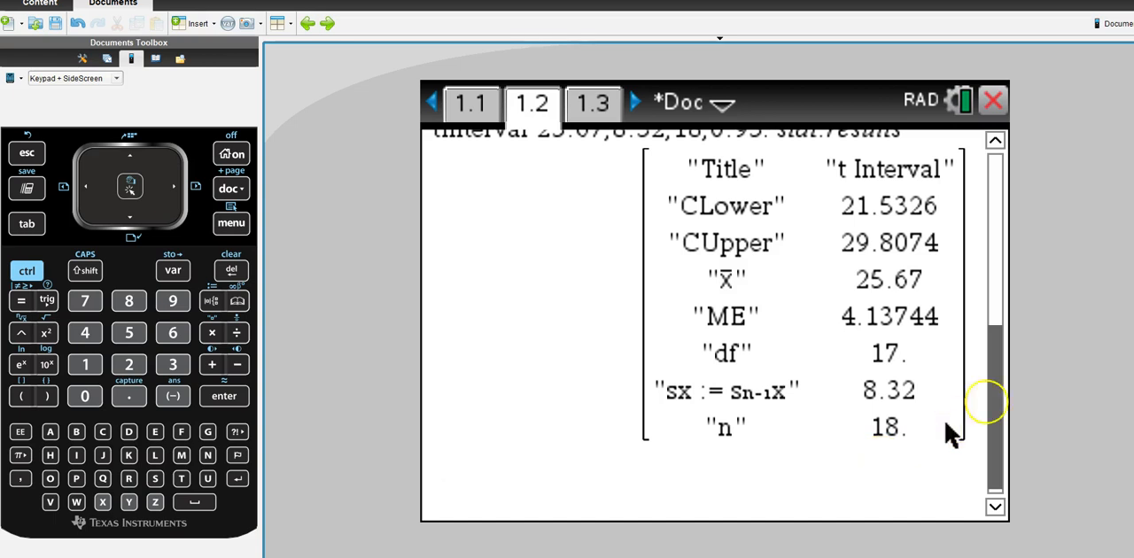
Scroll the calculator page to review the summary-statistics t Interval results.
scroll(up, 3)
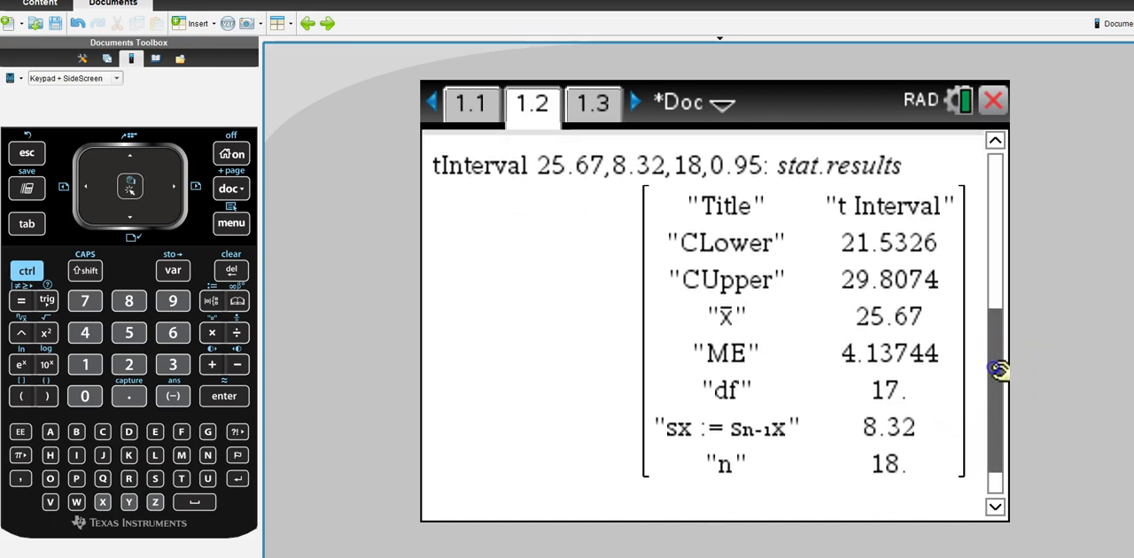
scroll(down, 3)
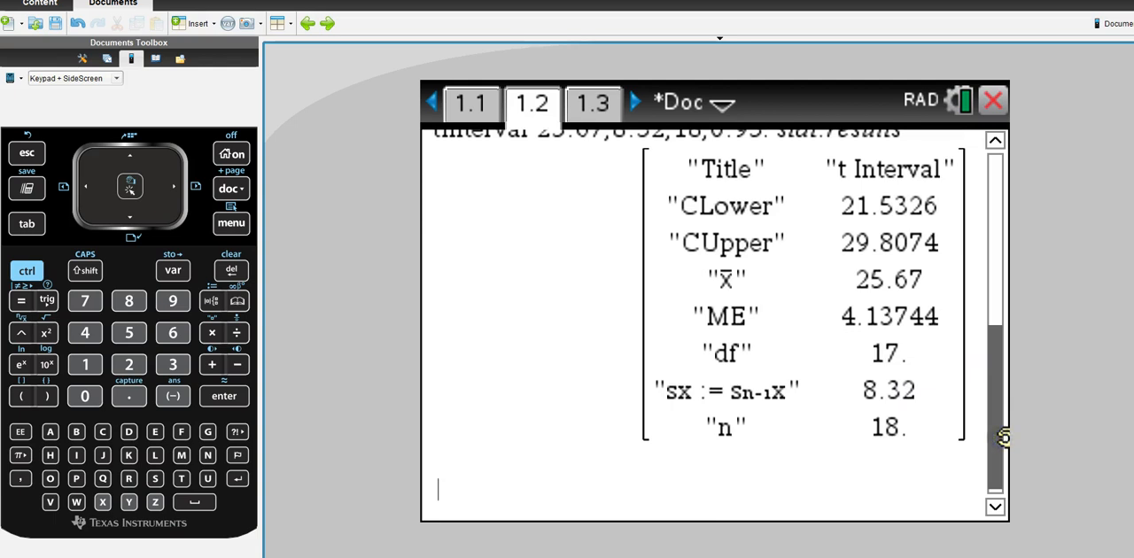
mouse_move(531, 336)
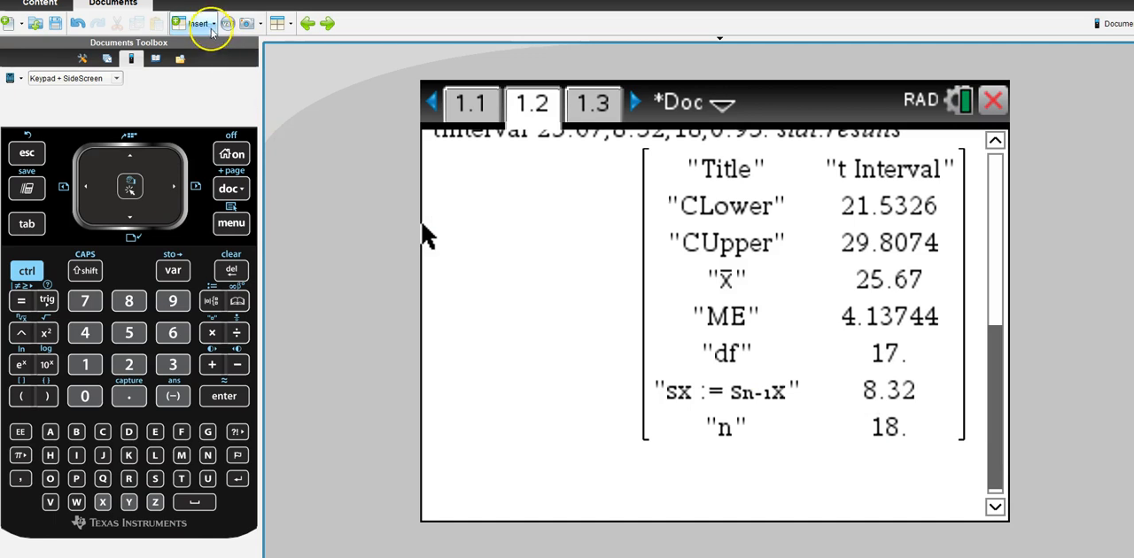
Insert a Data & Statistics page and put heal_rate on the horizontal axis.
click(198, 23)
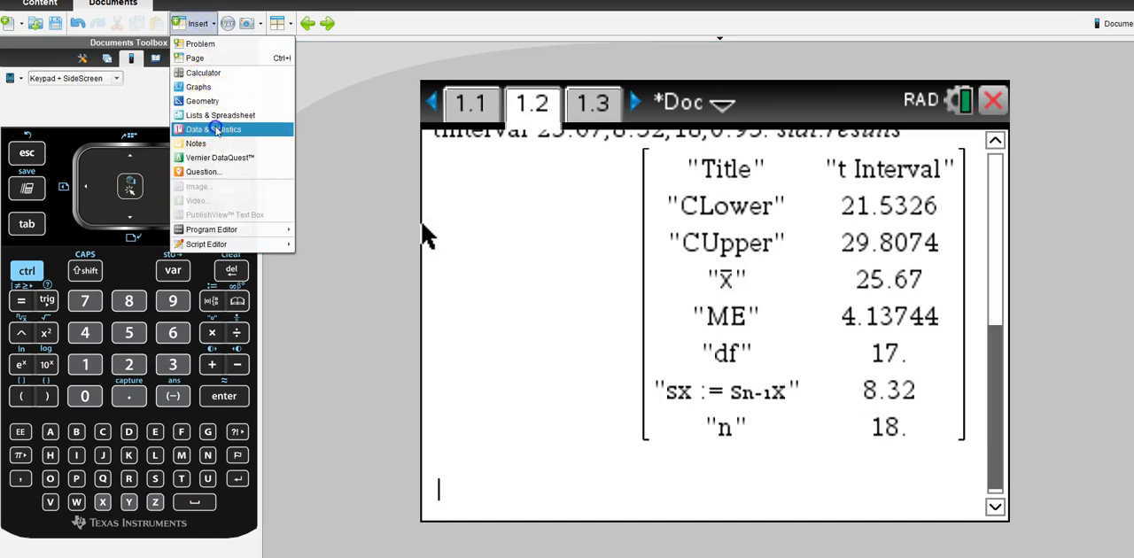
click(213, 129)
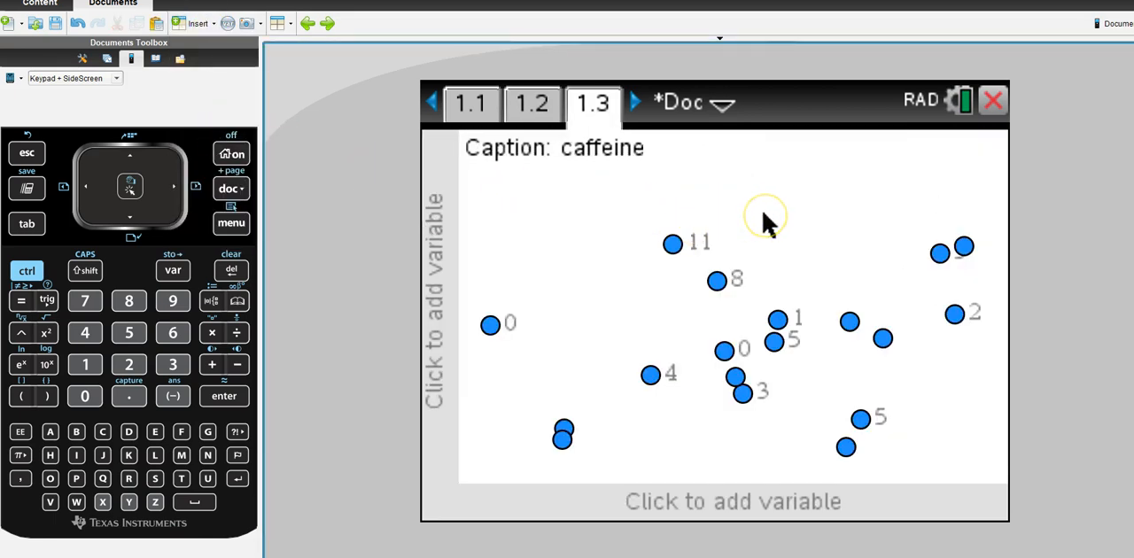
mouse_move(695, 507)
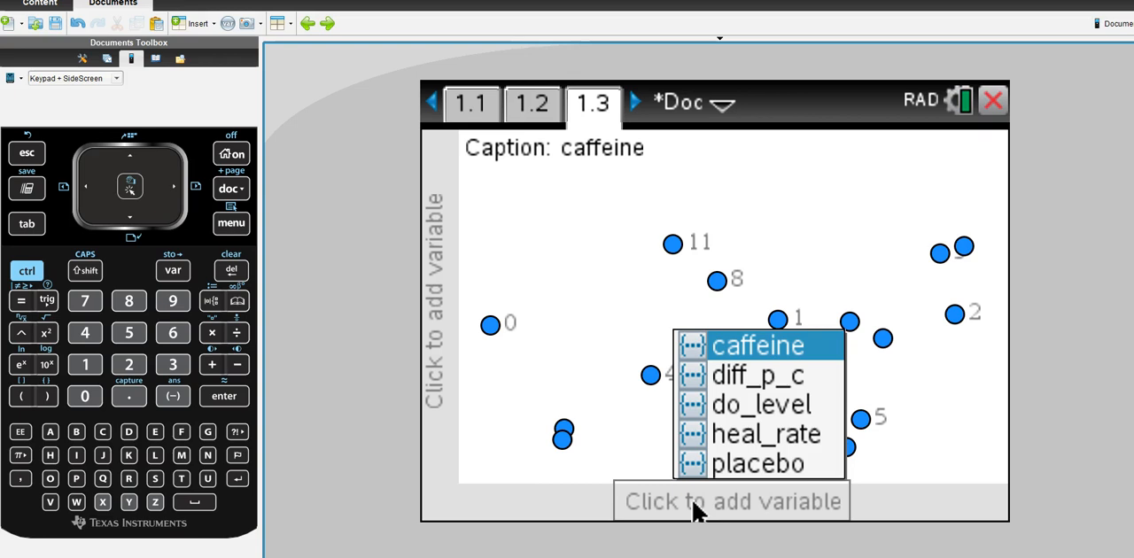
click(766, 435)
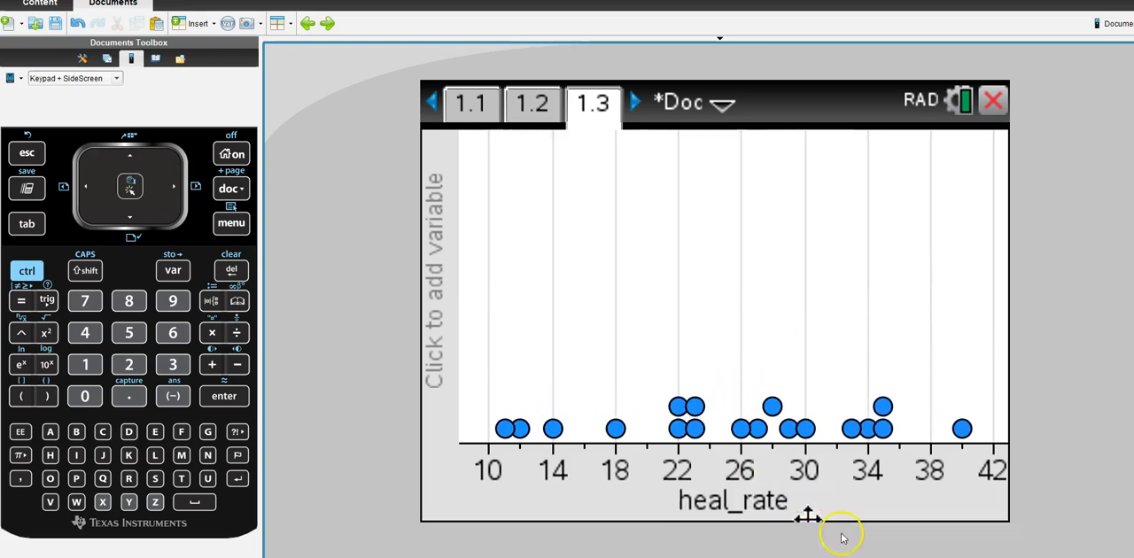
mouse_move(549, 416)
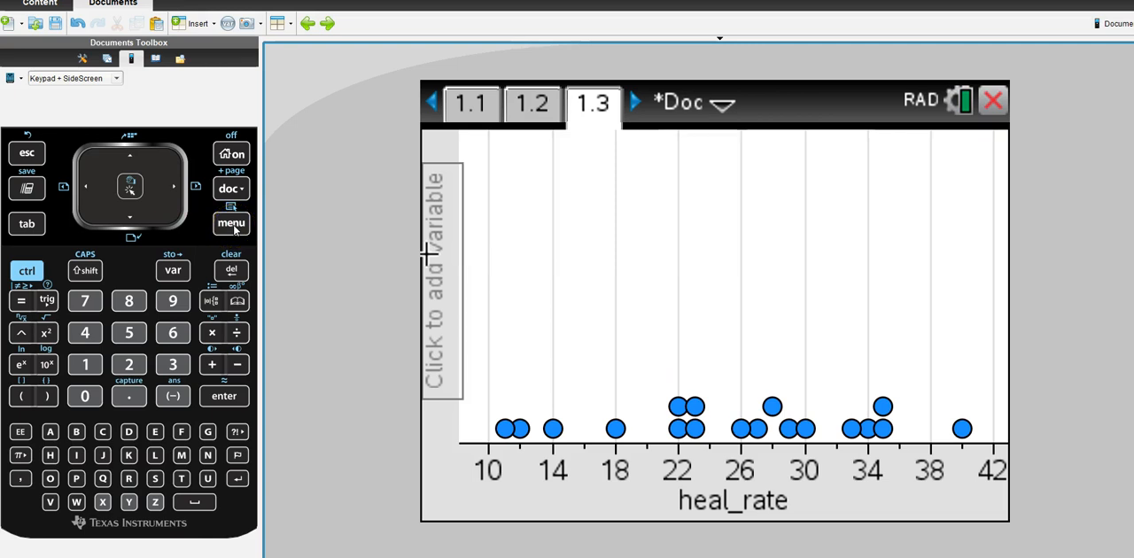
Switch the heal_rate dot plot to a histogram via Plot Type.
click(230, 223)
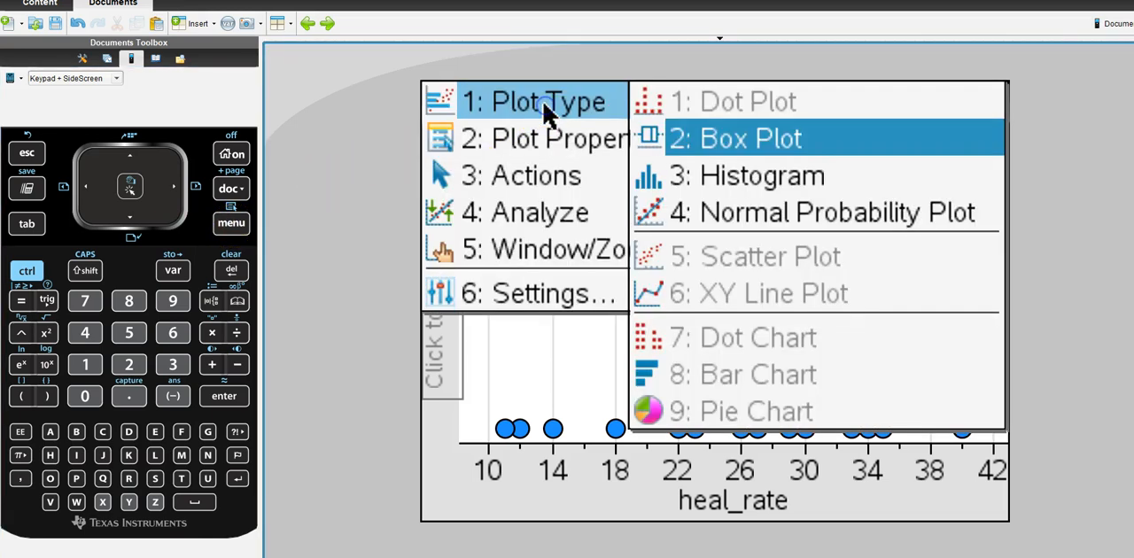
click(762, 175)
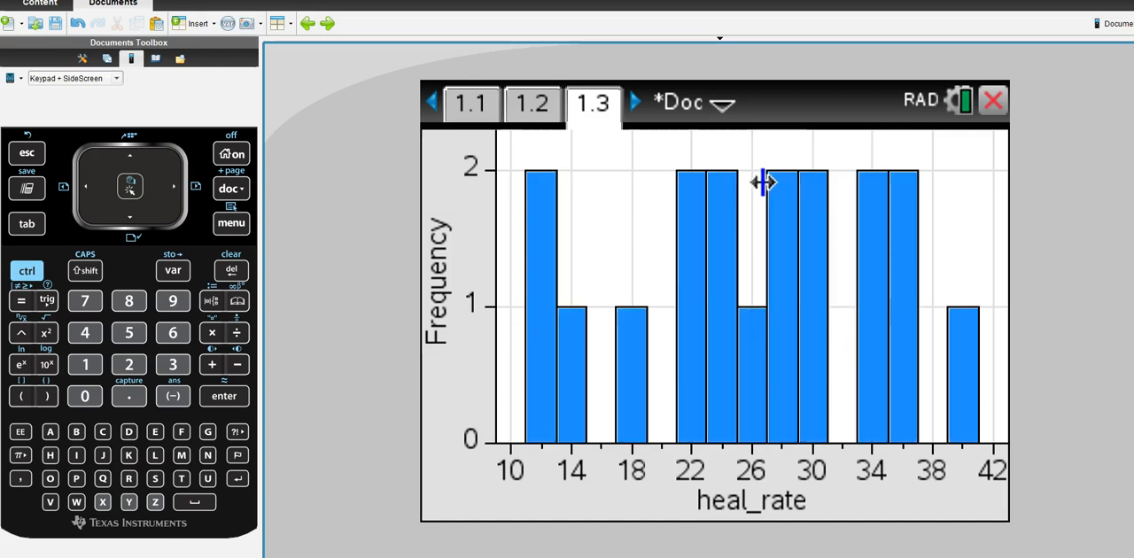
mouse_move(594, 210)
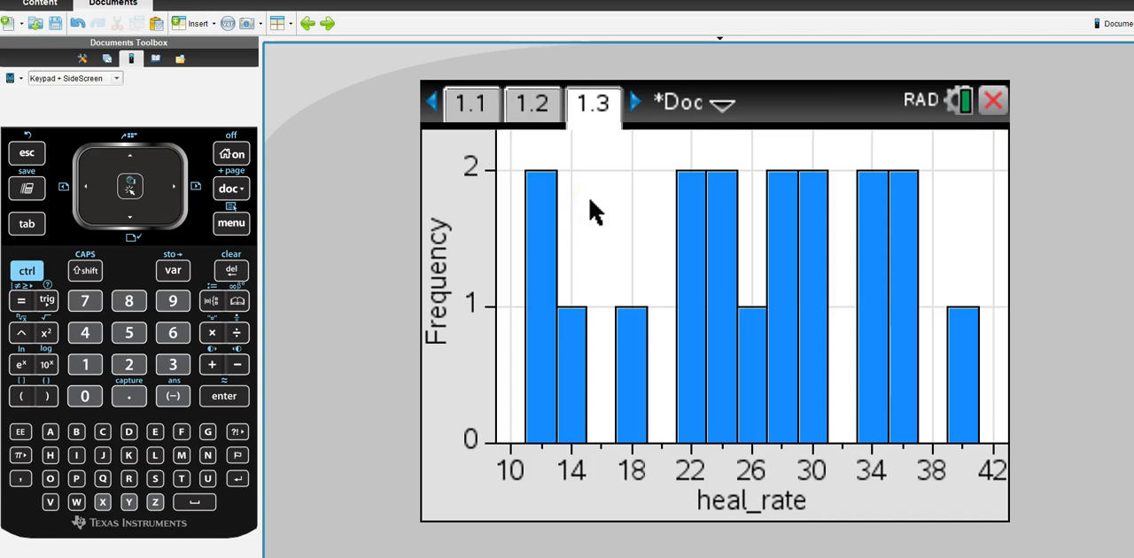
mouse_move(553, 222)
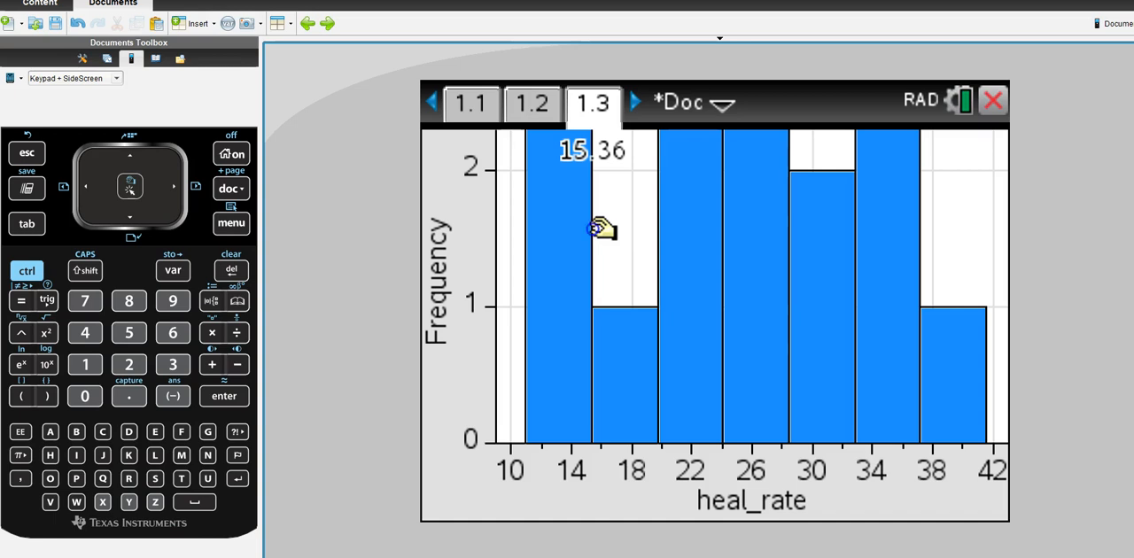
mouse_move(588, 229)
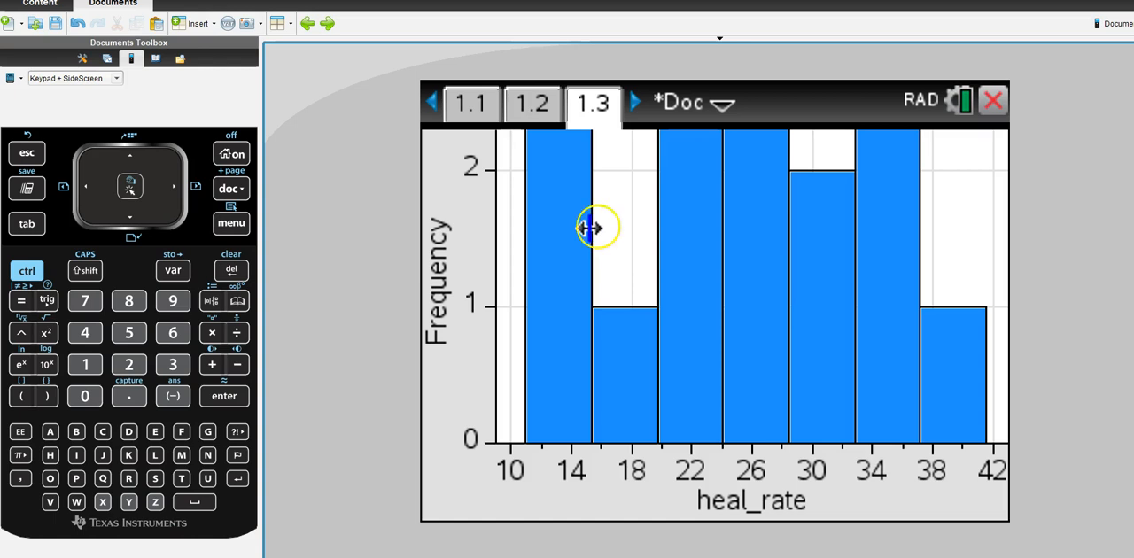
mouse_move(387, 220)
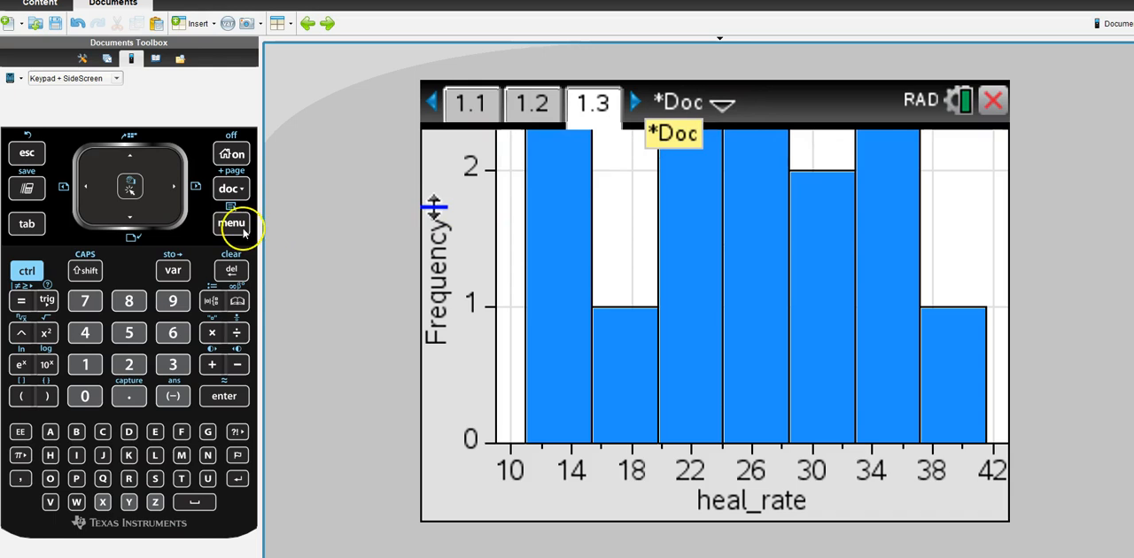
Rescale the heal_rate histogram with Window/Zoom > Zoom – Data so all bars fit.
click(232, 222)
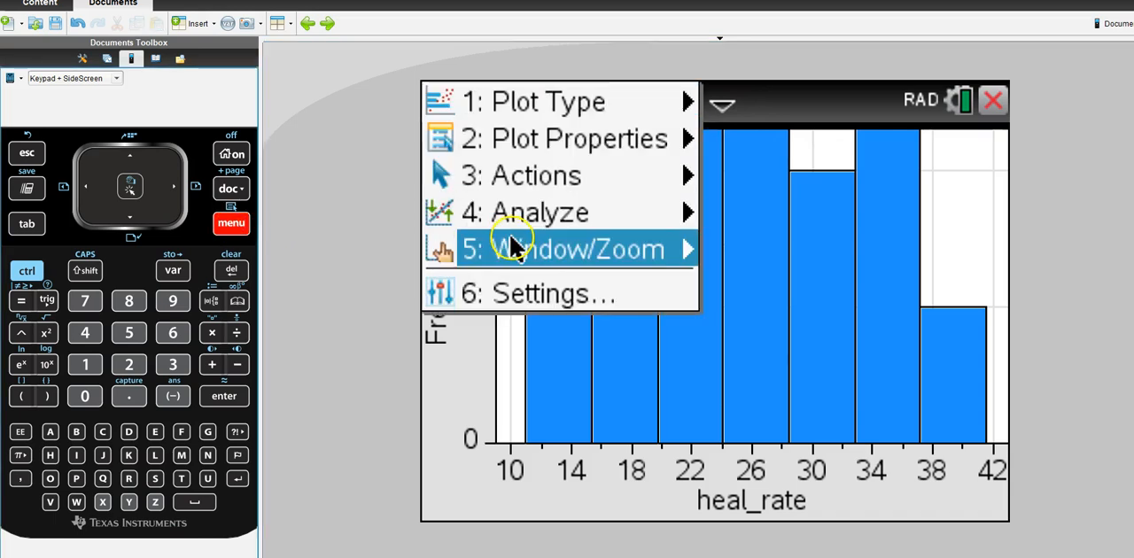
click(564, 248)
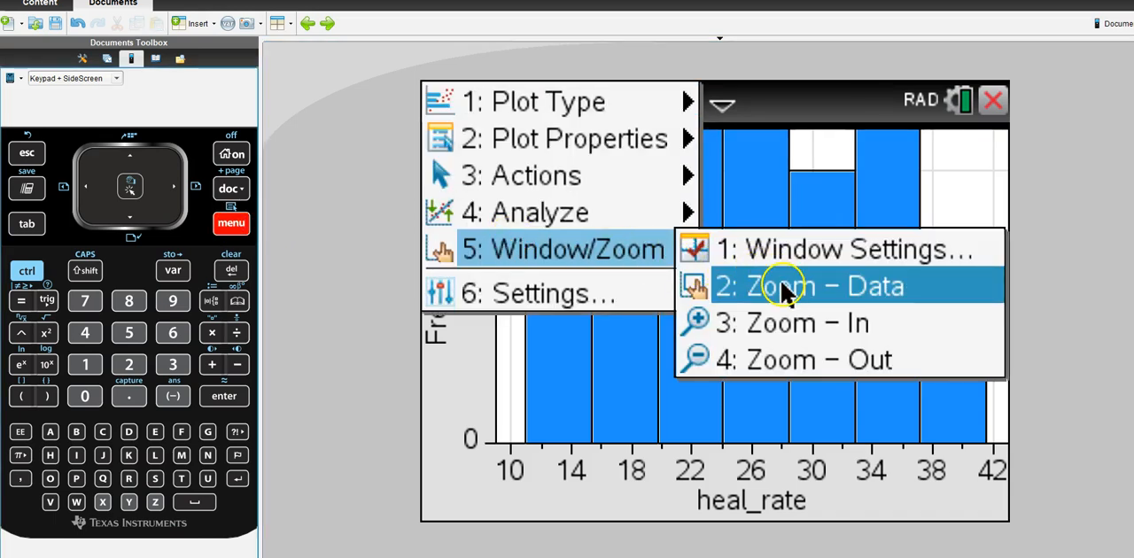
click(808, 285)
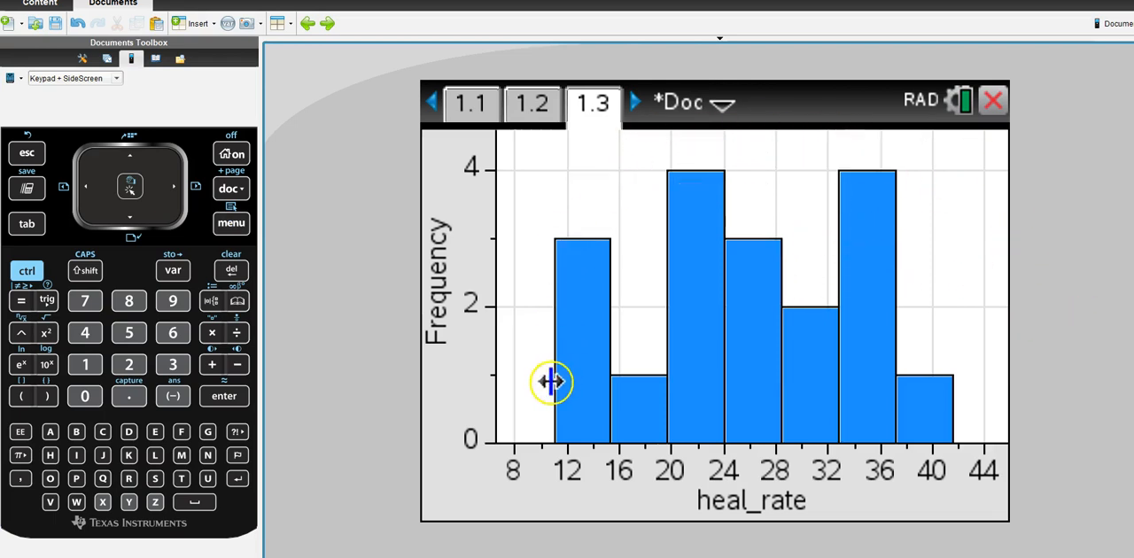
mouse_move(765, 120)
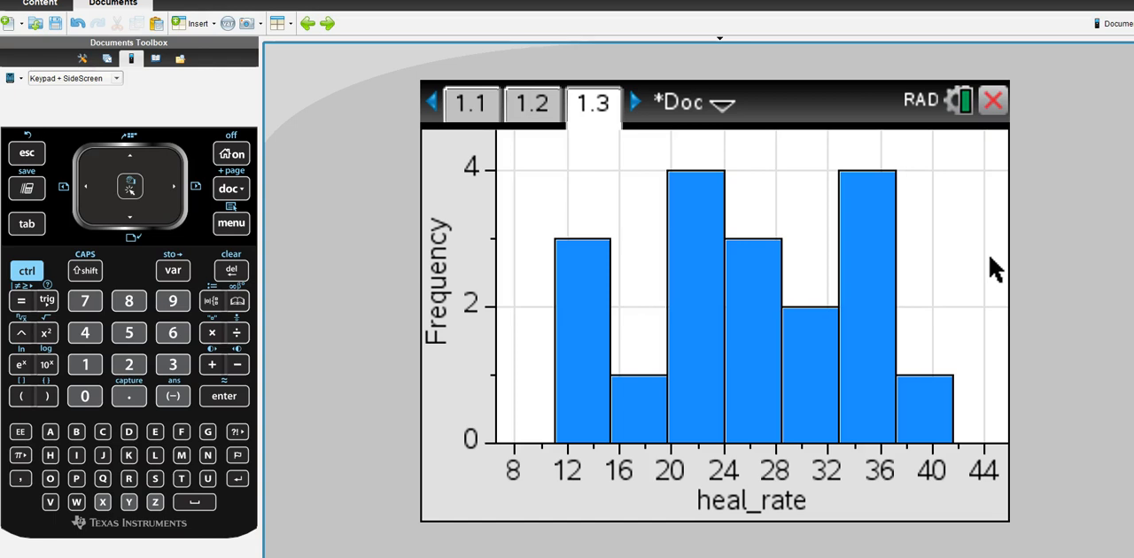
mouse_move(576, 163)
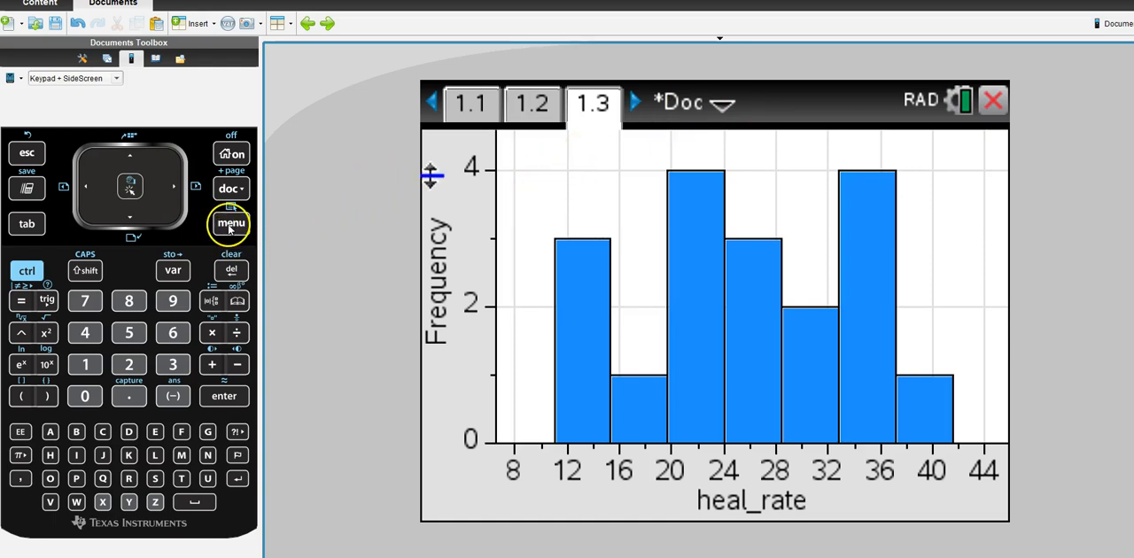
Switch heal_rate to a Normal Probability Plot, fitted line y=(x−25.6667)/8.32431.
click(230, 223)
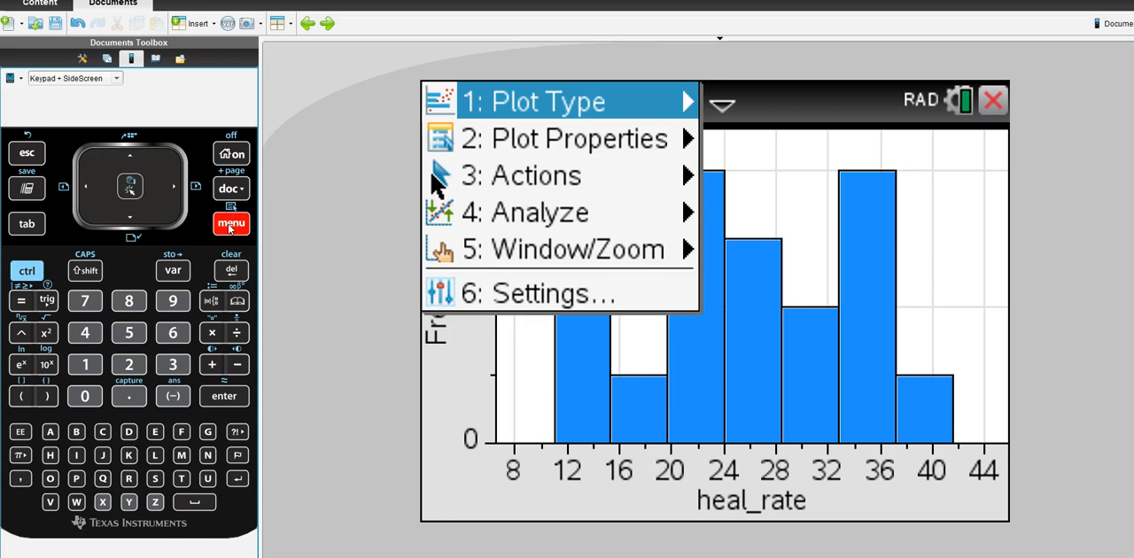
click(546, 101)
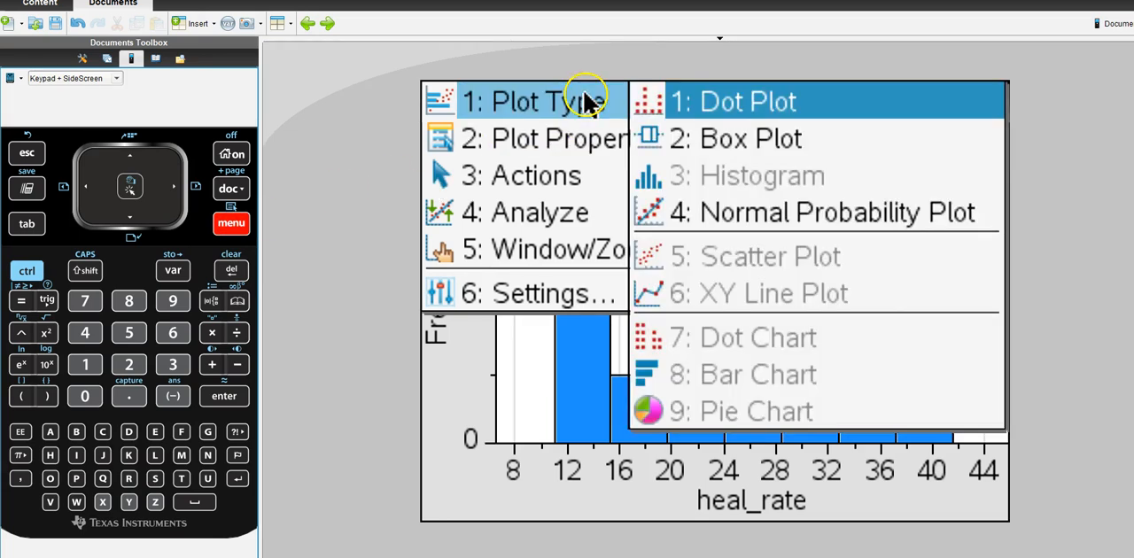
click(838, 213)
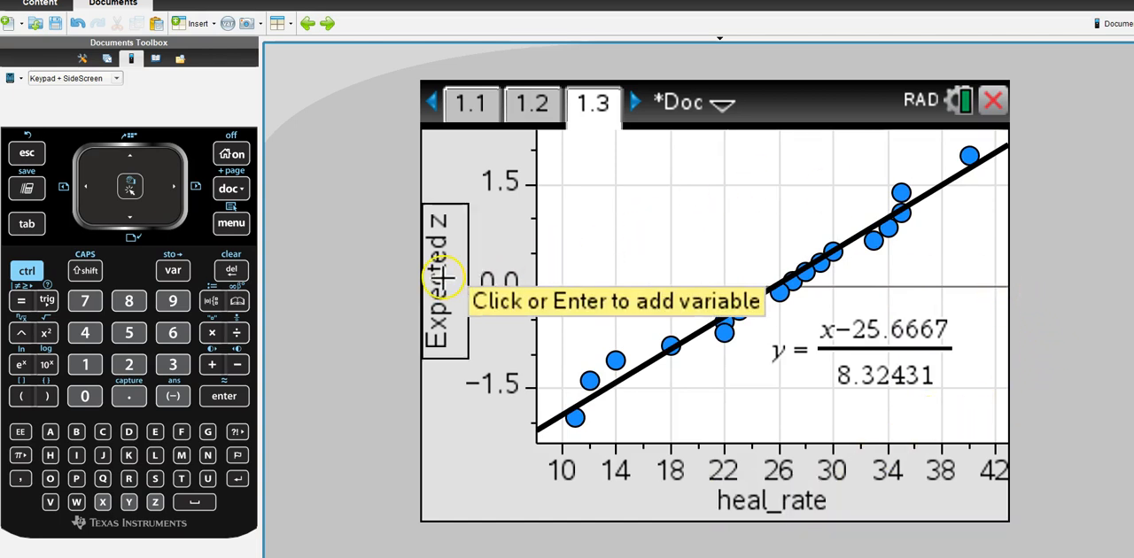
mouse_move(460, 216)
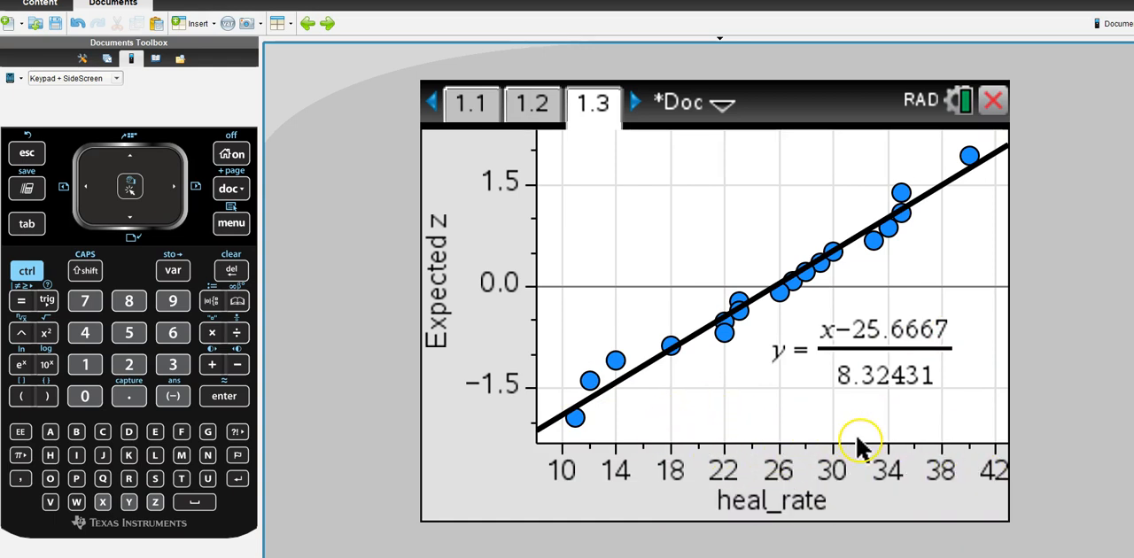
mouse_move(498, 324)
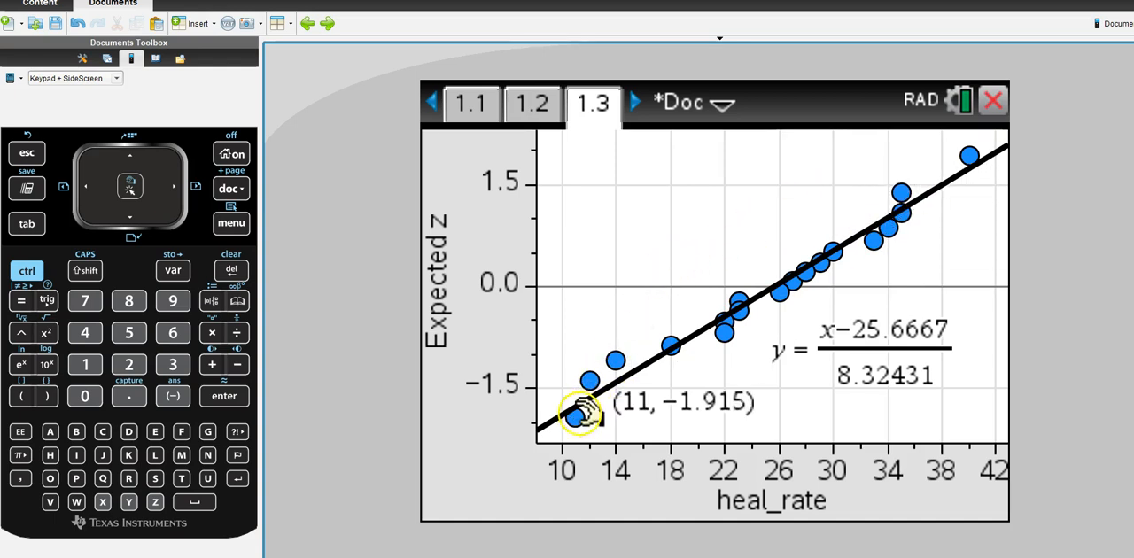
mouse_move(968, 198)
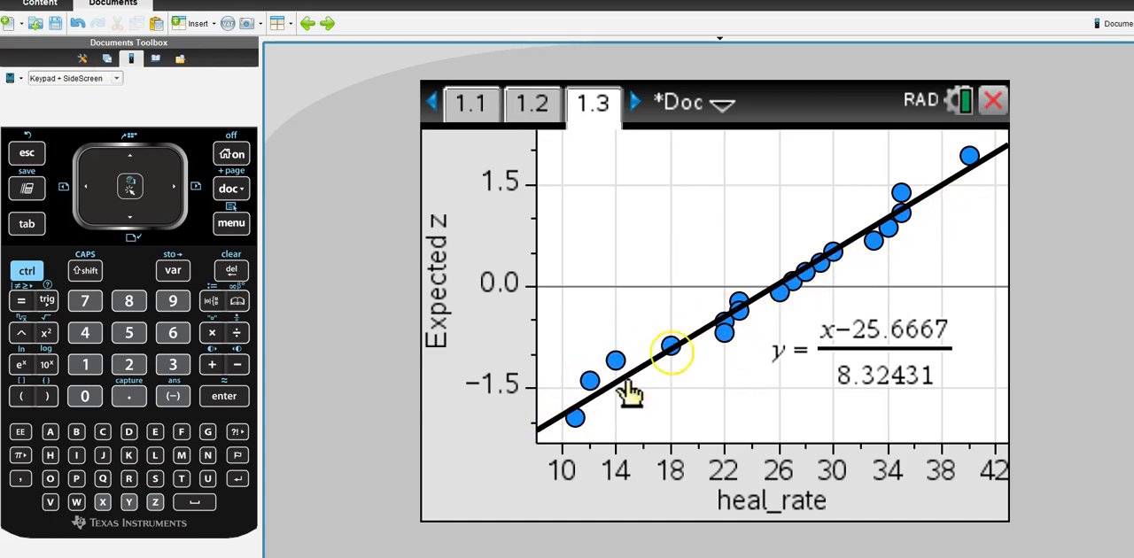
mouse_move(978, 181)
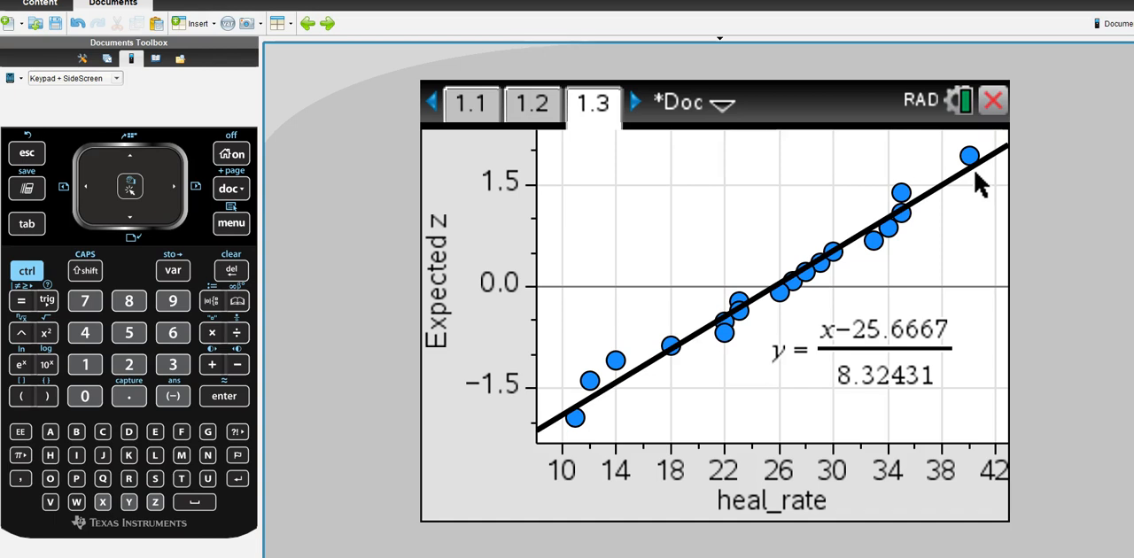
mouse_move(971, 217)
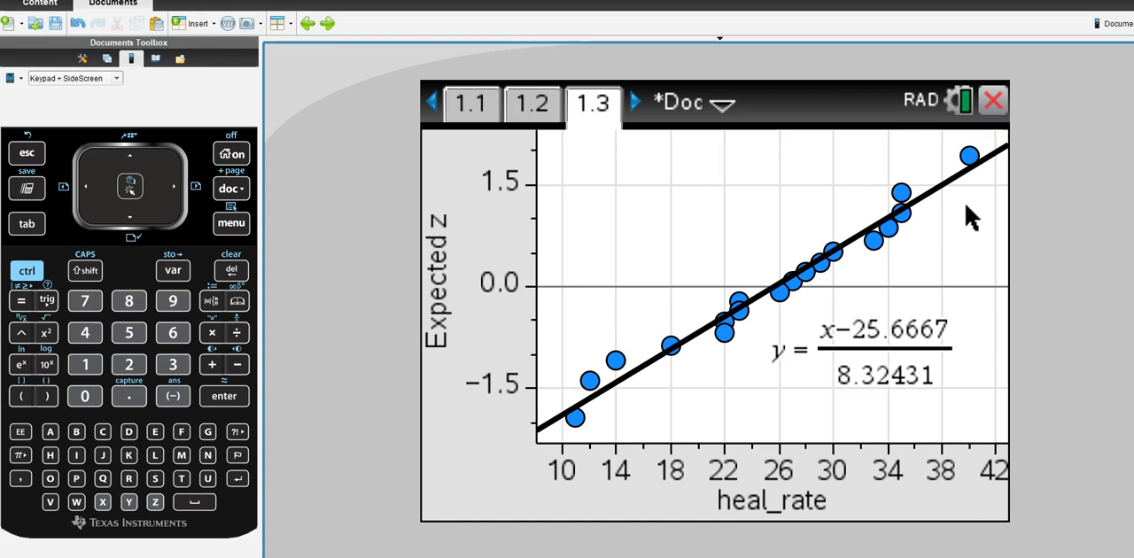
mouse_move(954, 287)
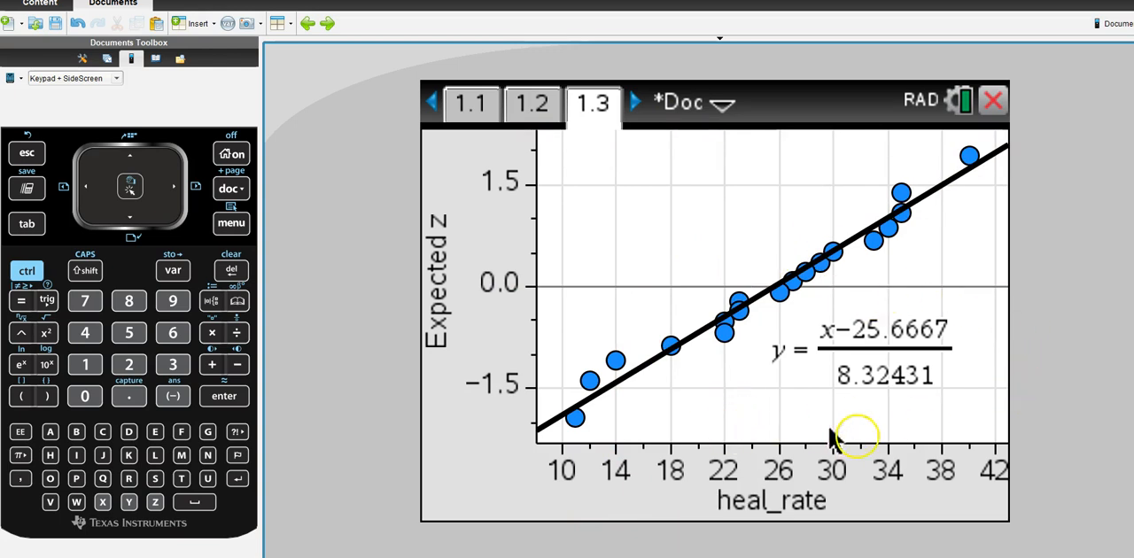
mouse_move(971, 301)
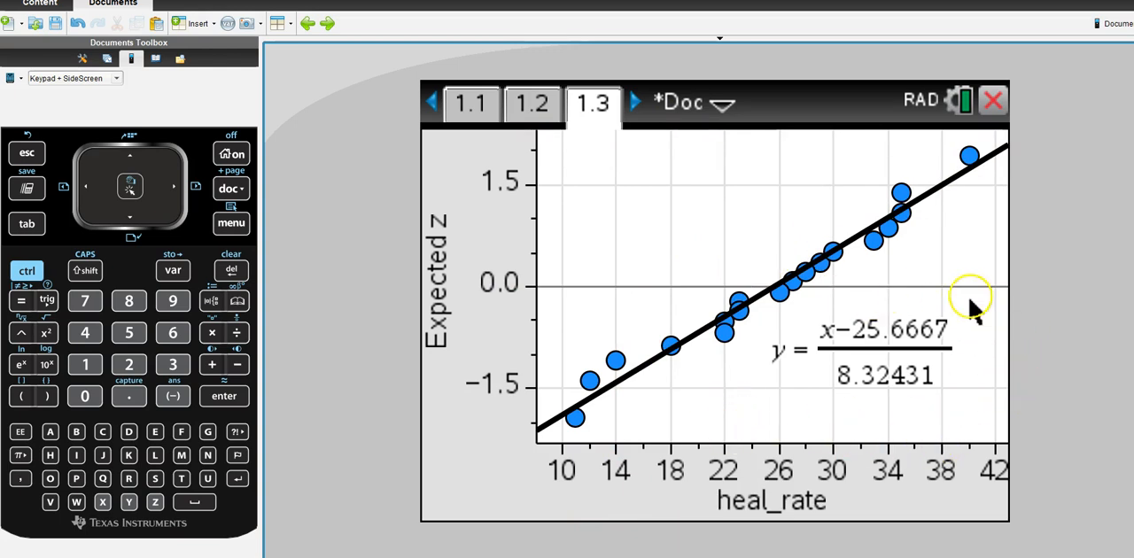
mouse_move(974, 247)
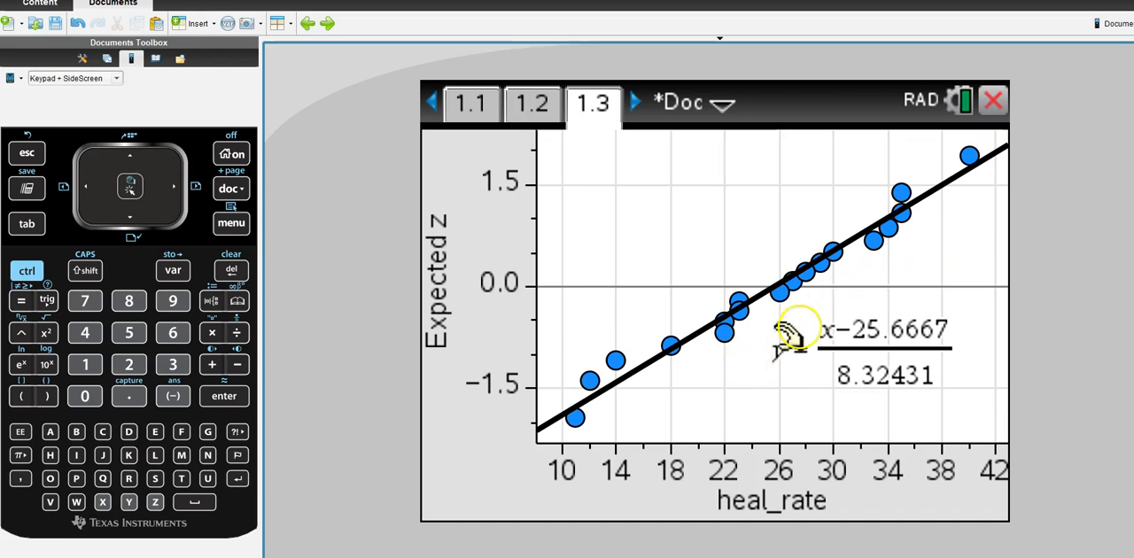
mouse_move(974, 251)
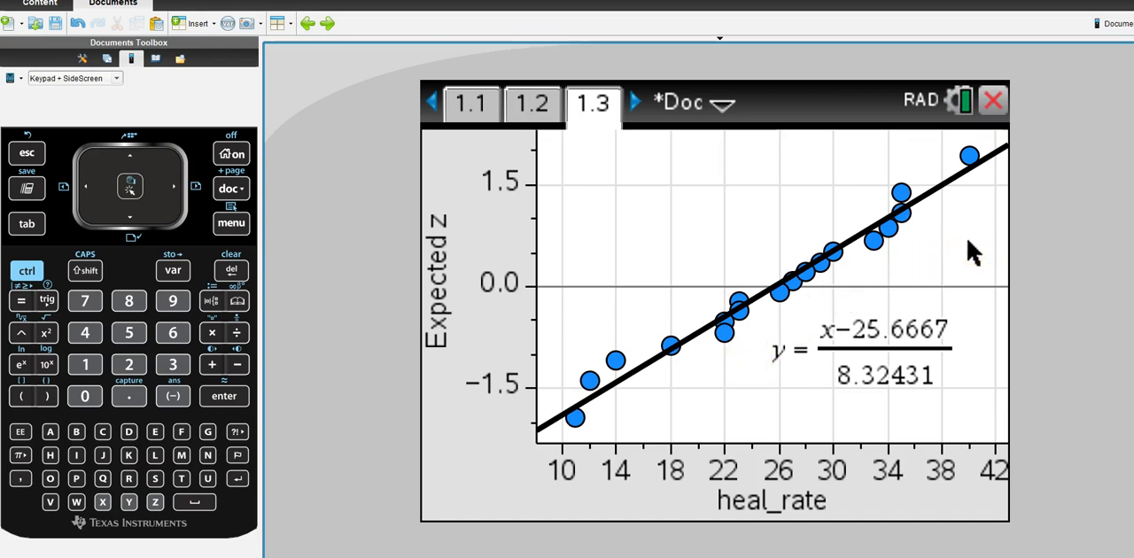